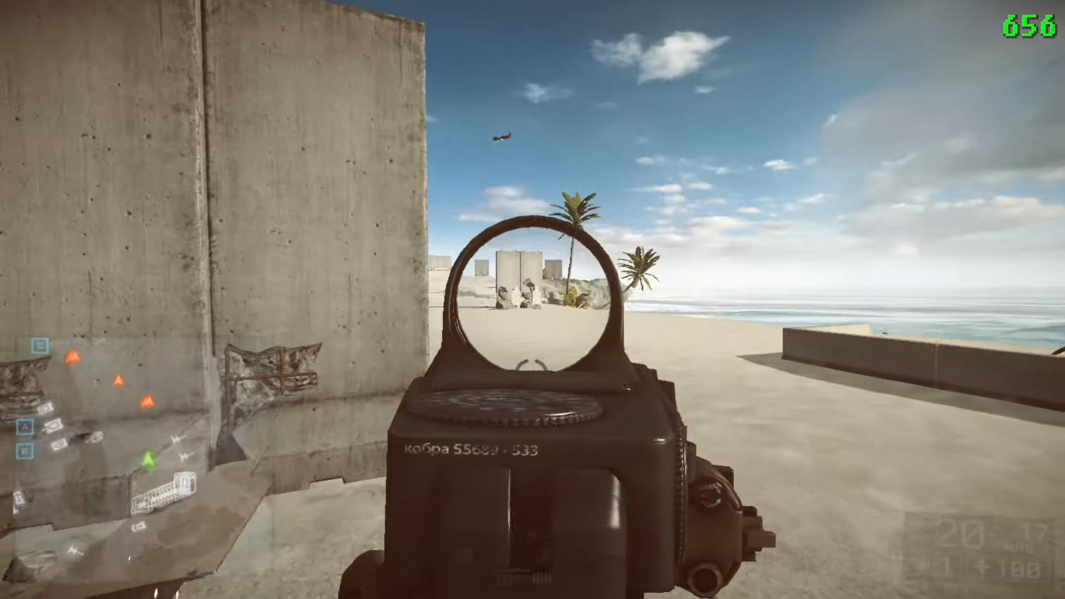
- Fire at the beach target, then review Controls: 11% soldier sensitivity, Uniform Soldier Aiming on
click(532, 299)
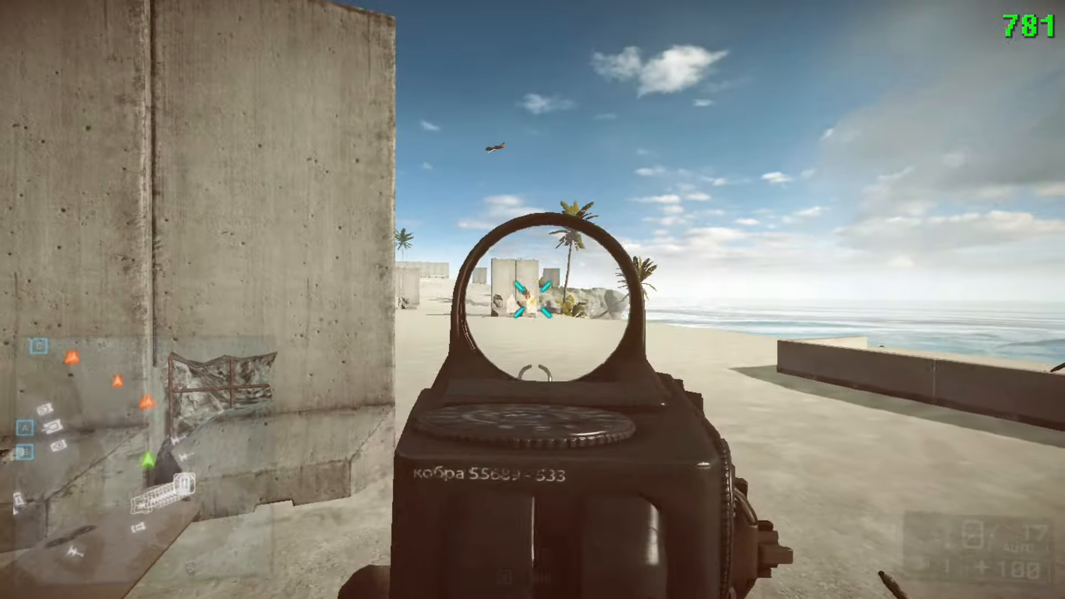
mouse_move(533, 299)
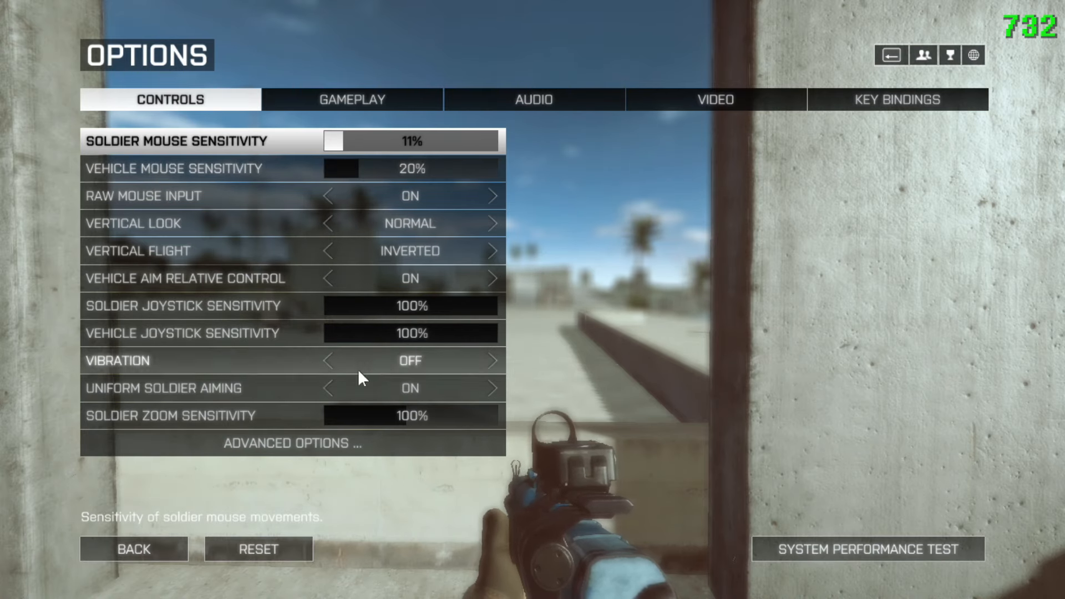
mouse_move(314, 219)
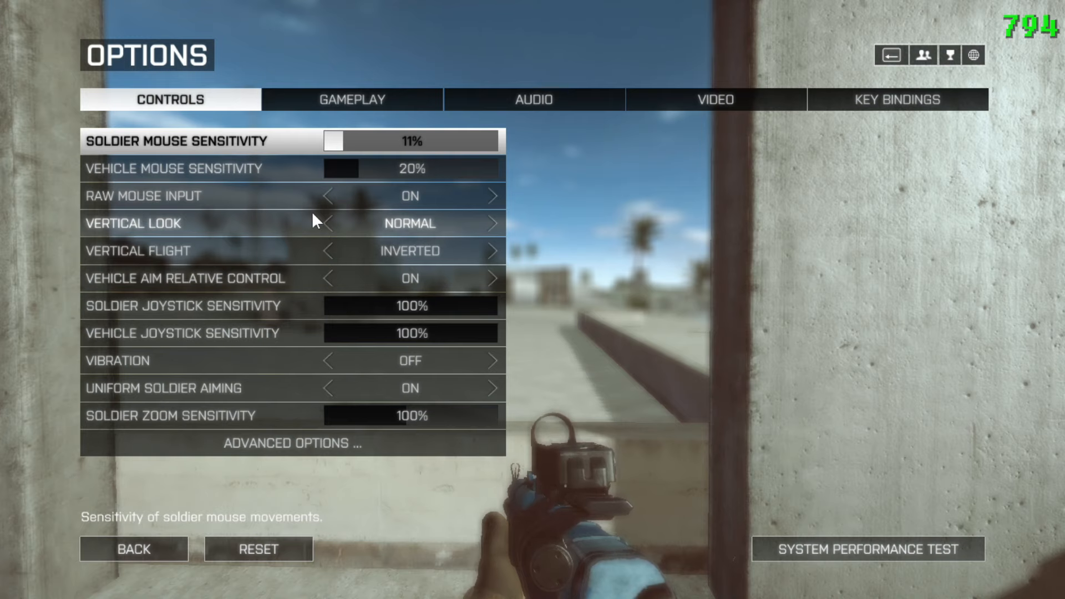
mouse_move(240, 389)
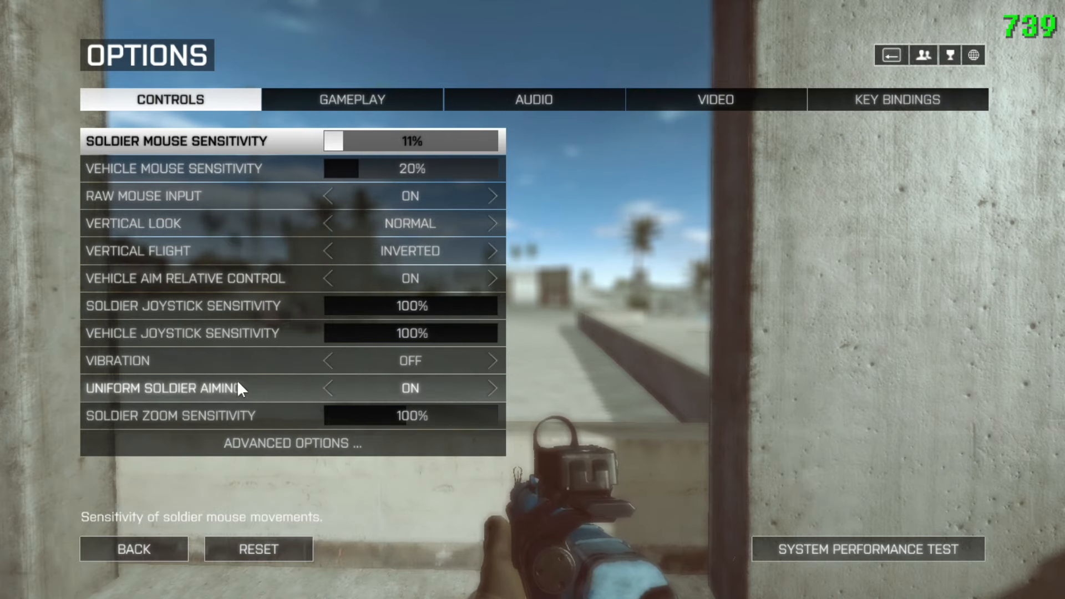
mouse_move(139, 388)
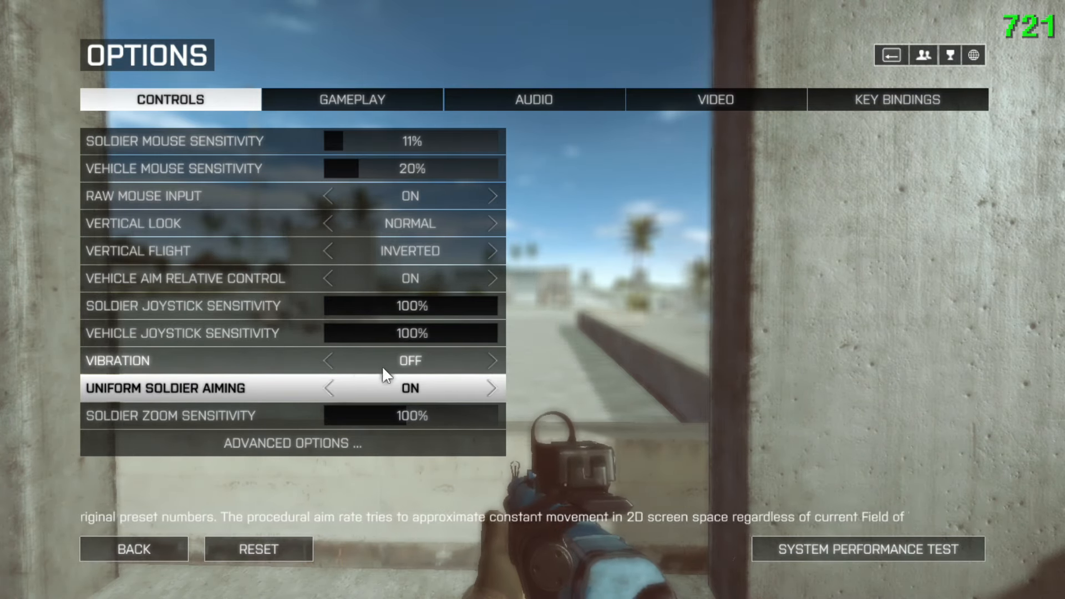
mouse_move(302, 465)
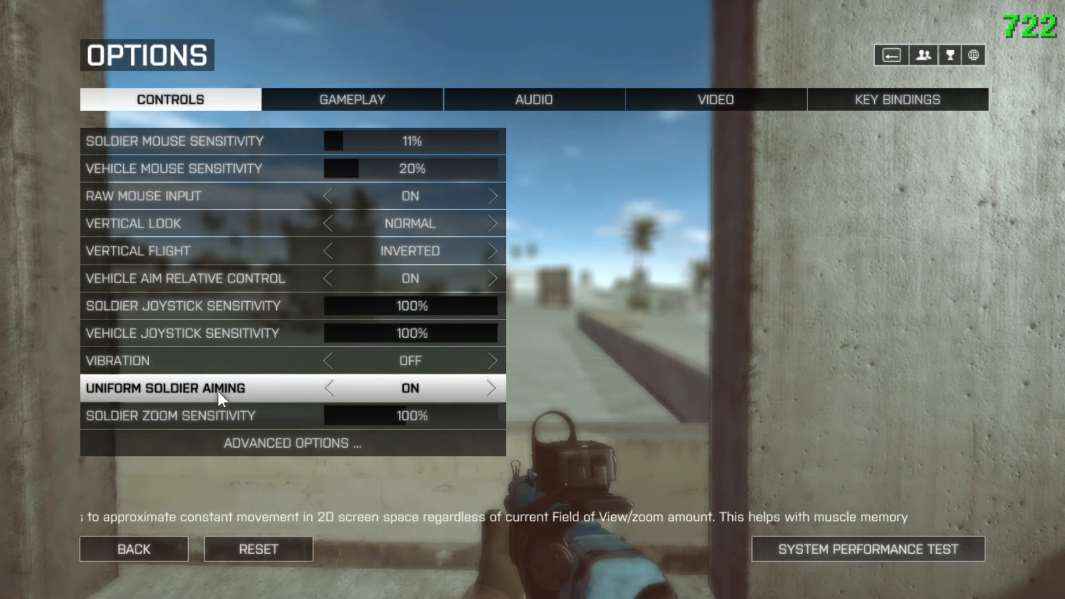
mouse_move(293, 451)
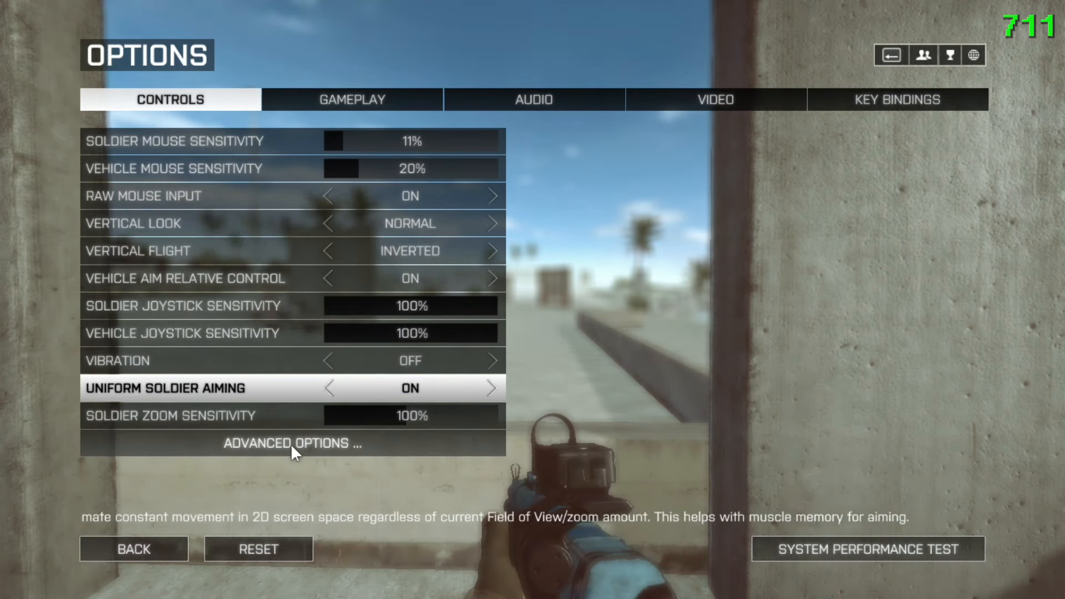
- Review advanced controls at coefficient 178%, twice checking Video (85 FOV, low presets)
click(293, 443)
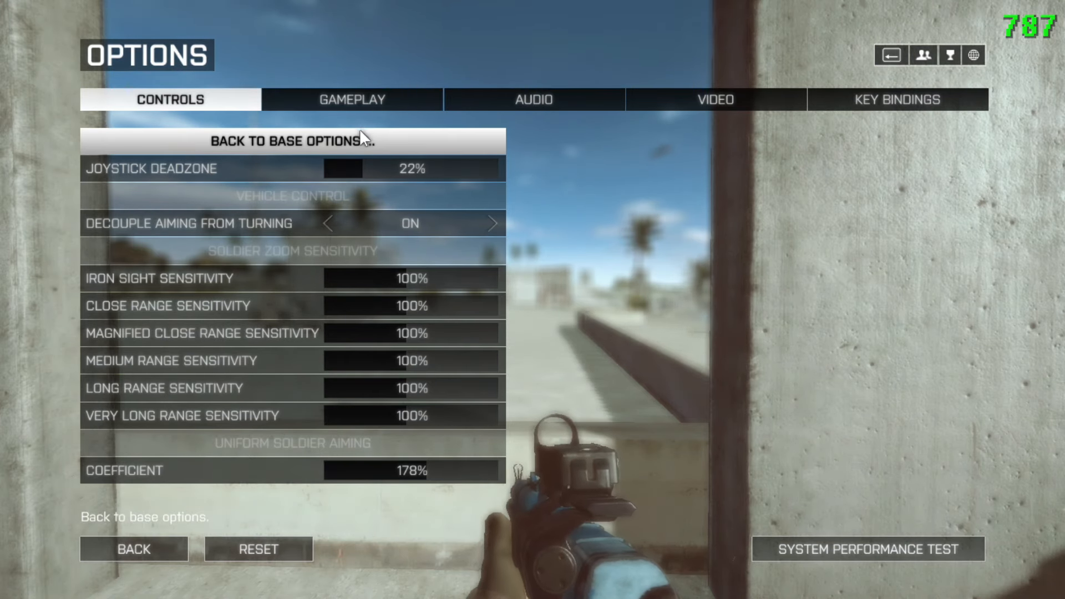
mouse_move(246, 143)
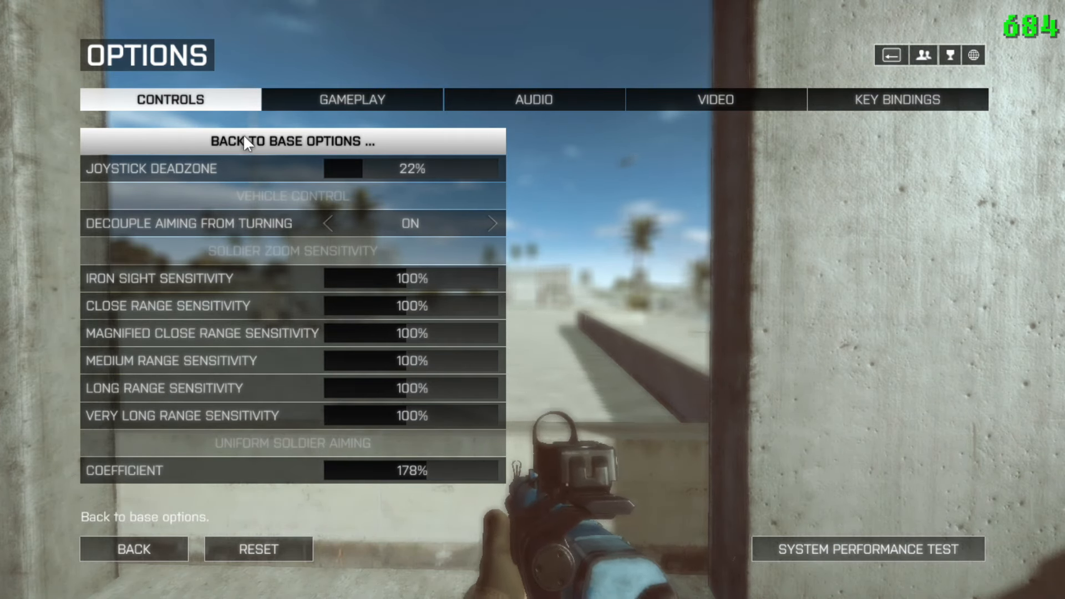
mouse_move(295, 394)
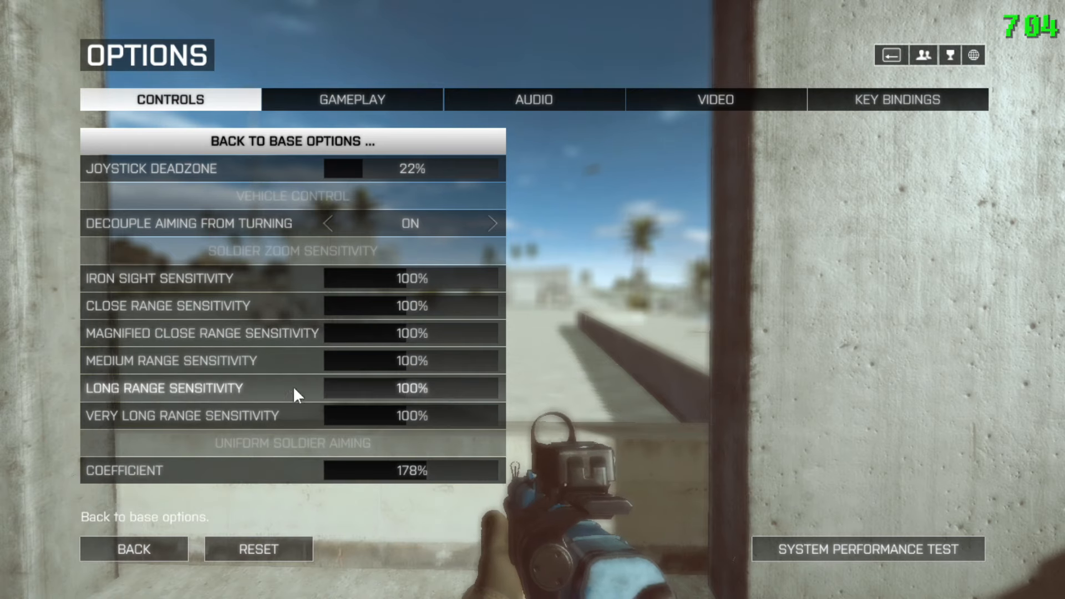
mouse_move(421, 475)
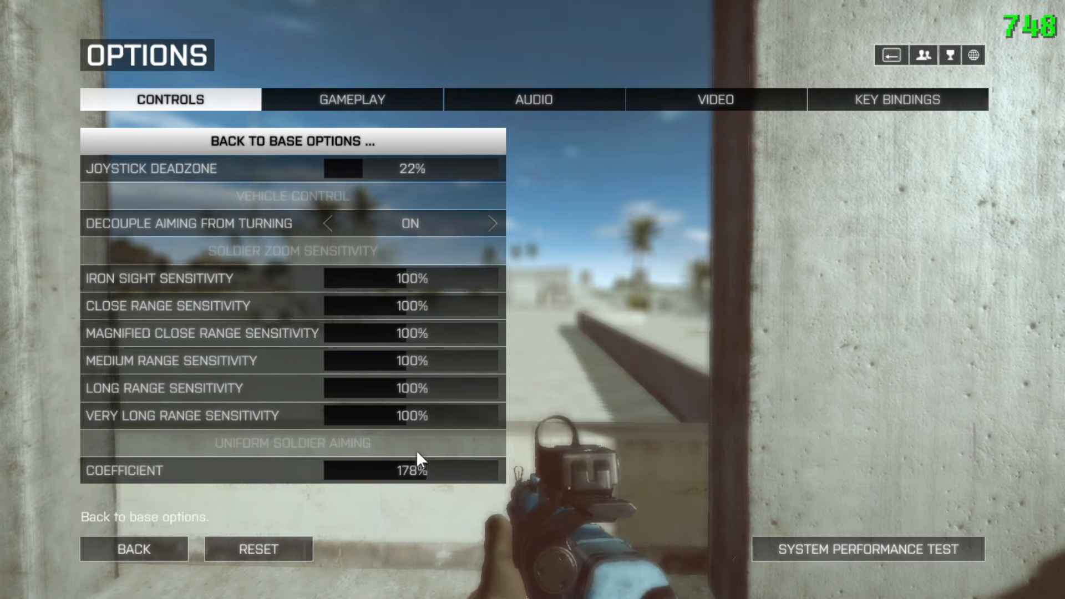
click(714, 99)
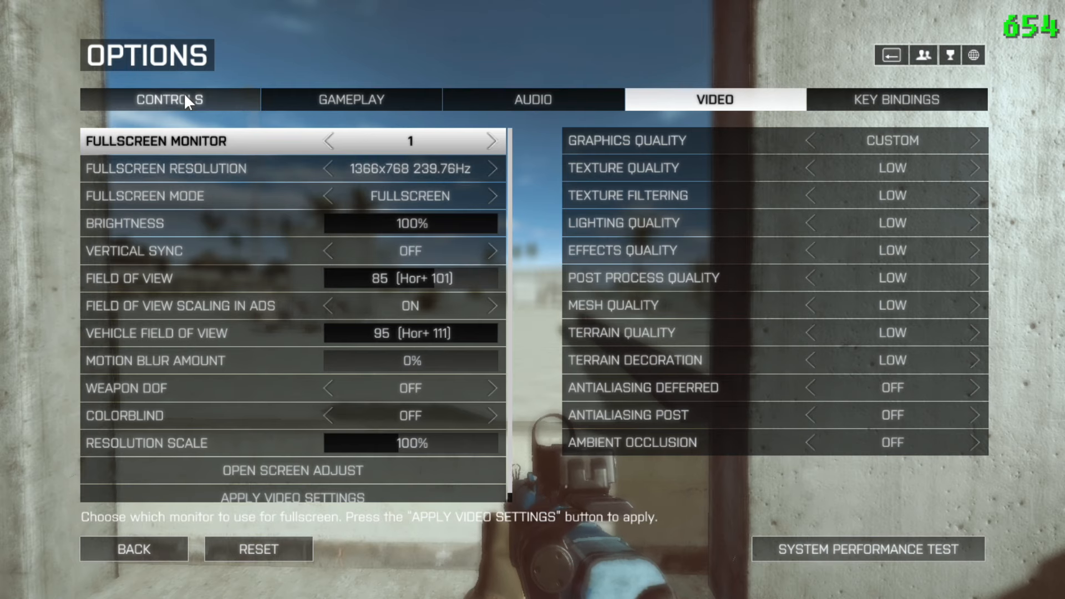
click(169, 100)
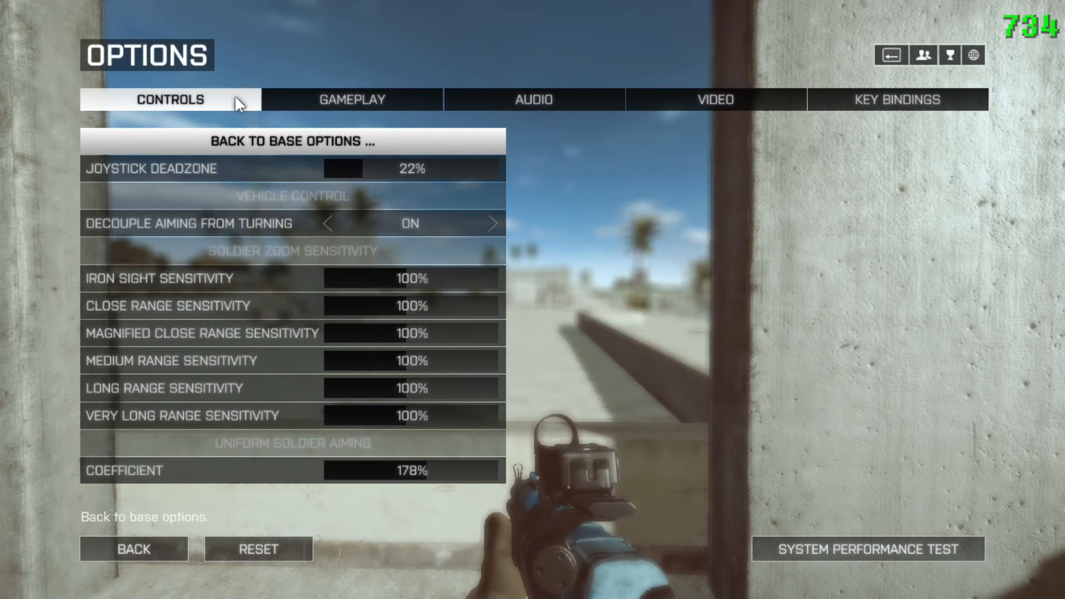
click(715, 99)
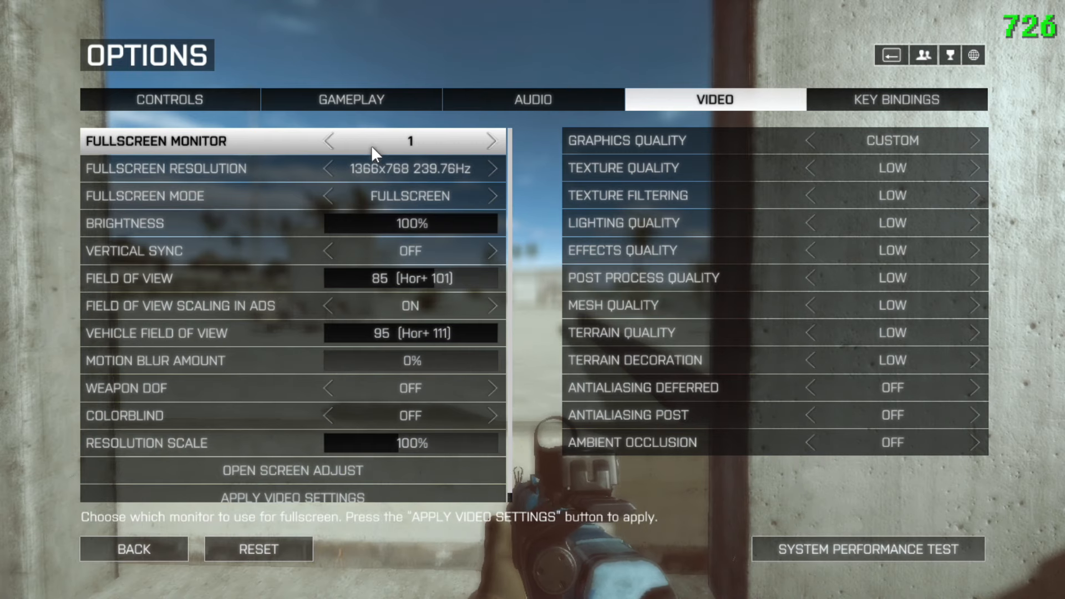
click(169, 99)
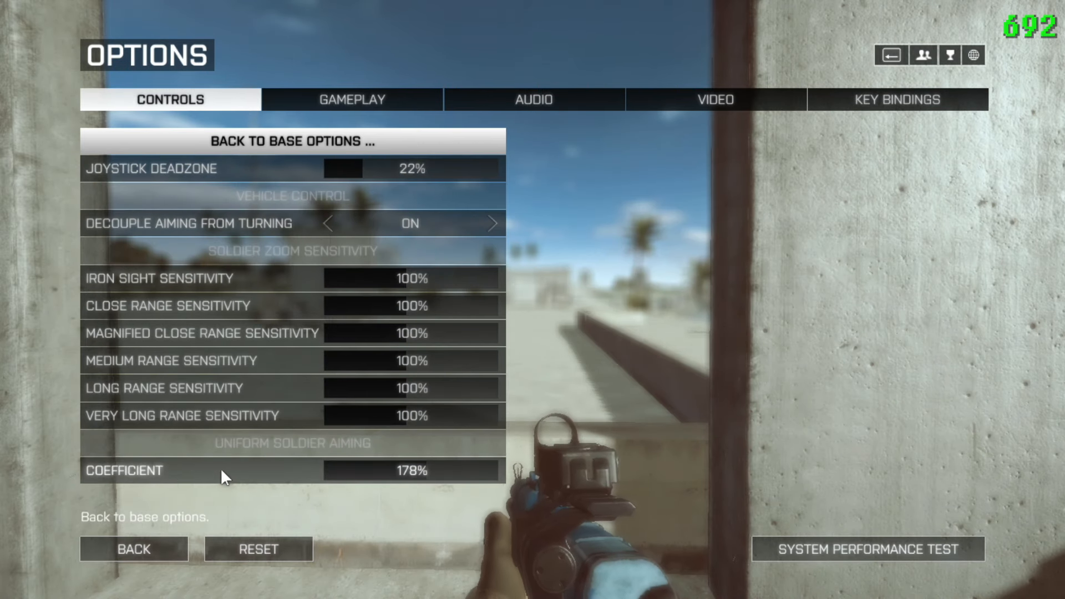
mouse_move(398, 481)
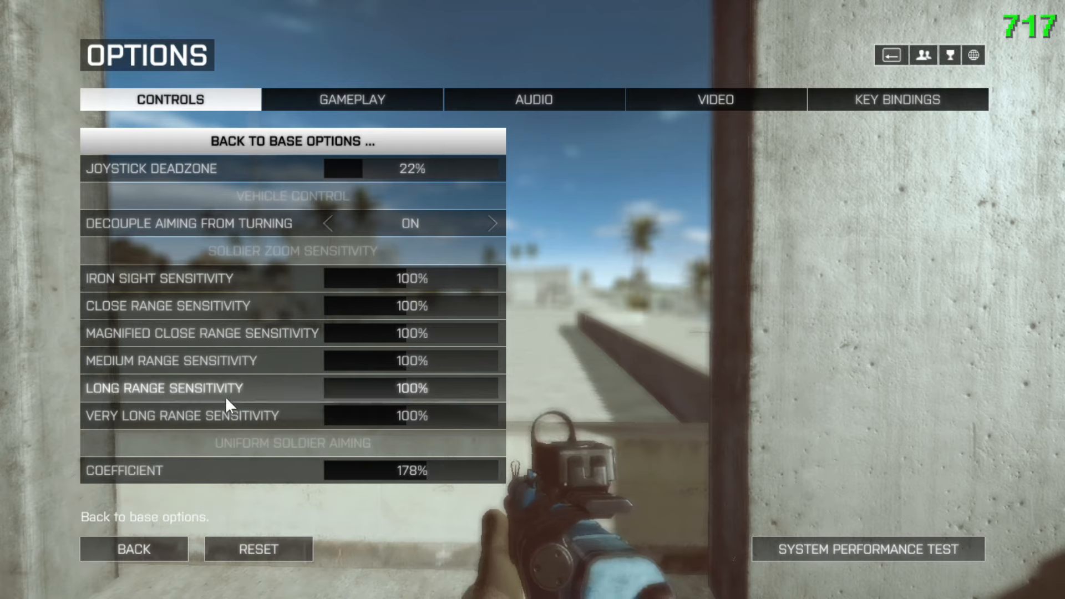
mouse_move(418, 476)
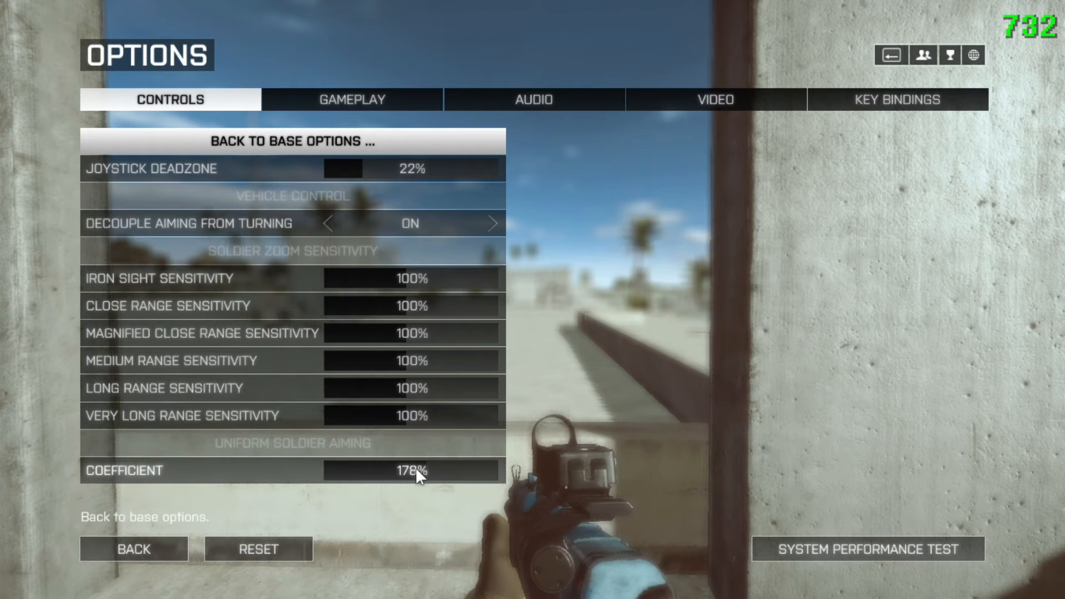
mouse_move(394, 404)
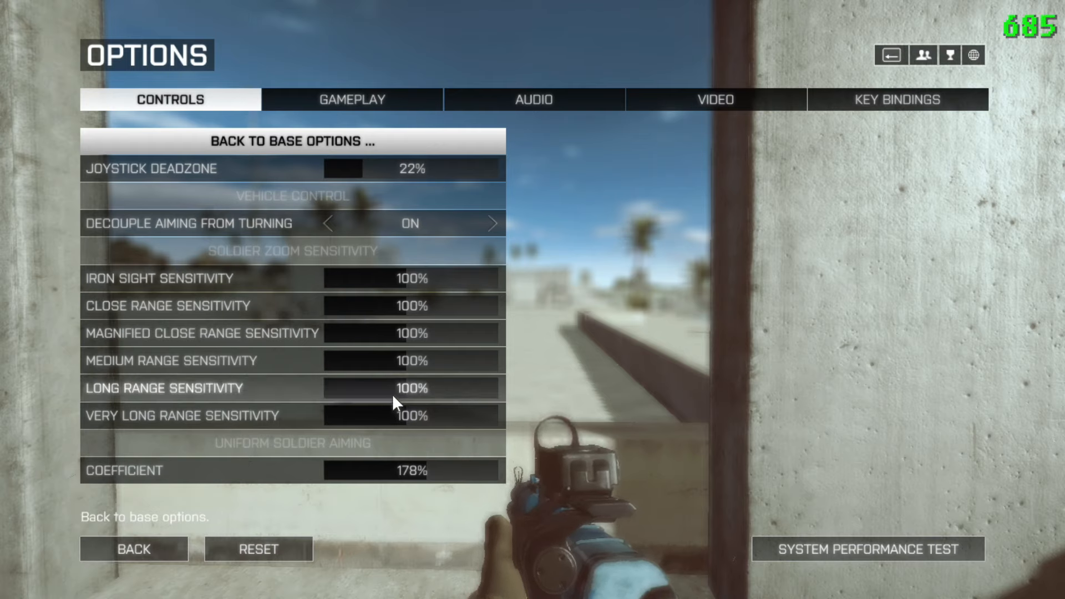
mouse_move(421, 220)
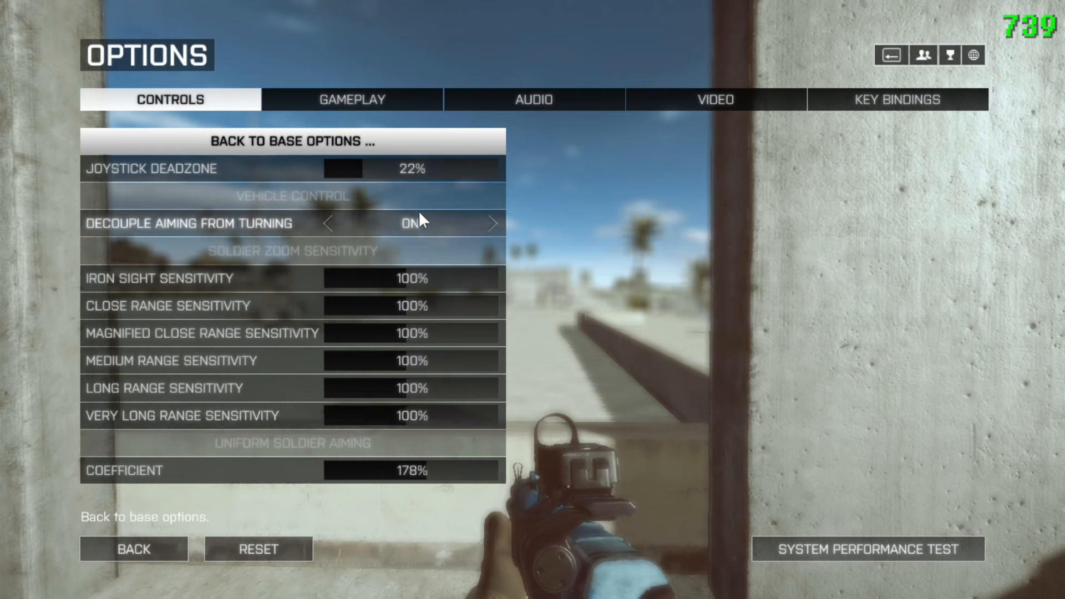
- Review Gameplay settings and advanced HUD options like 70% HUD size and 17% inventory visibility
click(351, 100)
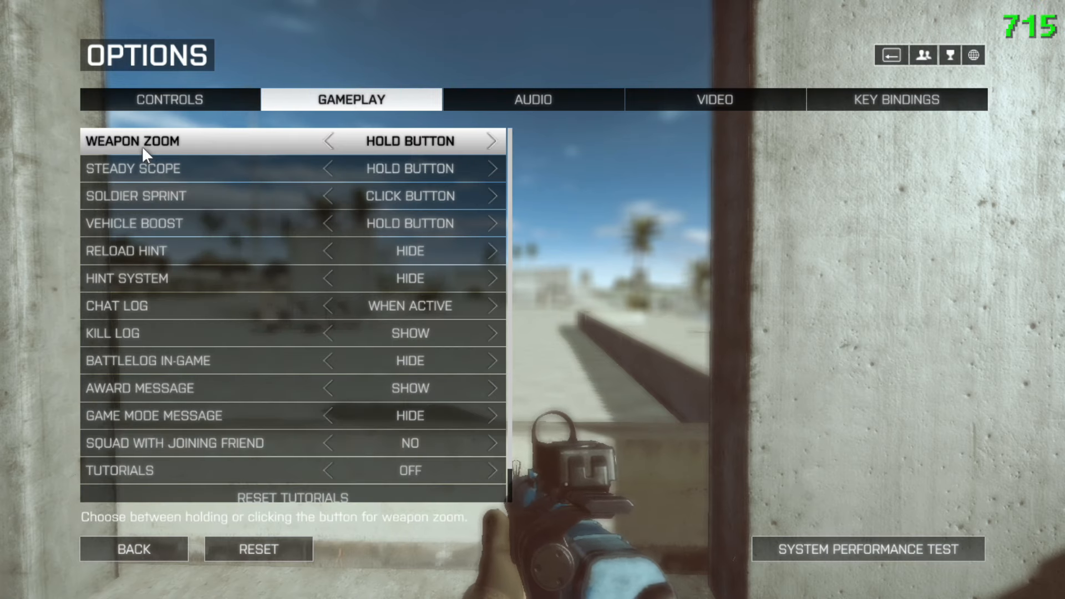
mouse_move(503, 363)
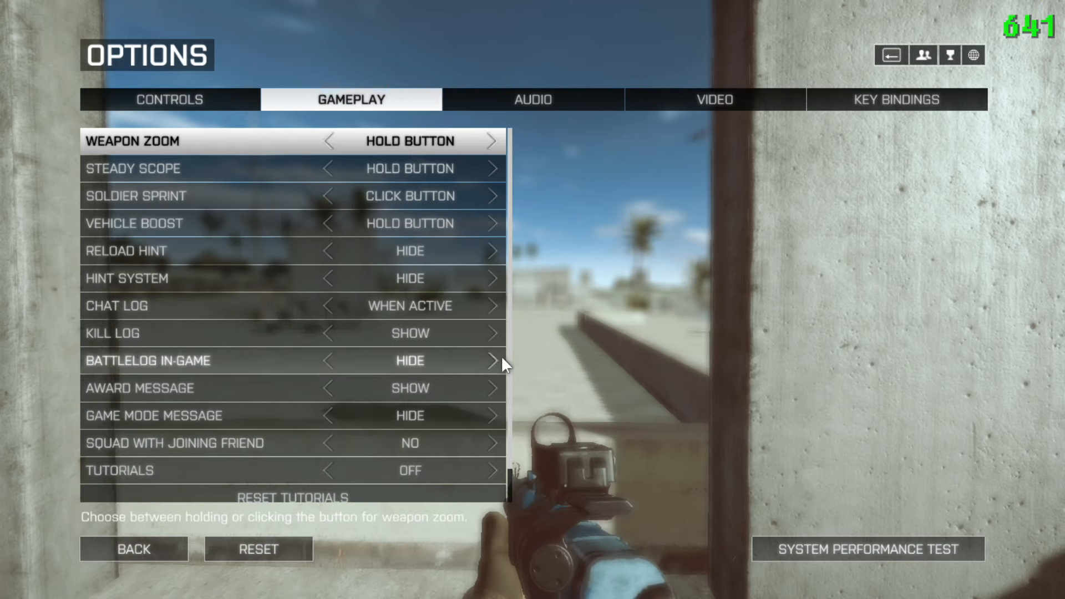
scroll(down, 3)
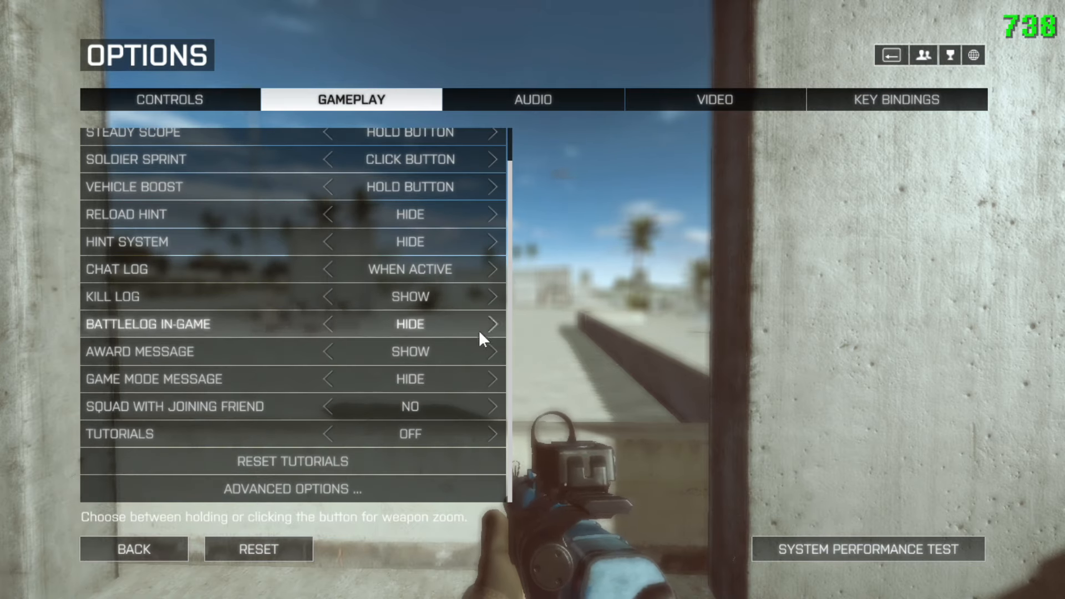
click(291, 488)
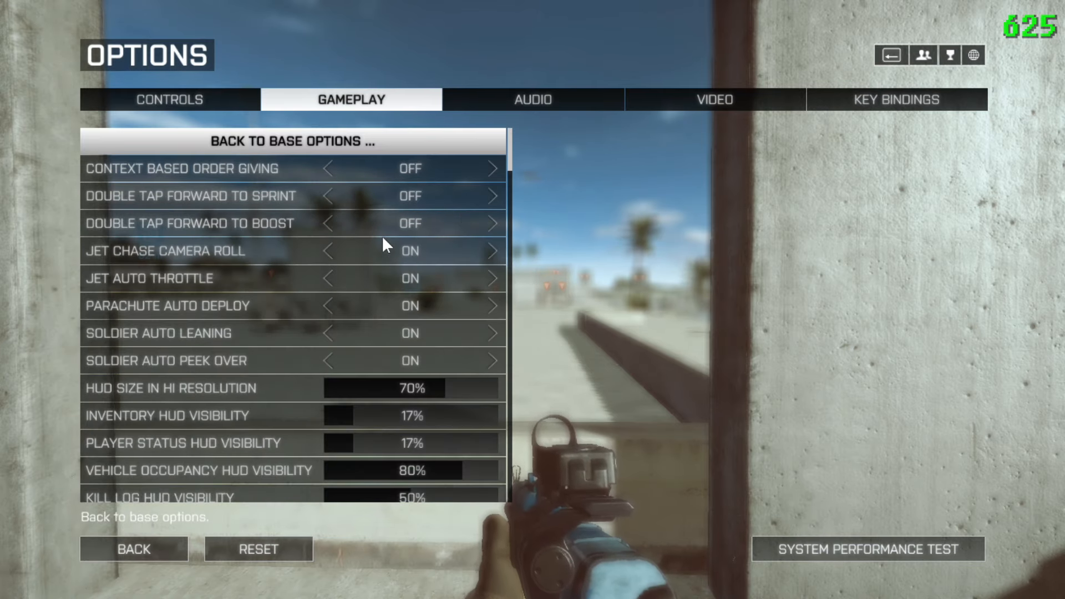
mouse_move(513, 166)
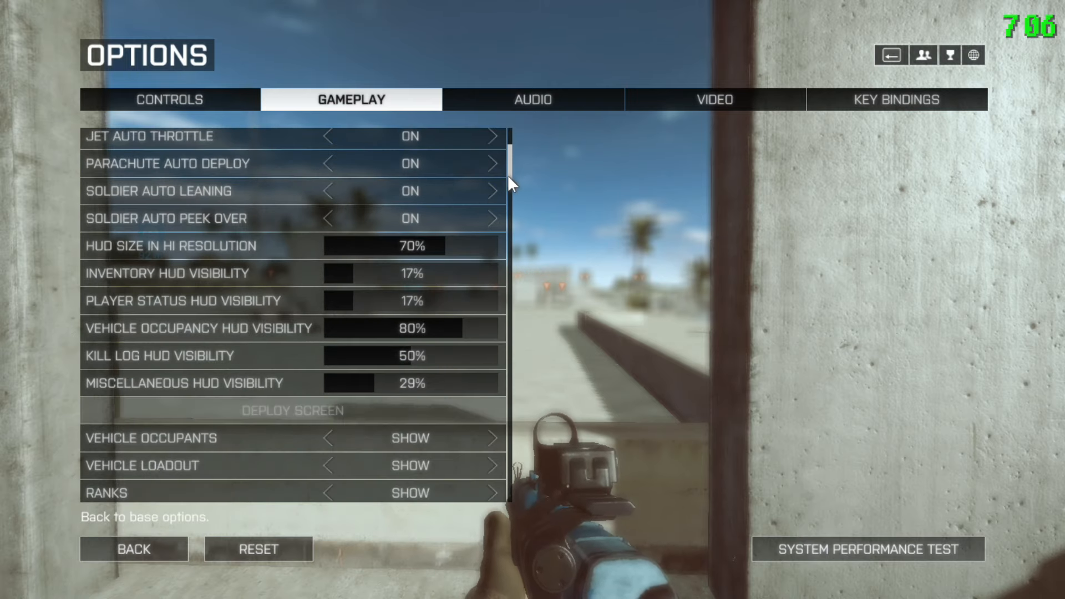
scroll(down, 3)
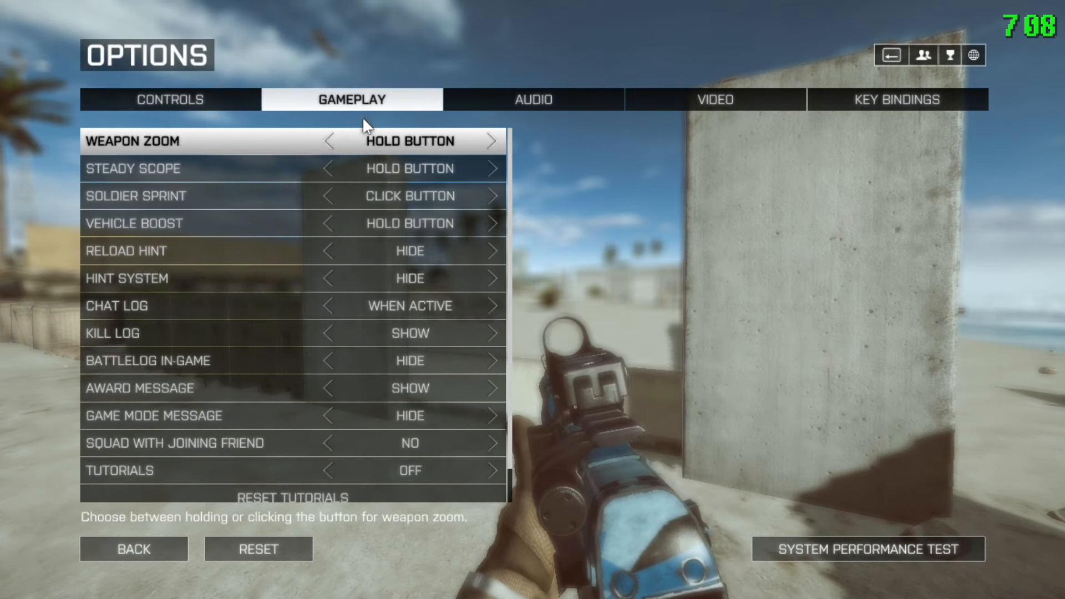
scroll(down, 3)
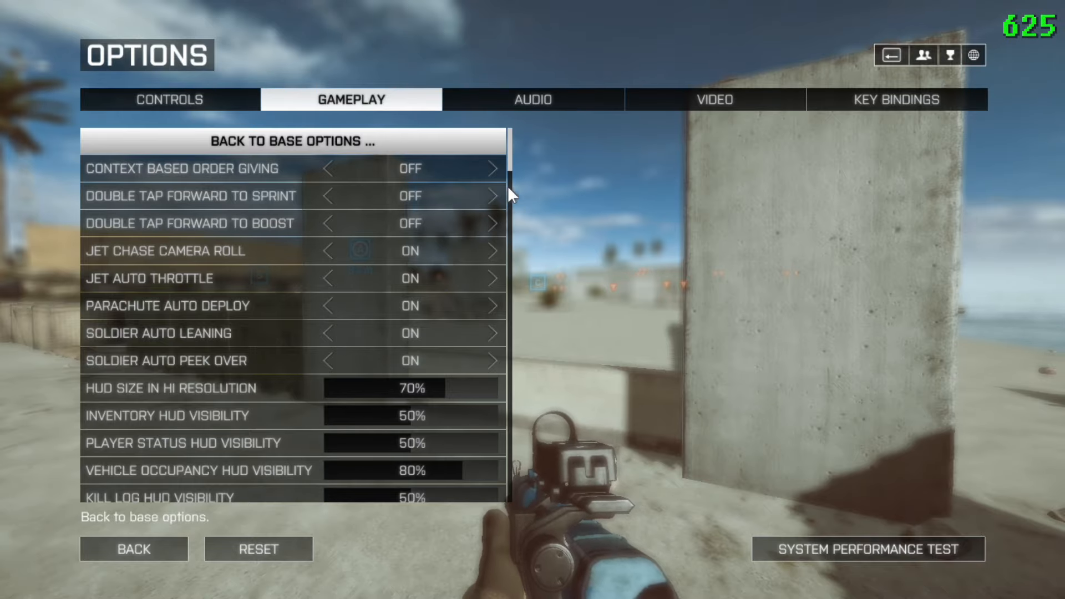
scroll(down, 3)
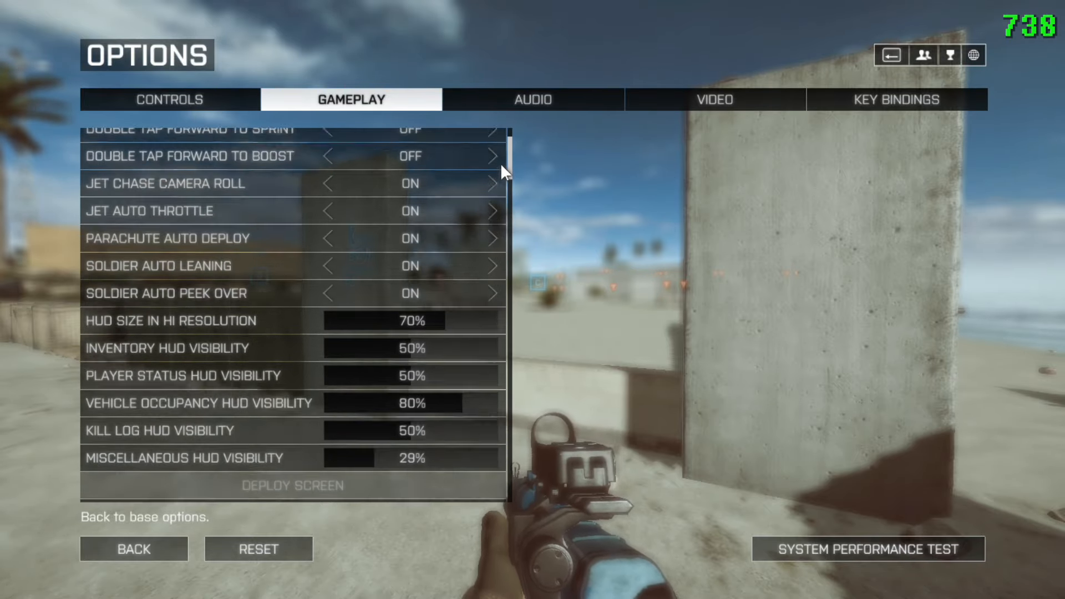
scroll(down, 3)
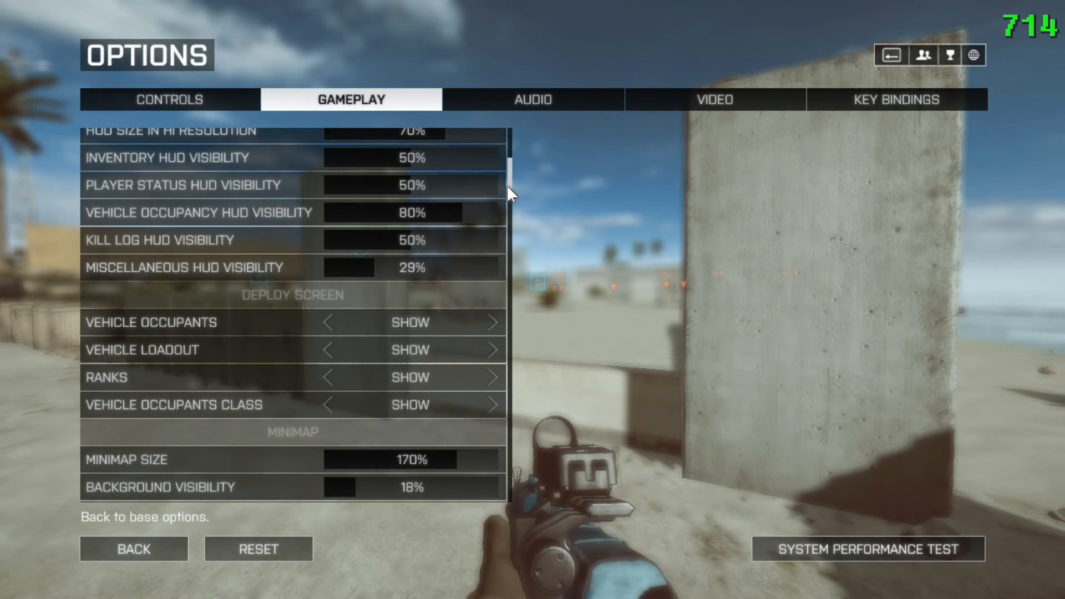
scroll(down, 3)
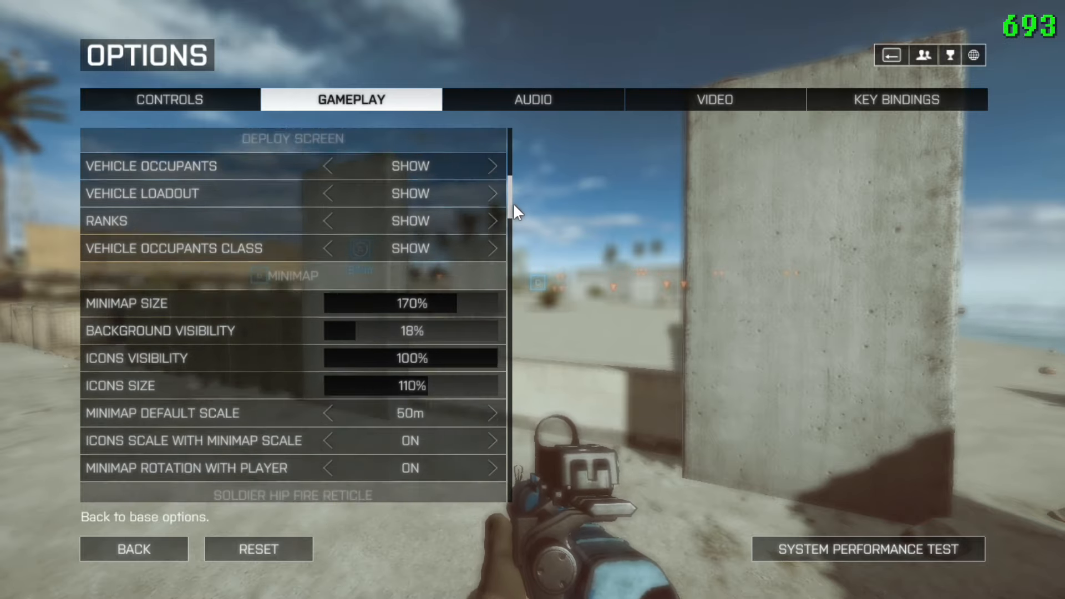
scroll(down, 3)
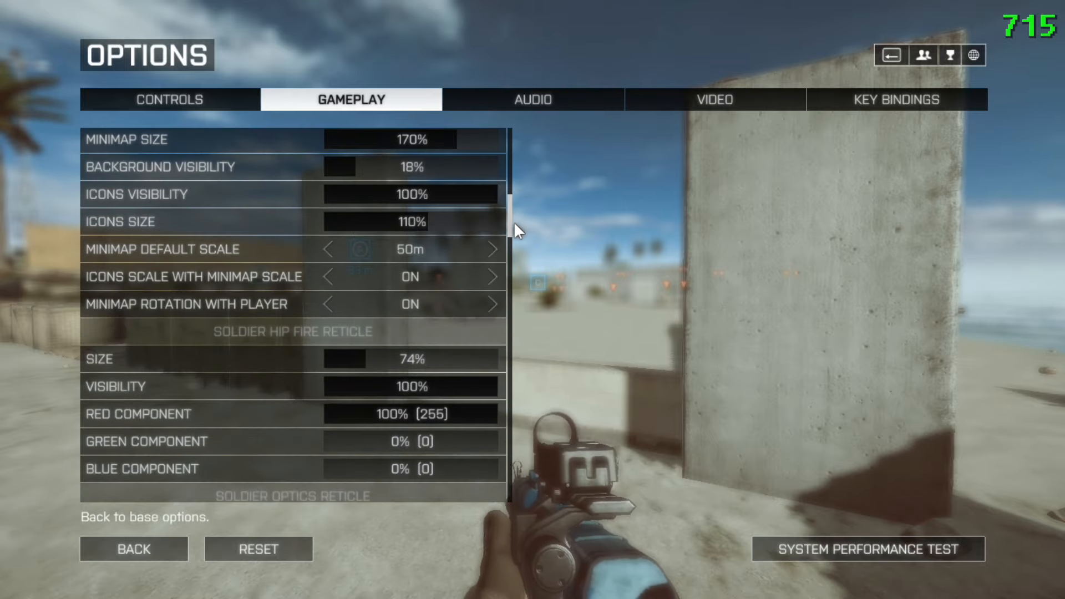
scroll(down, 3)
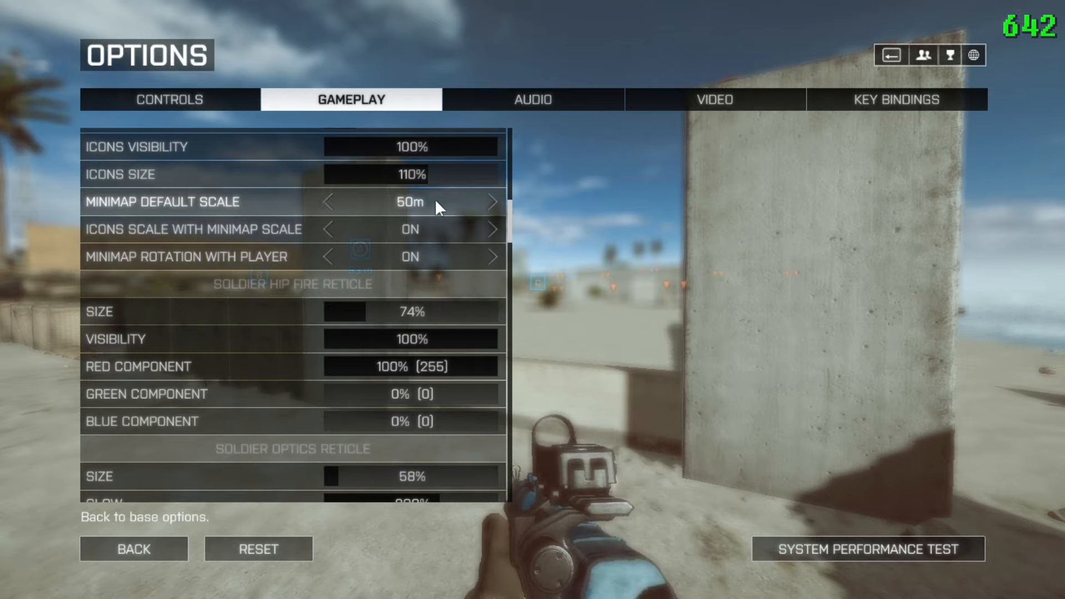
mouse_move(333, 206)
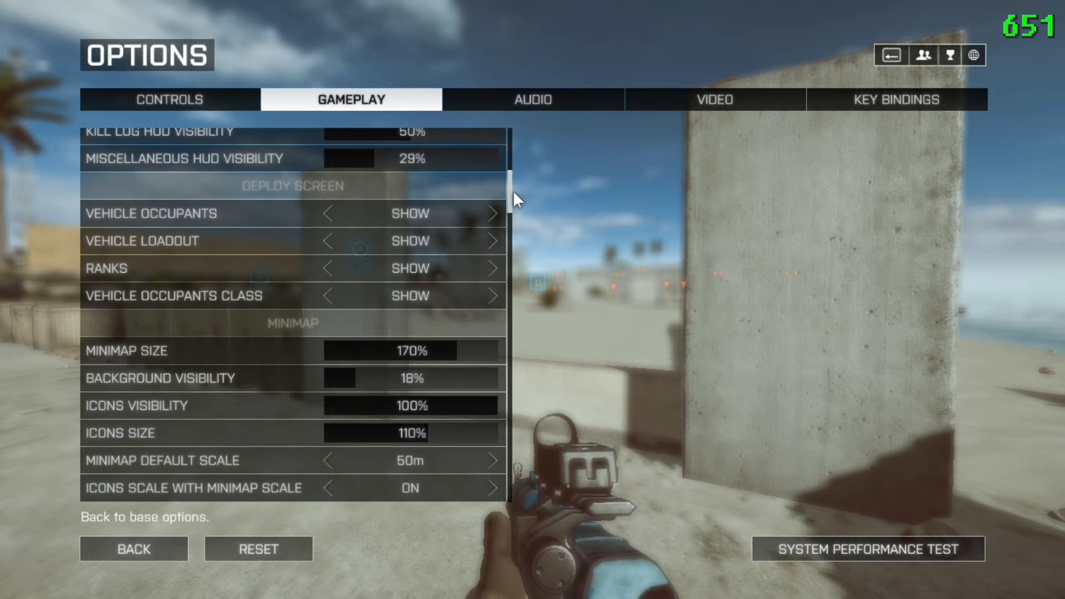
scroll(down, 3)
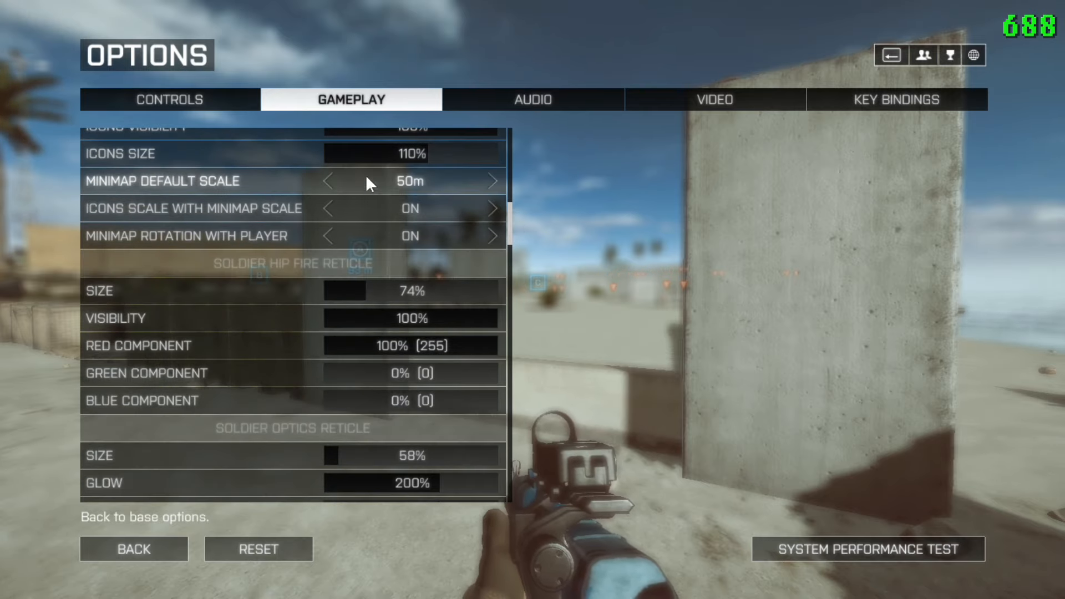
mouse_move(506, 199)
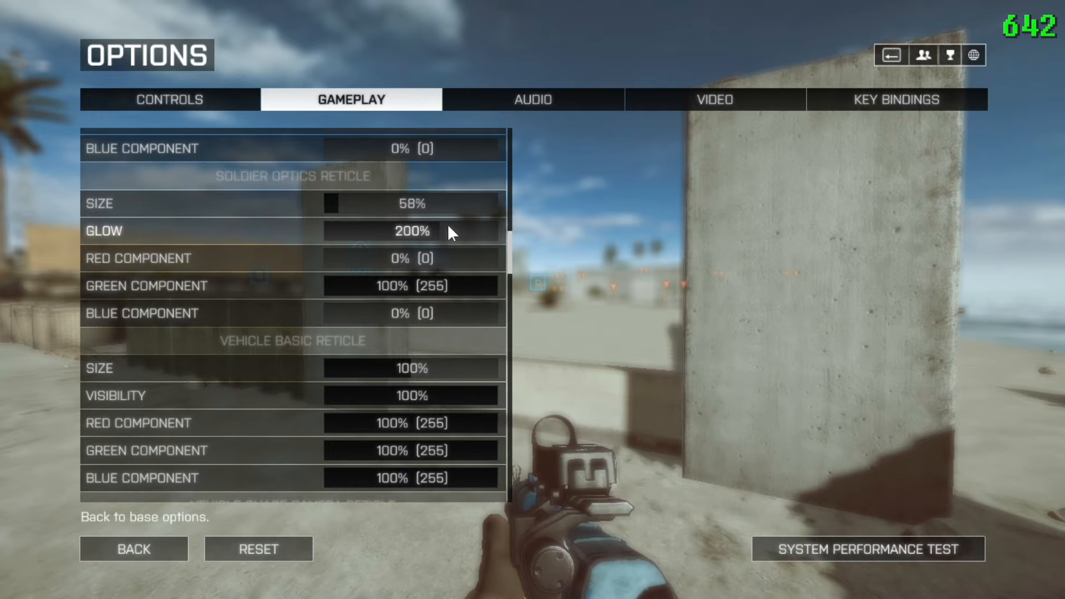
- Read the optics reticle glow description and scroll through the remaining settings
click(411, 231)
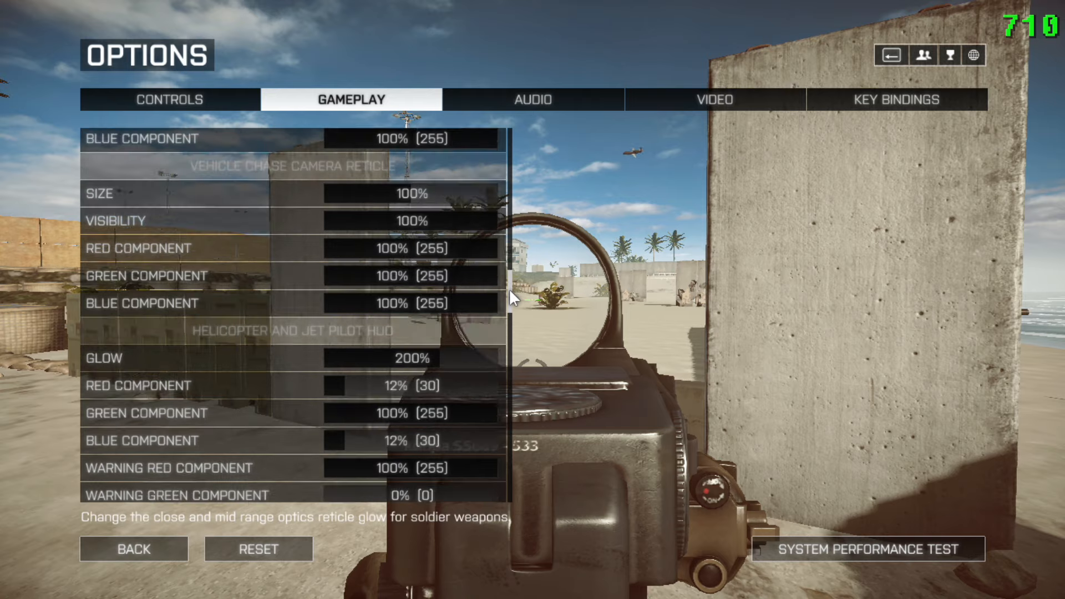
scroll(down, 3)
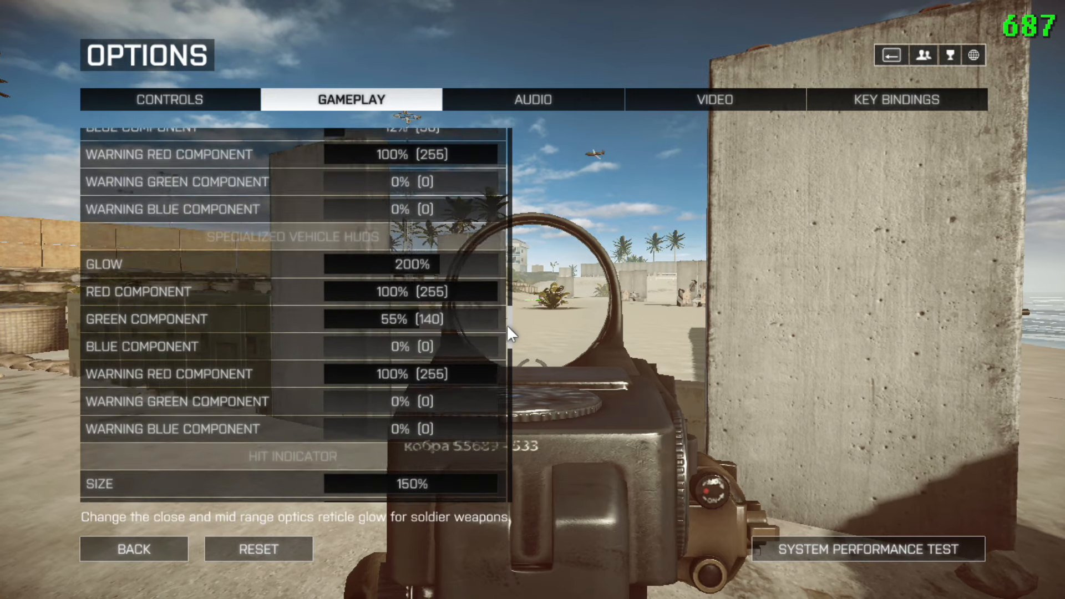
scroll(down, 3)
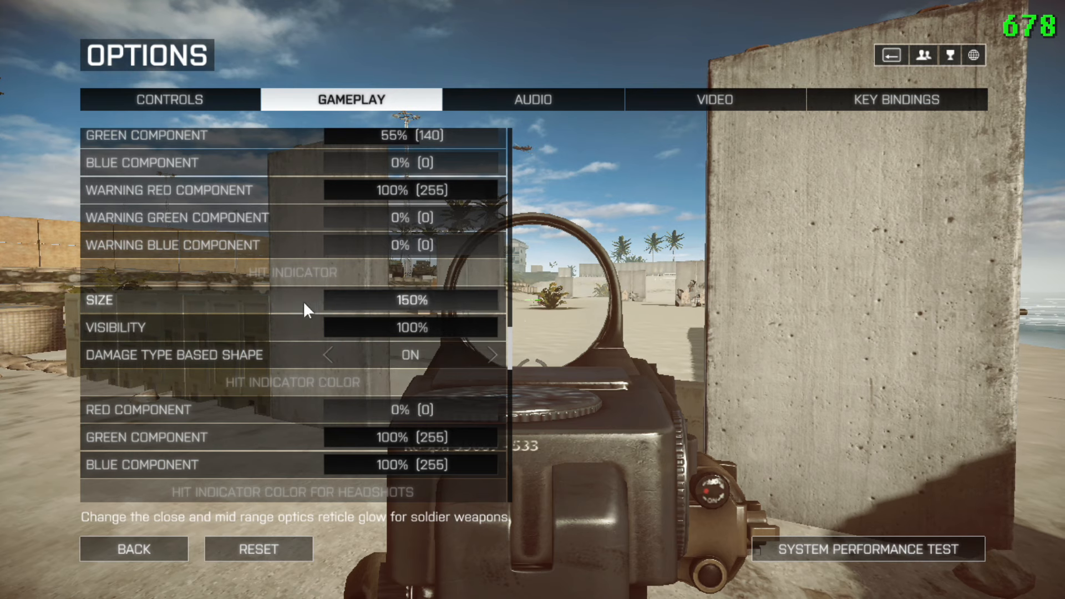
mouse_move(479, 358)
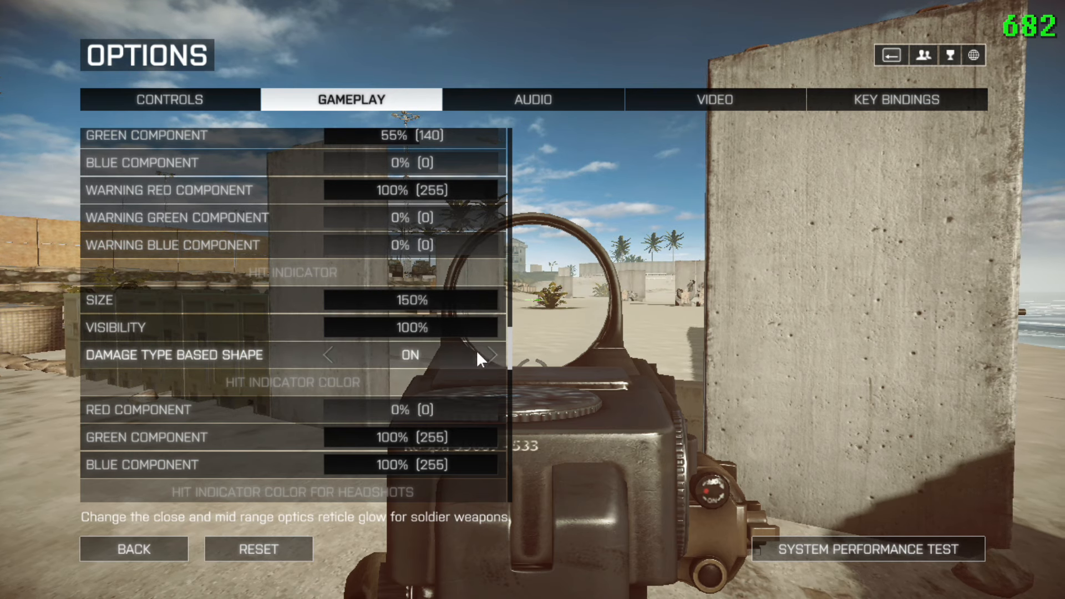
scroll(down, 3)
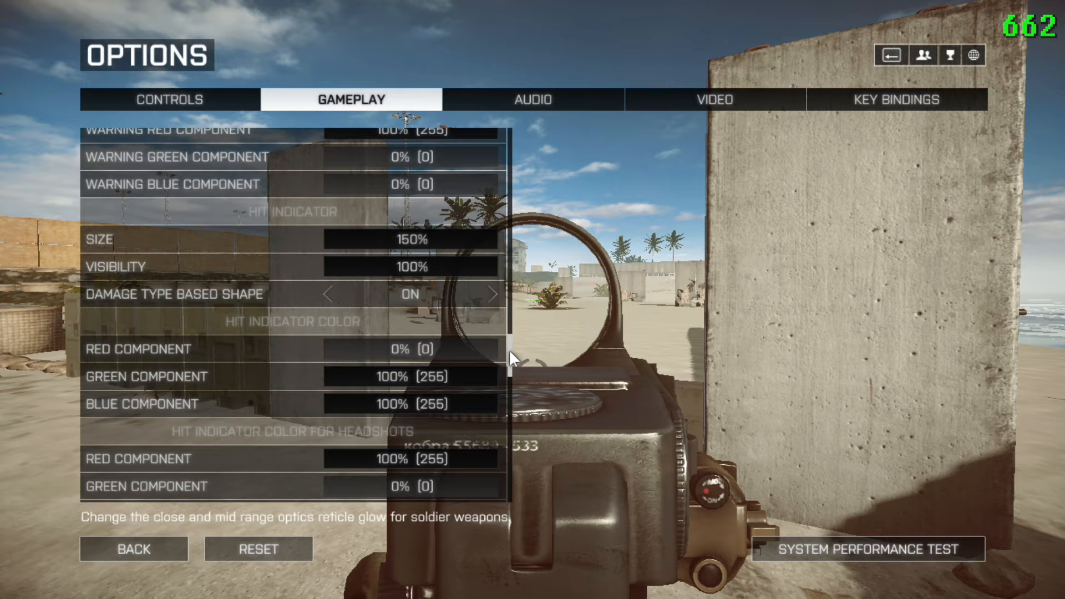
scroll(down, 3)
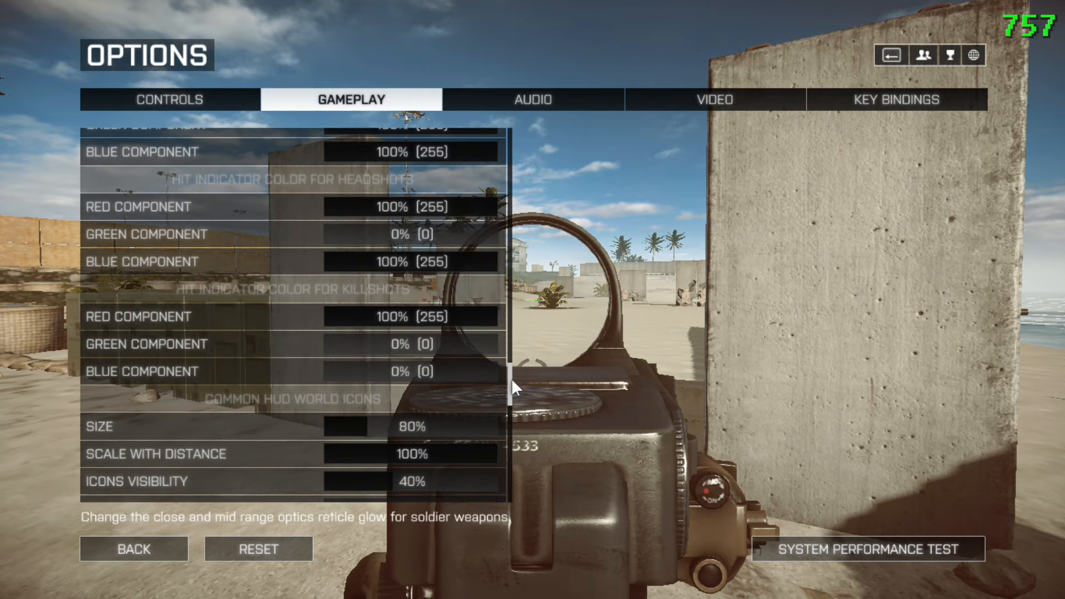
scroll(down, 3)
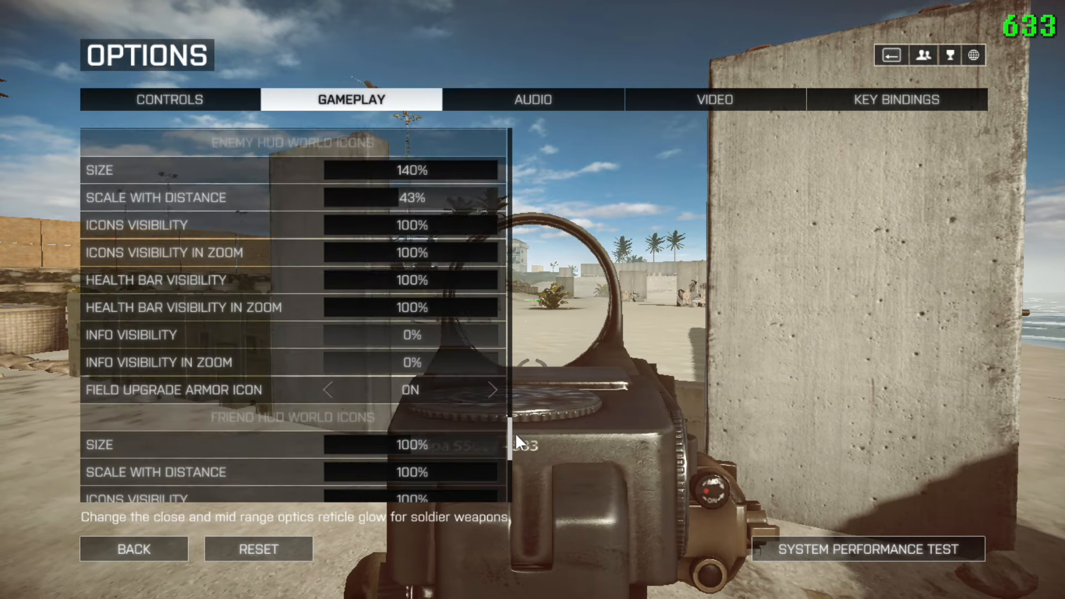
scroll(down, 3)
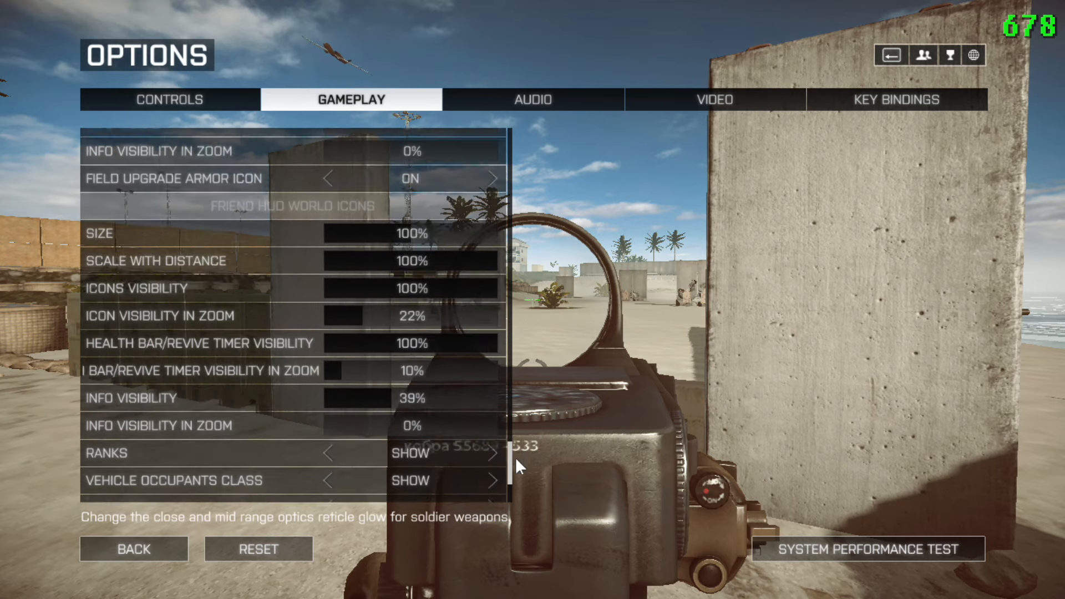
scroll(down, 3)
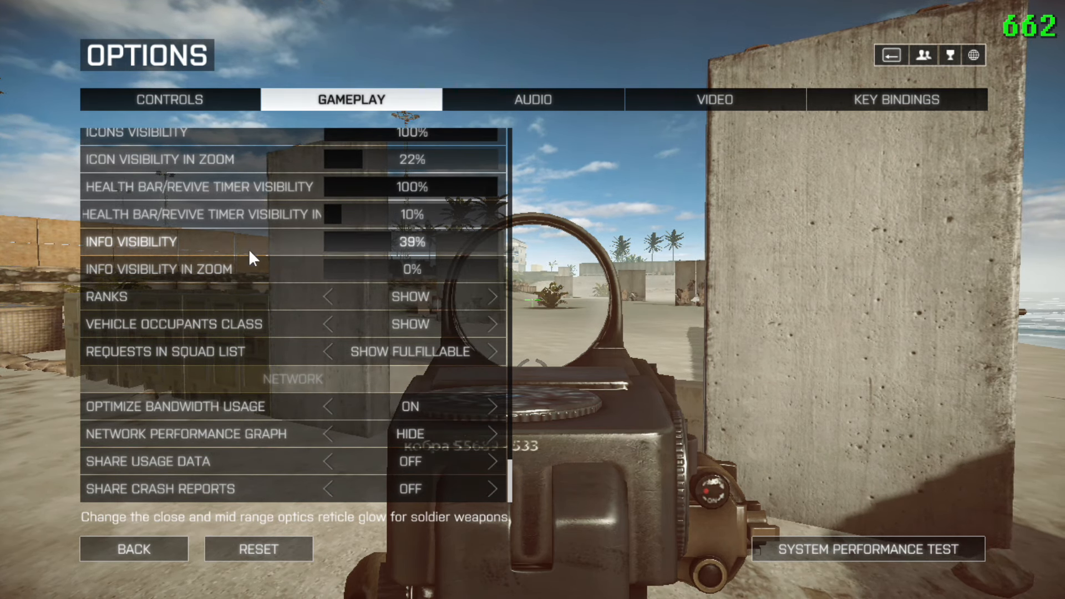
- Set the audio speaker type to TV and return to the Video settings
click(532, 99)
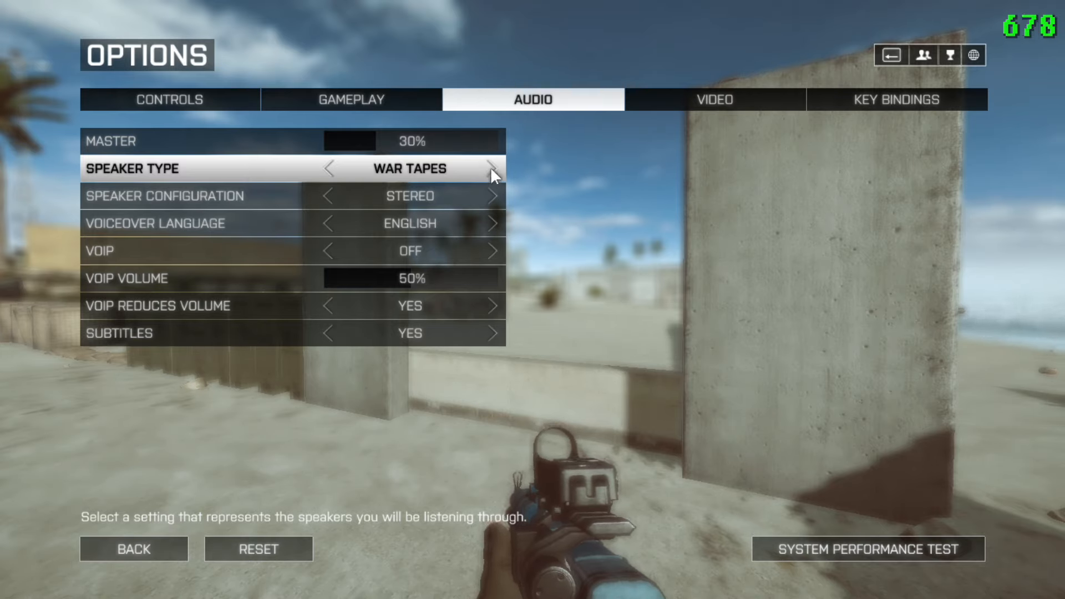
click(492, 169)
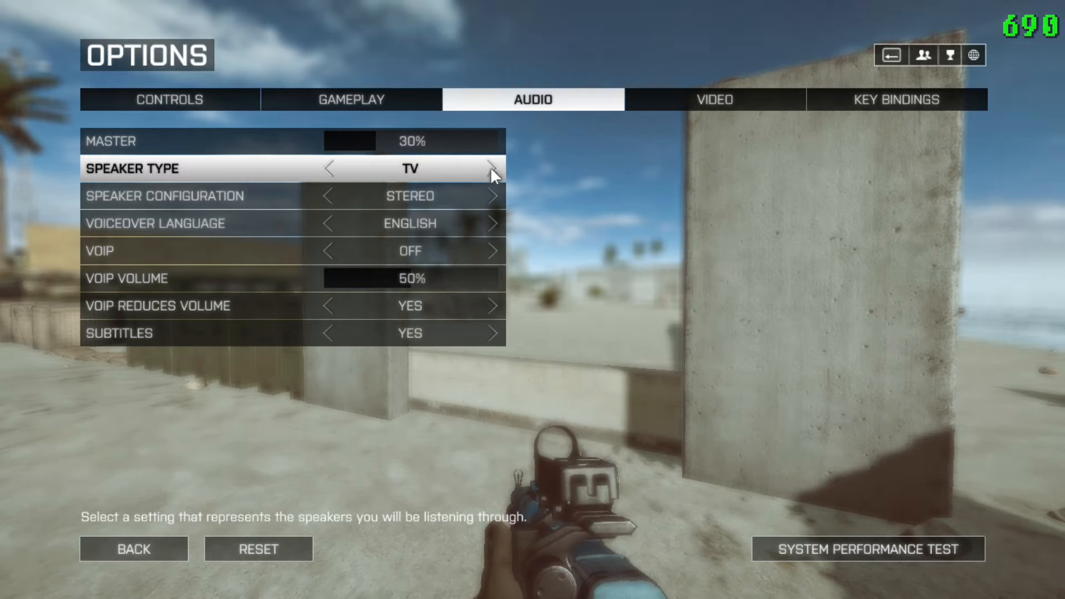
click(714, 99)
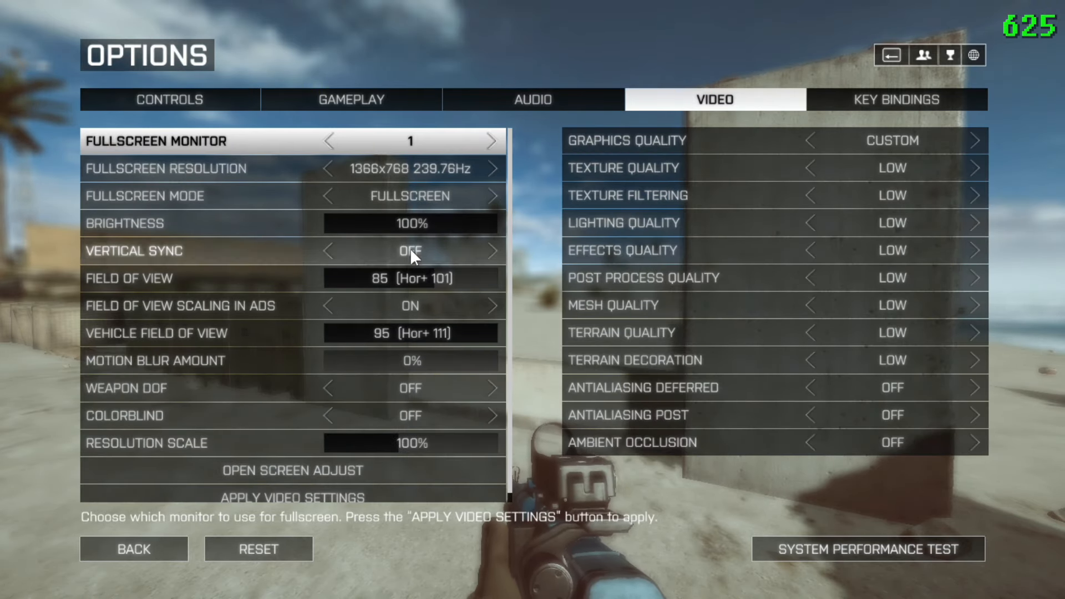
mouse_move(856, 372)
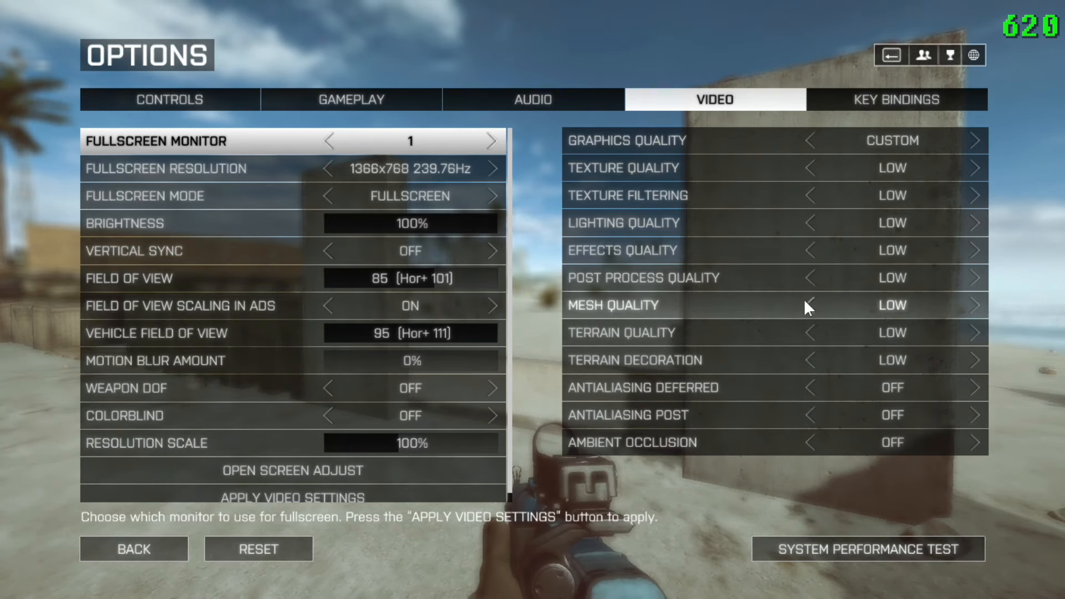
mouse_move(720, 309)
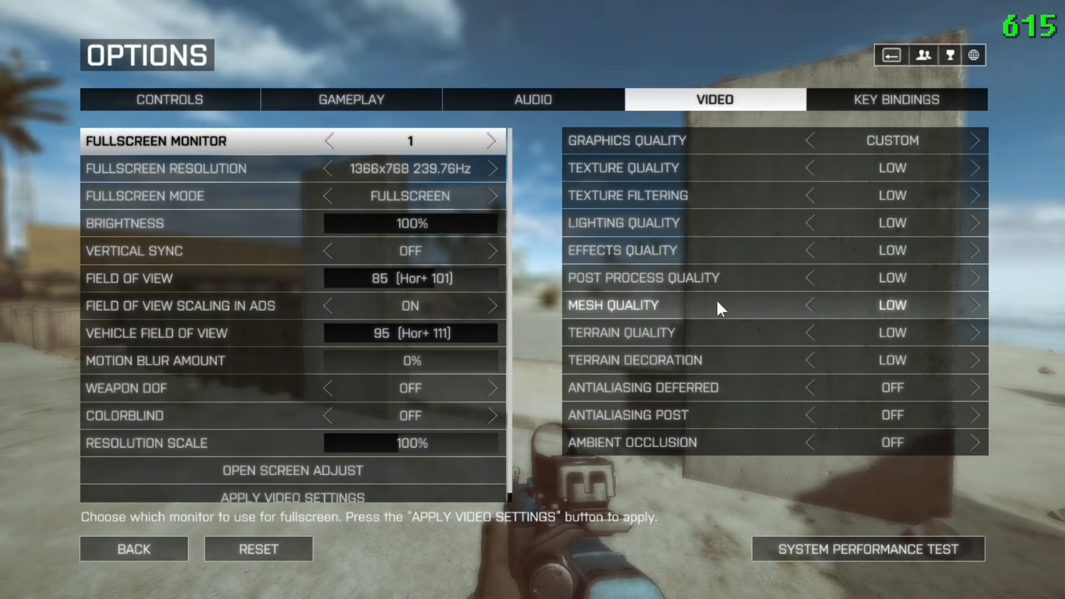
mouse_move(701, 300)
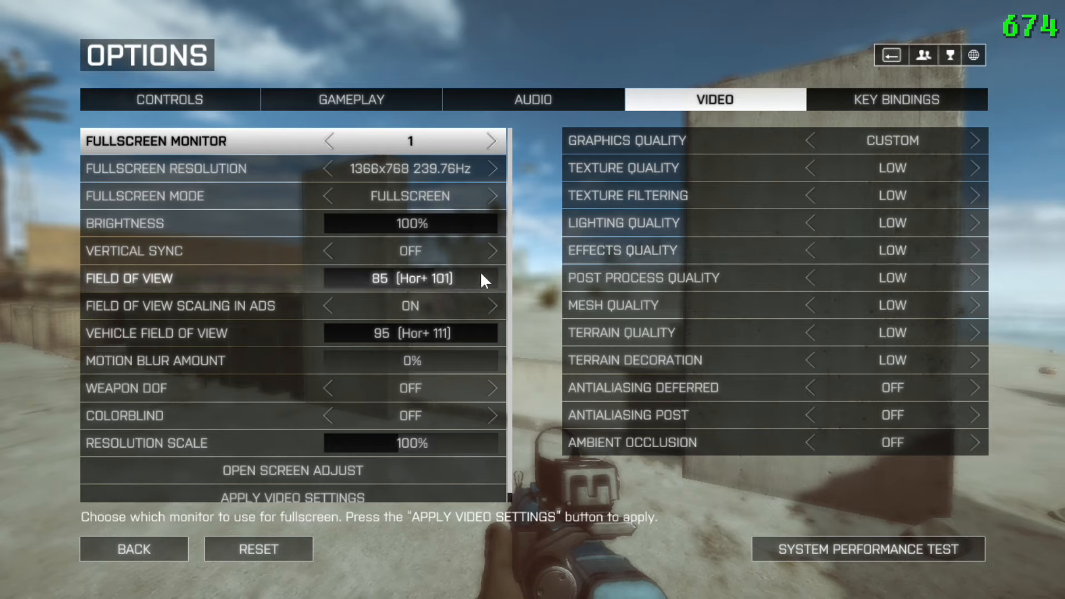
mouse_move(323, 302)
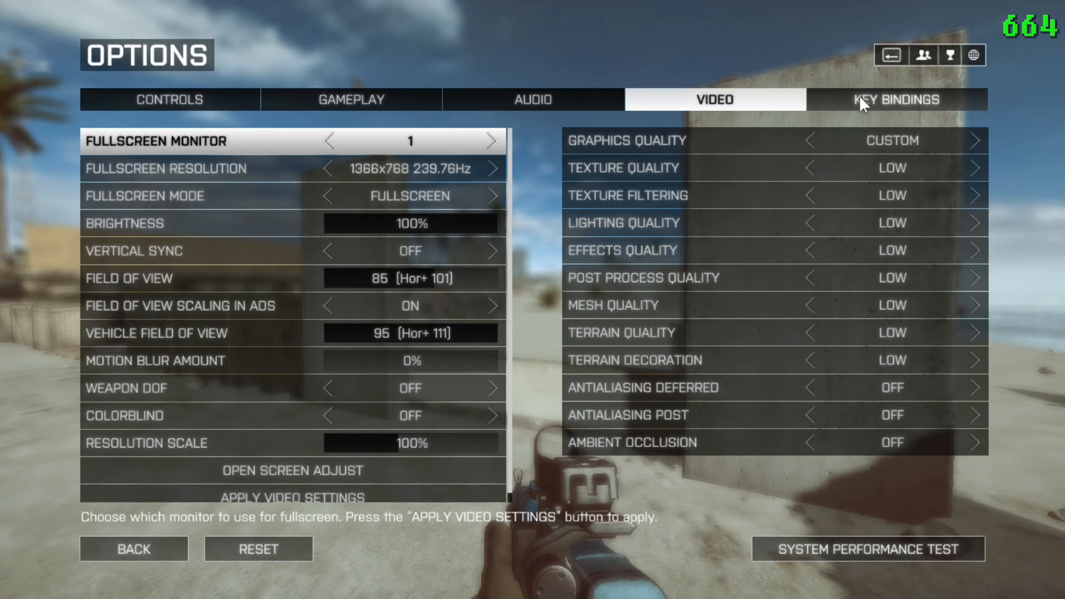
- Scroll through the on-foot key bindings, then glance at the in-vehicle bindings
click(895, 100)
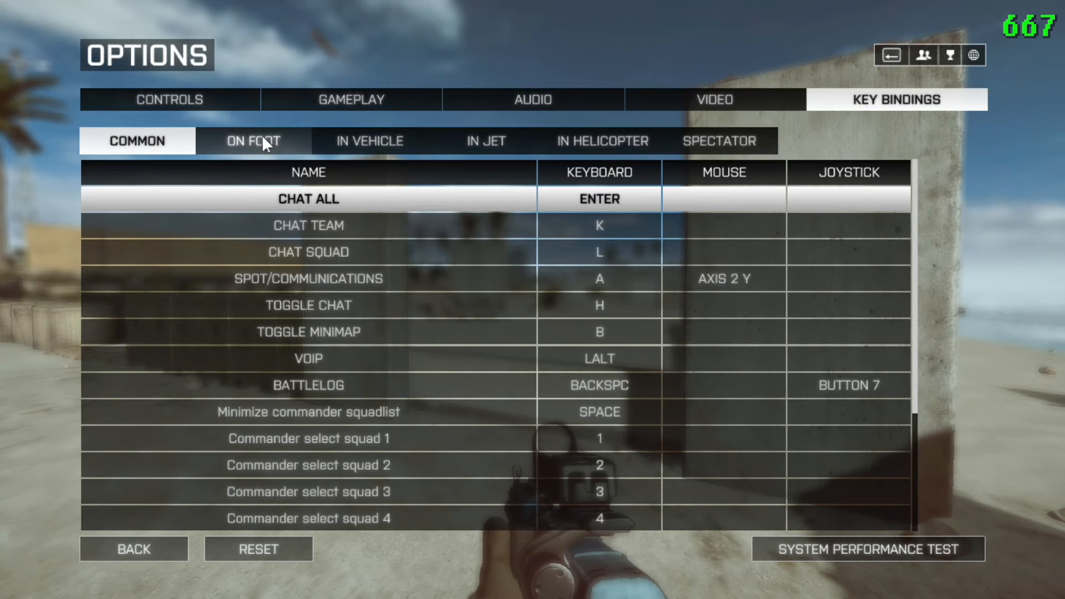
click(253, 140)
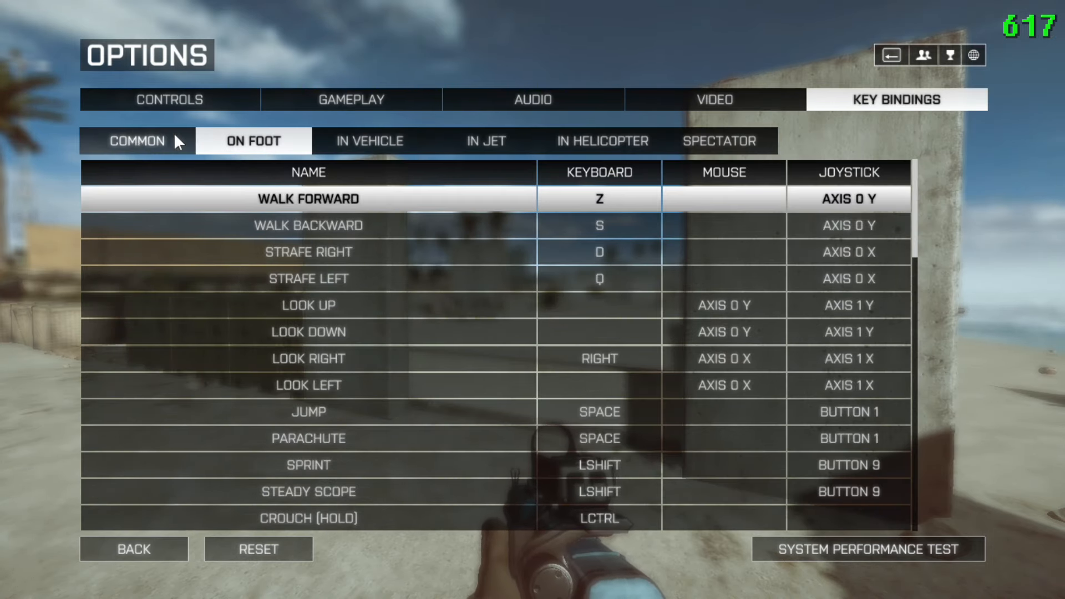
scroll(down, 3)
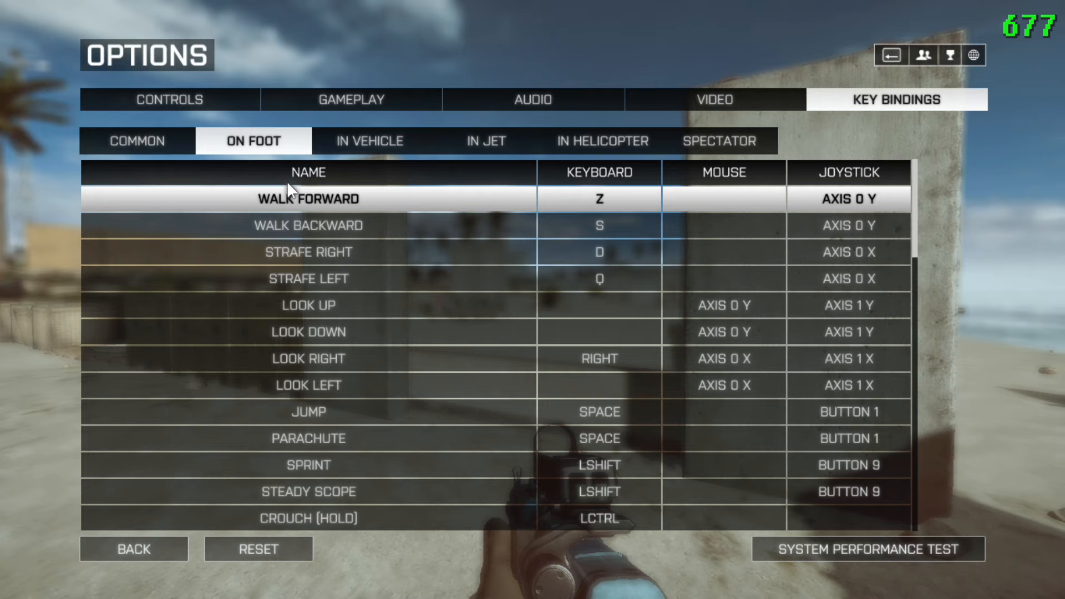
mouse_move(612, 515)
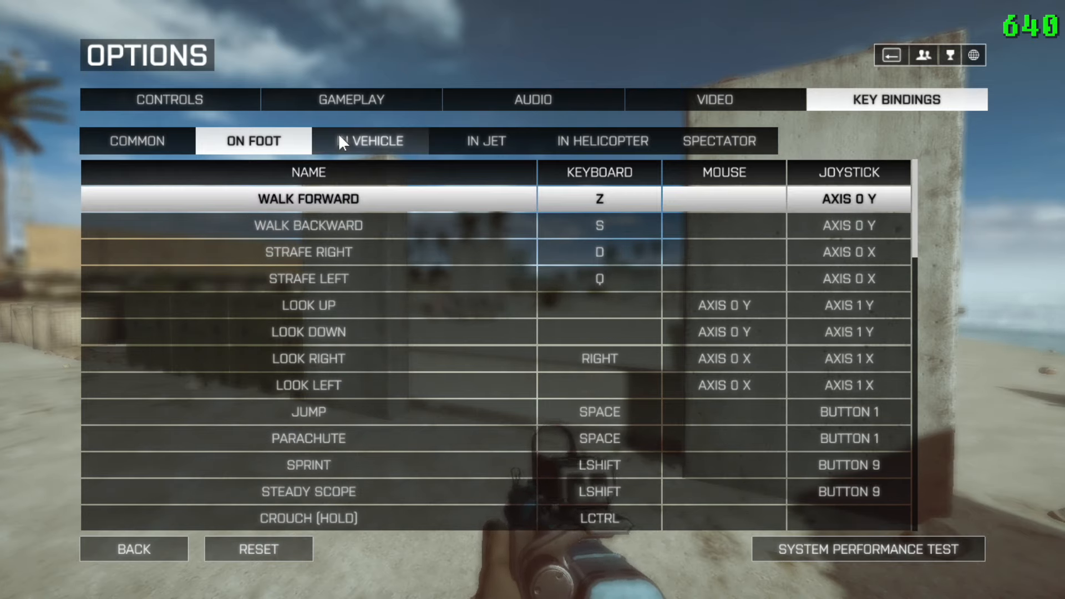
click(136, 140)
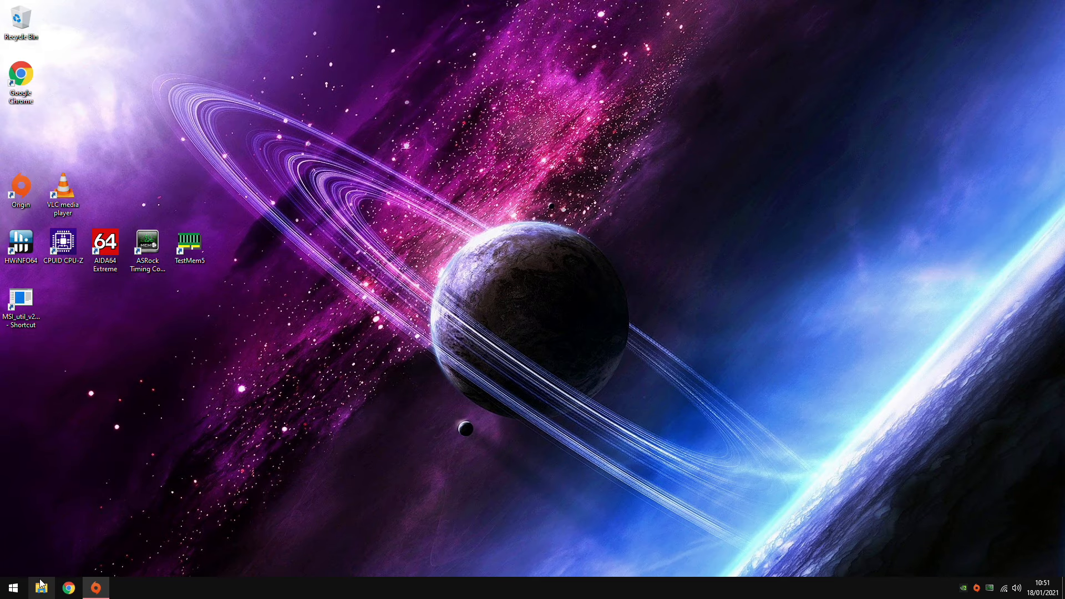
- Browse to the Battlefield 4 install folder and open user.cfg in WordPad
click(40, 587)
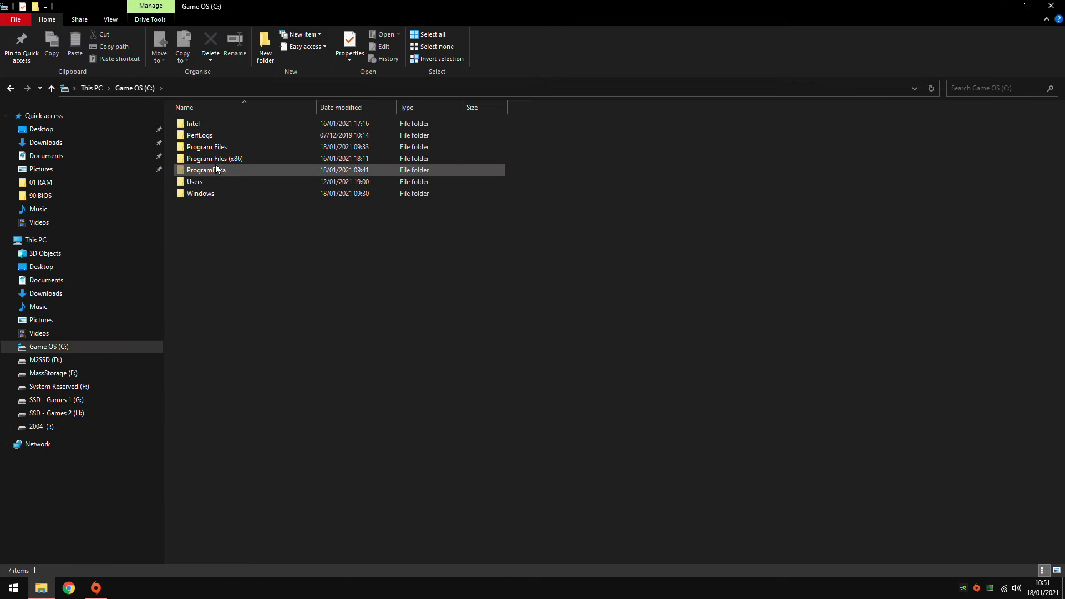
double_click(207, 158)
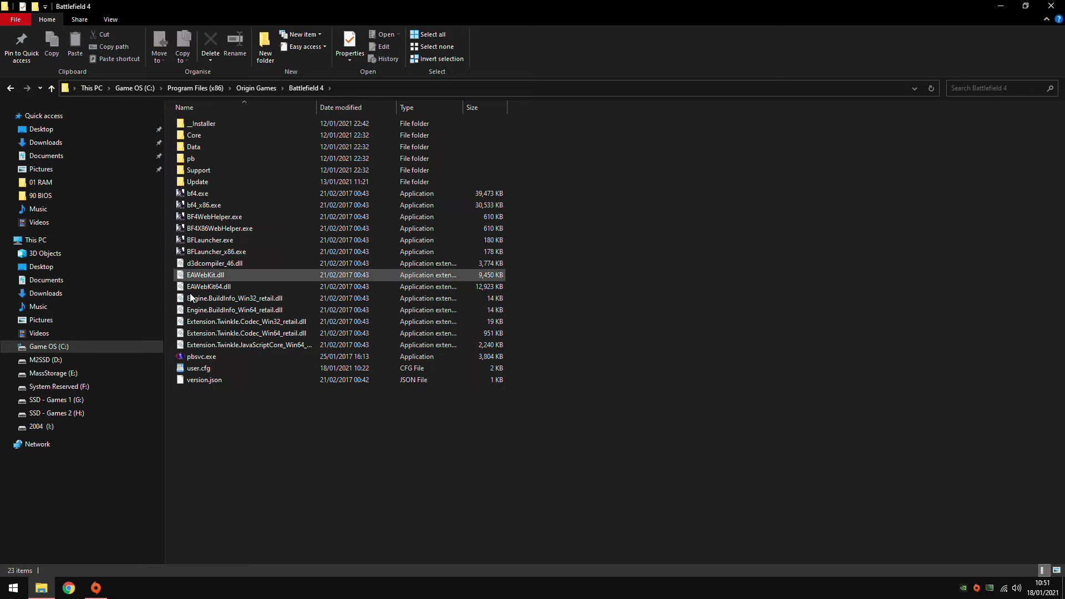
click(198, 367)
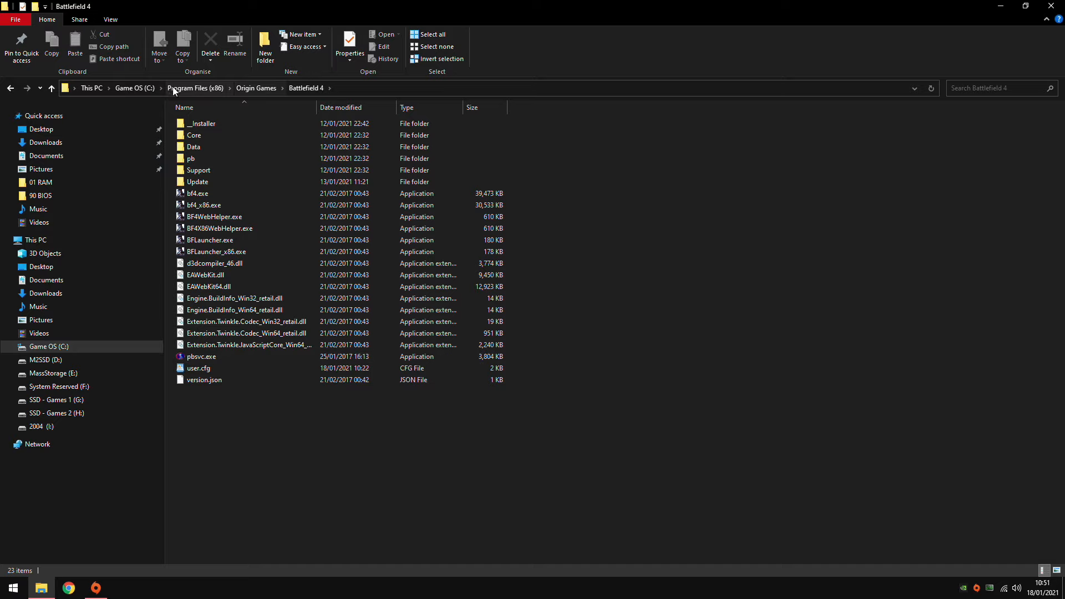
mouse_move(151, 104)
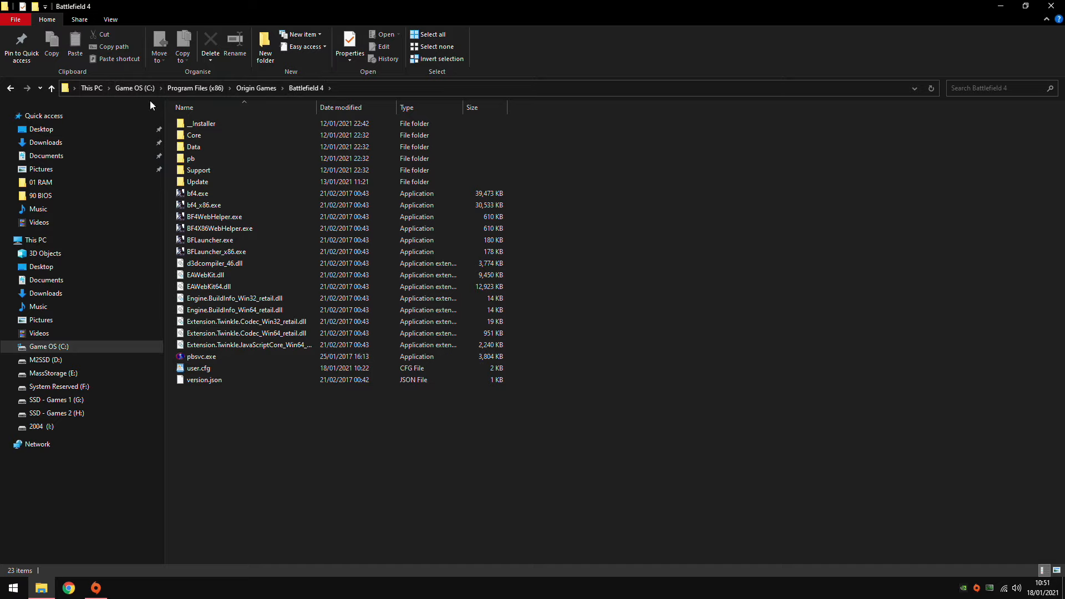
double_click(199, 368)
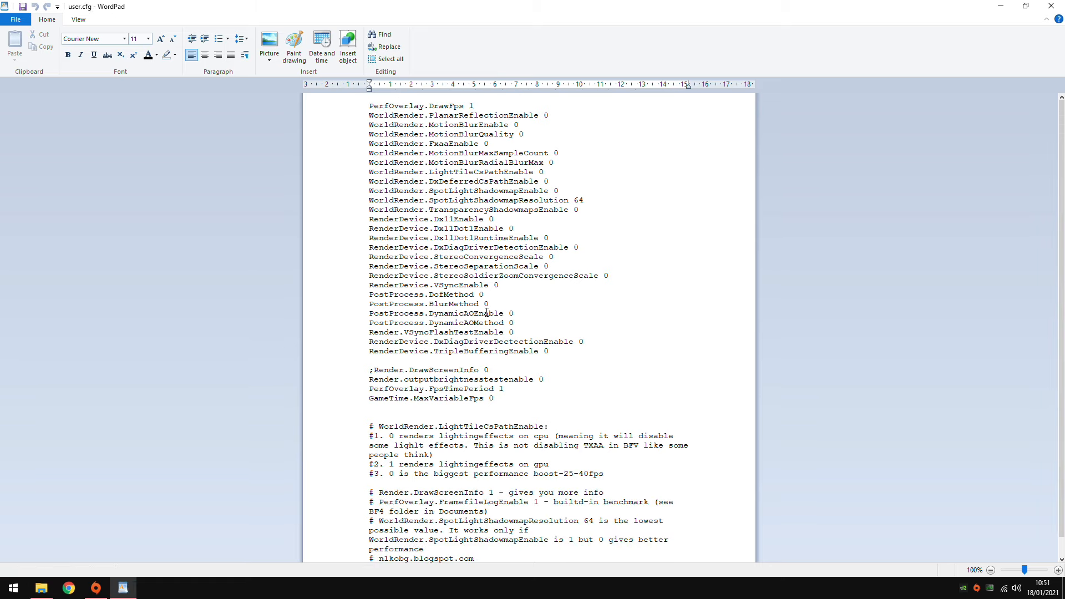
mouse_move(390, 313)
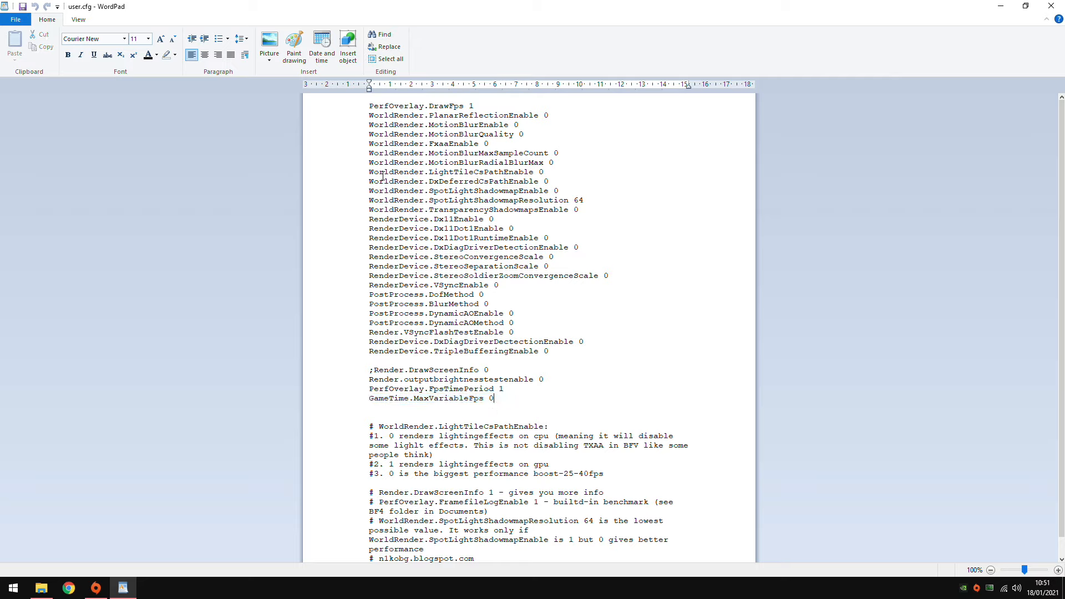
click(498, 284)
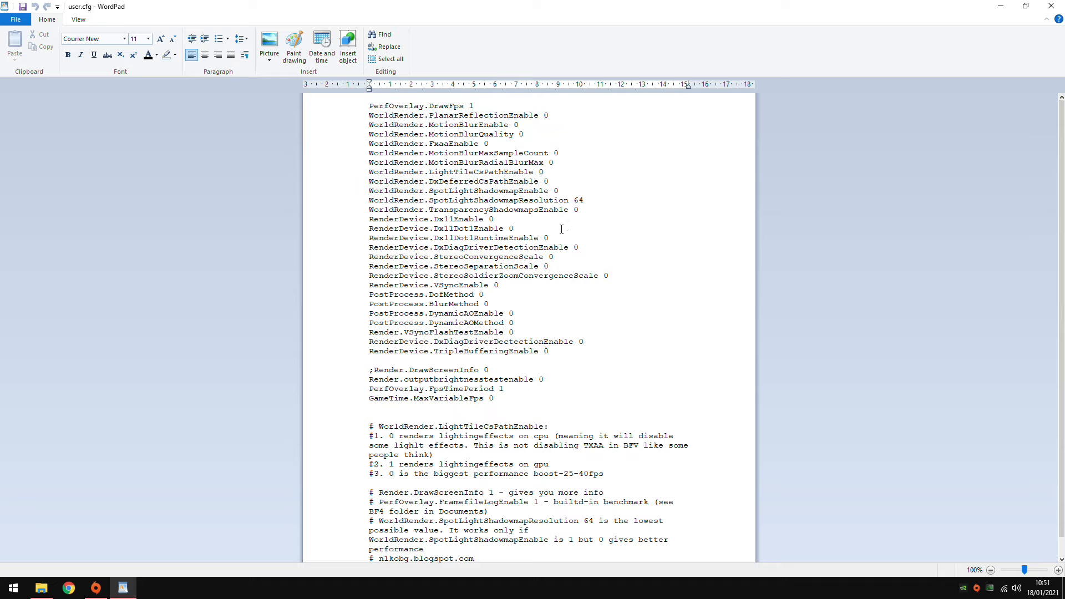
mouse_move(451, 203)
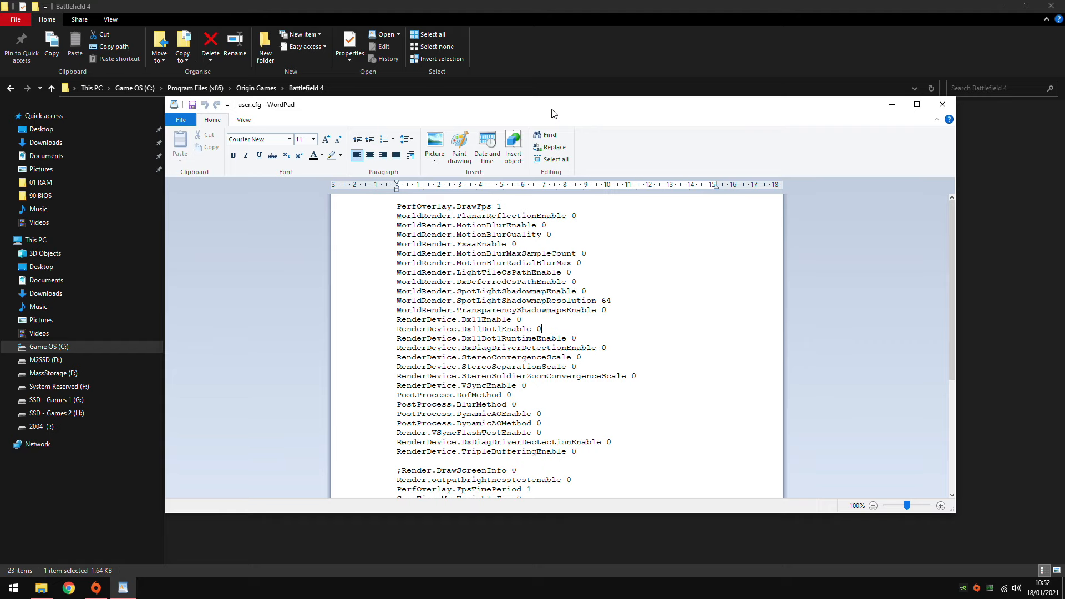
click(916, 104)
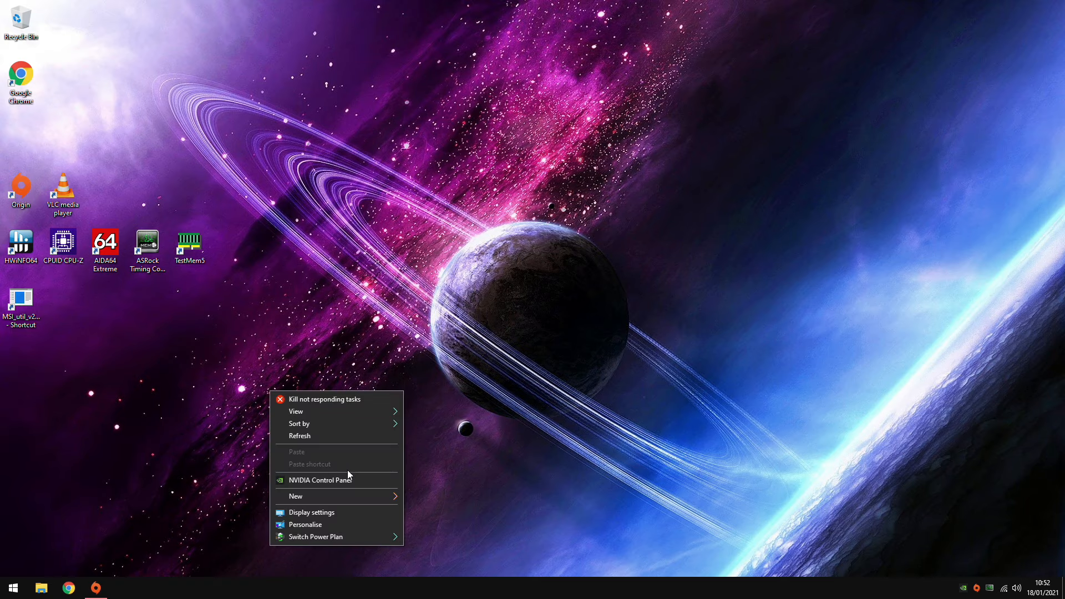
- Open NVIDIA Control Panel and select advanced 3D image settings on the preview page
click(320, 480)
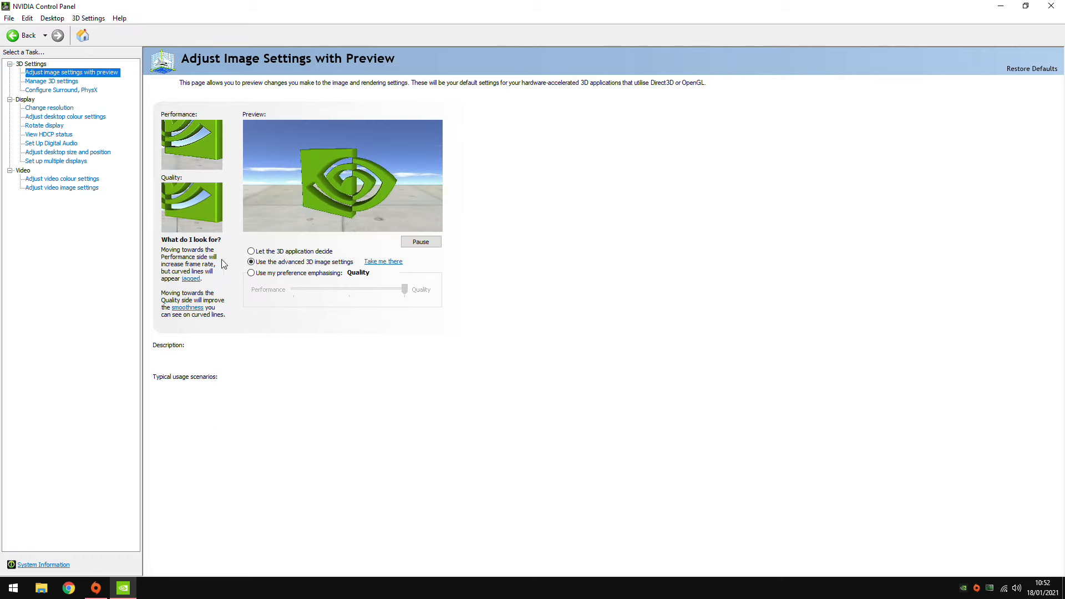
click(251, 262)
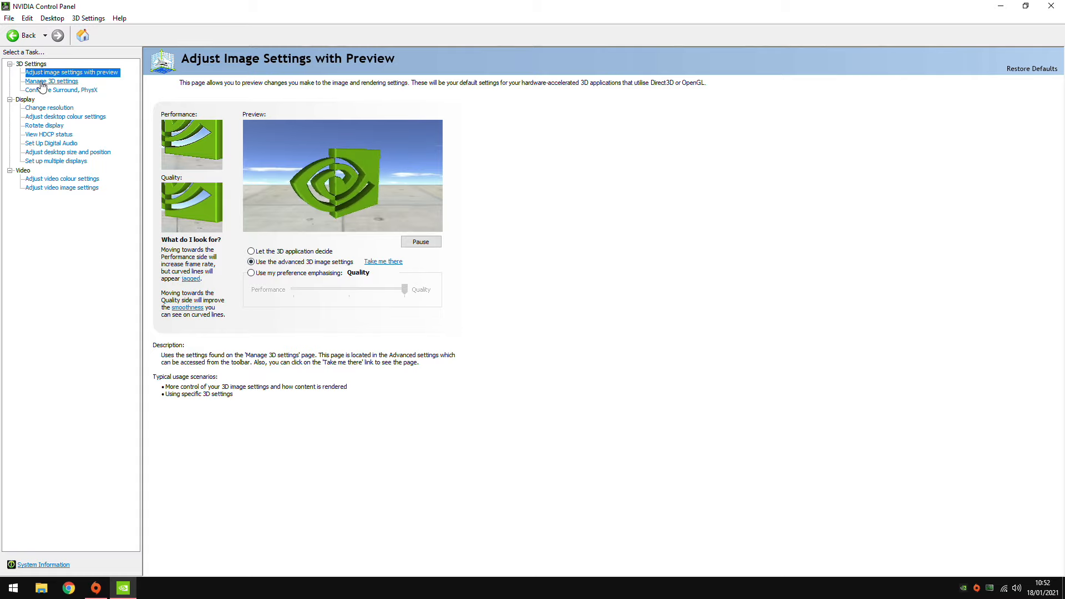
- Check global 3D settings like Low Latency Mode On, then Battlefield 4's program overrides
click(51, 81)
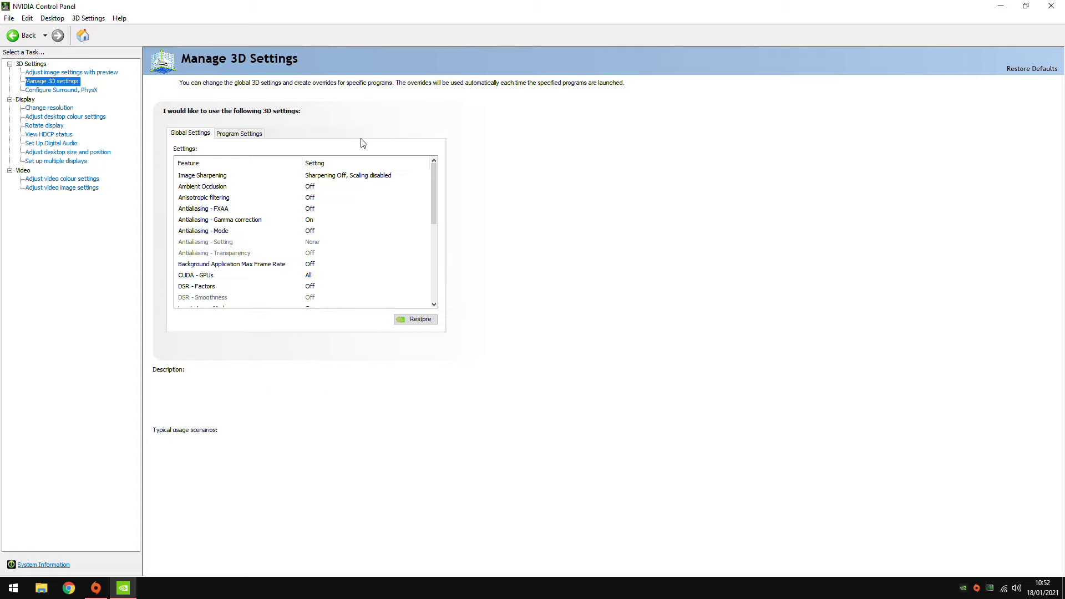
scroll(down, 3)
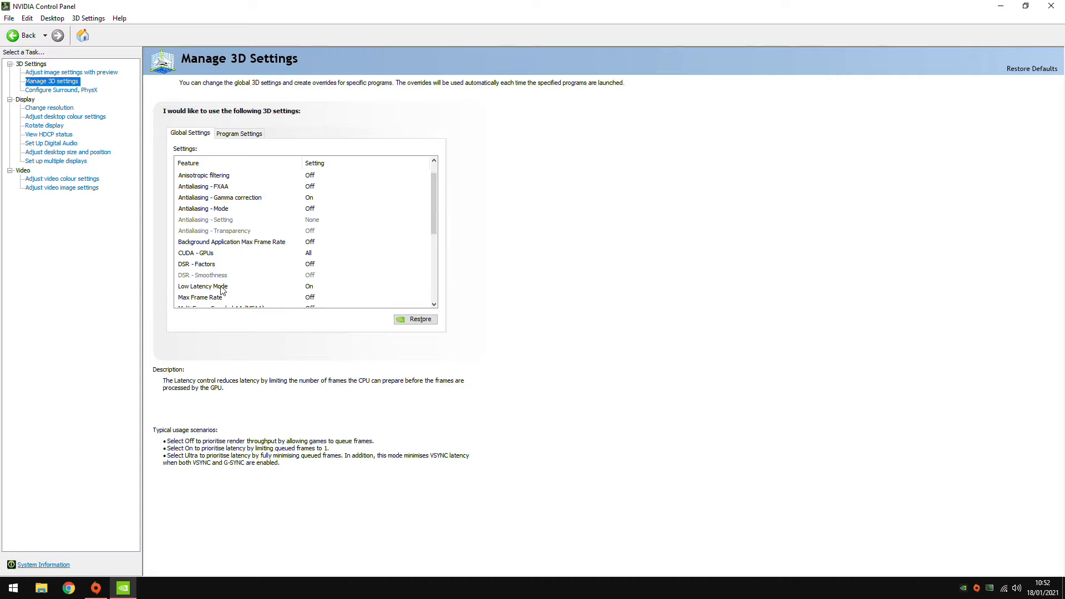
mouse_move(315, 290)
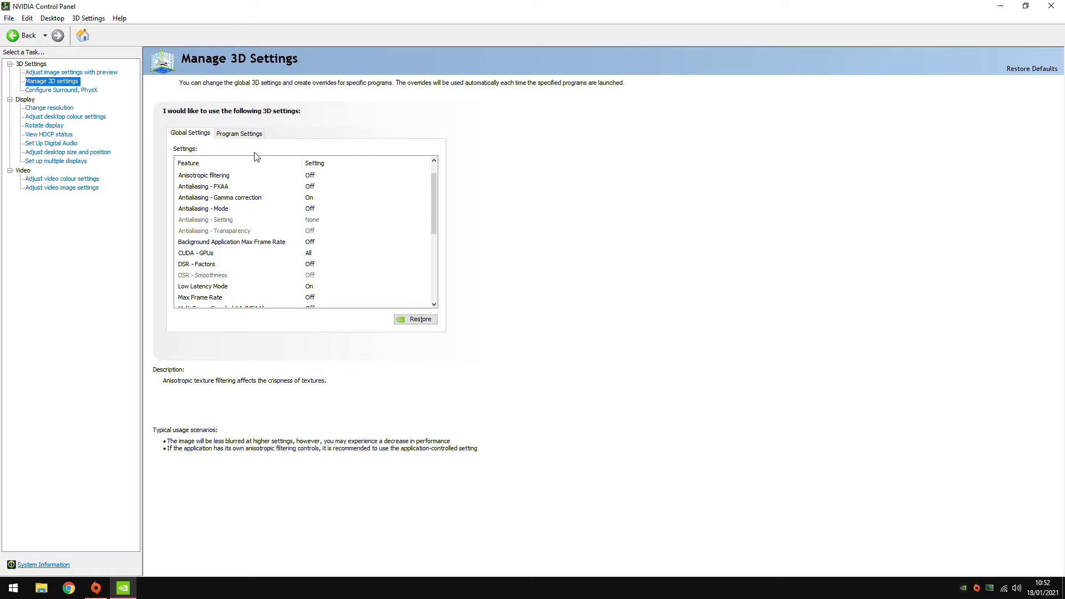
mouse_move(279, 141)
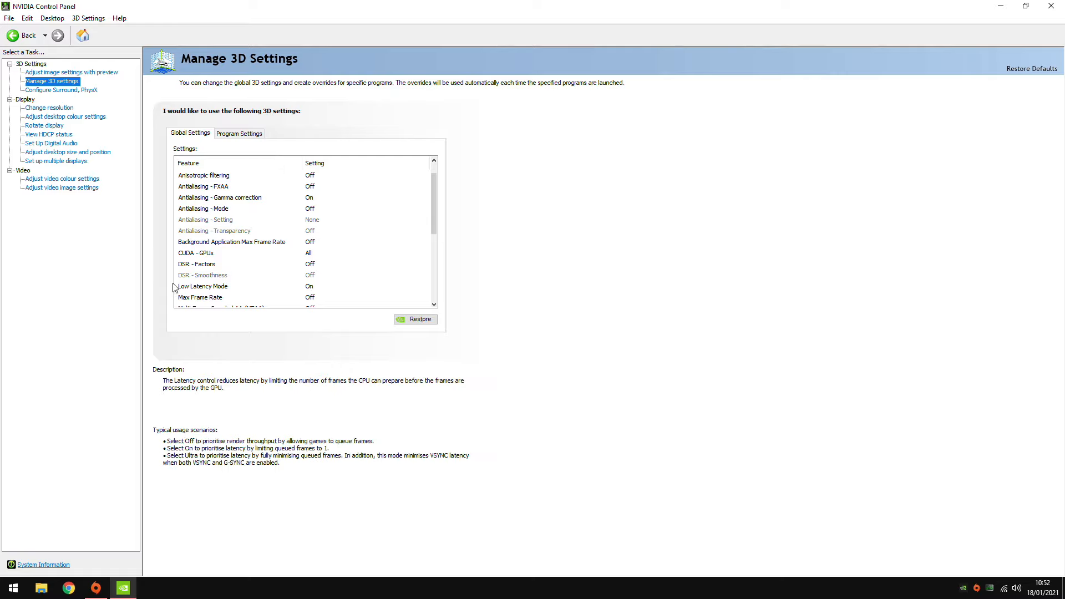
mouse_move(208, 287)
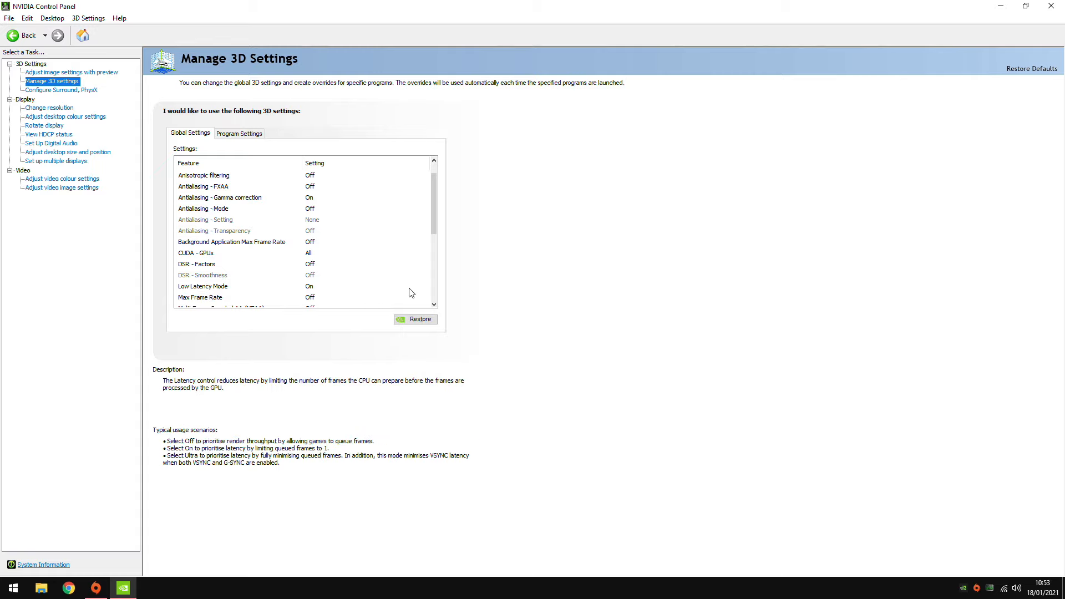
click(203, 286)
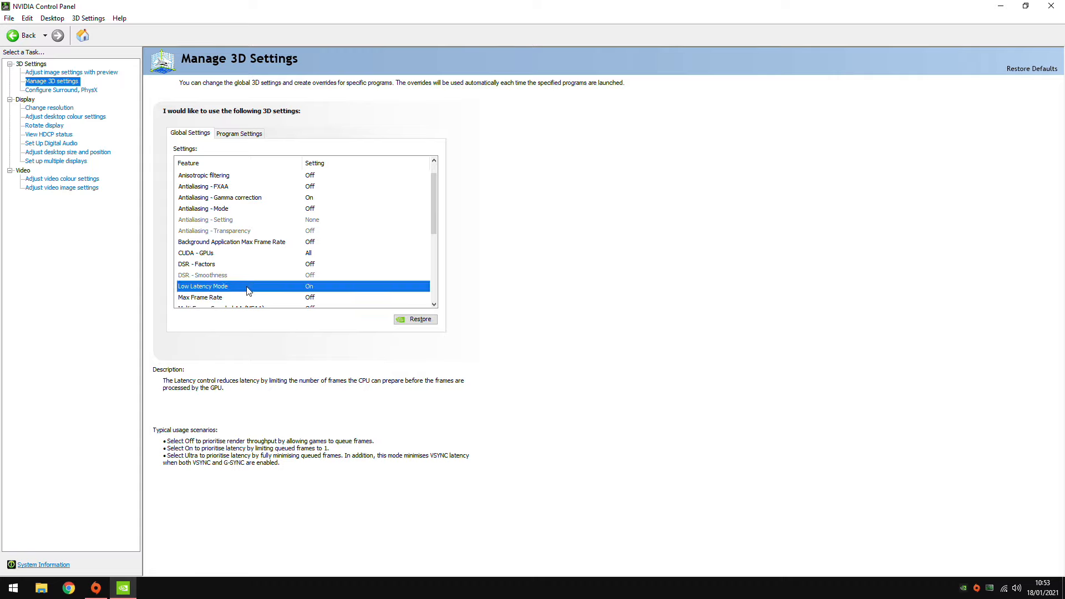
scroll(down, 3)
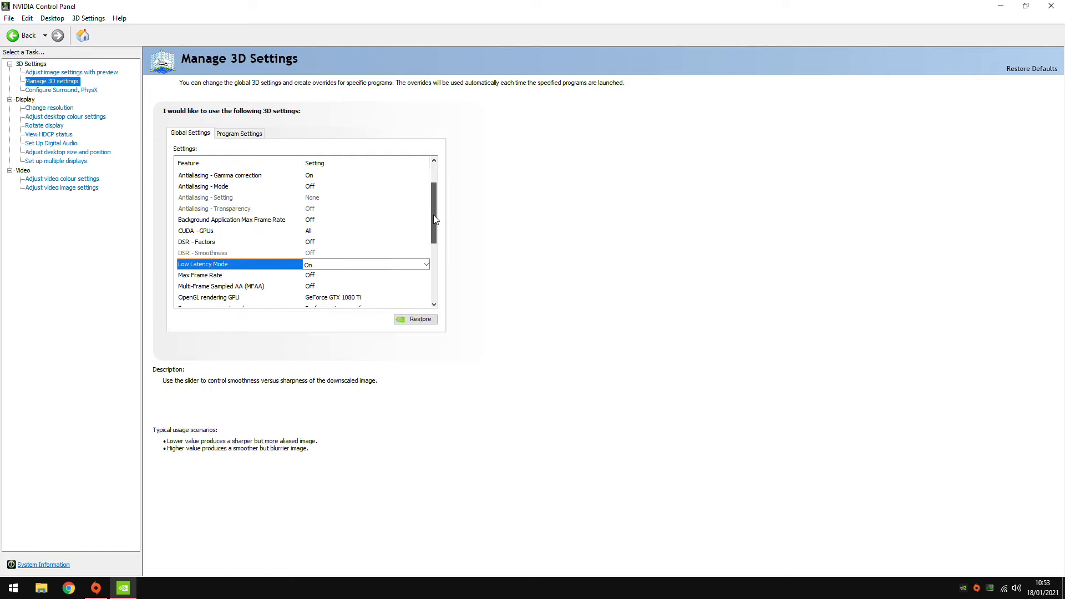
scroll(down, 3)
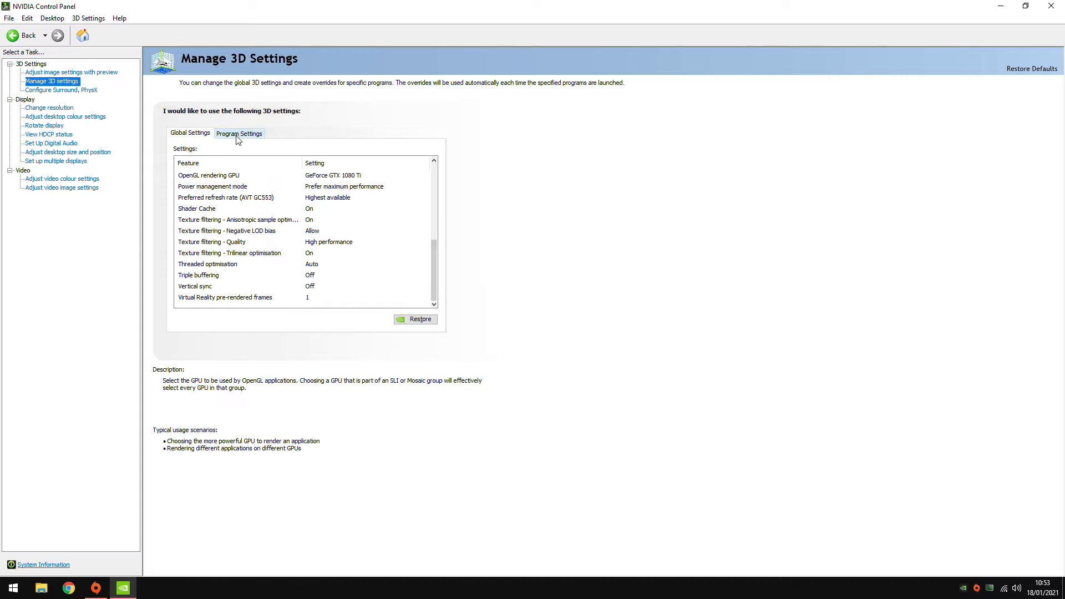
click(239, 133)
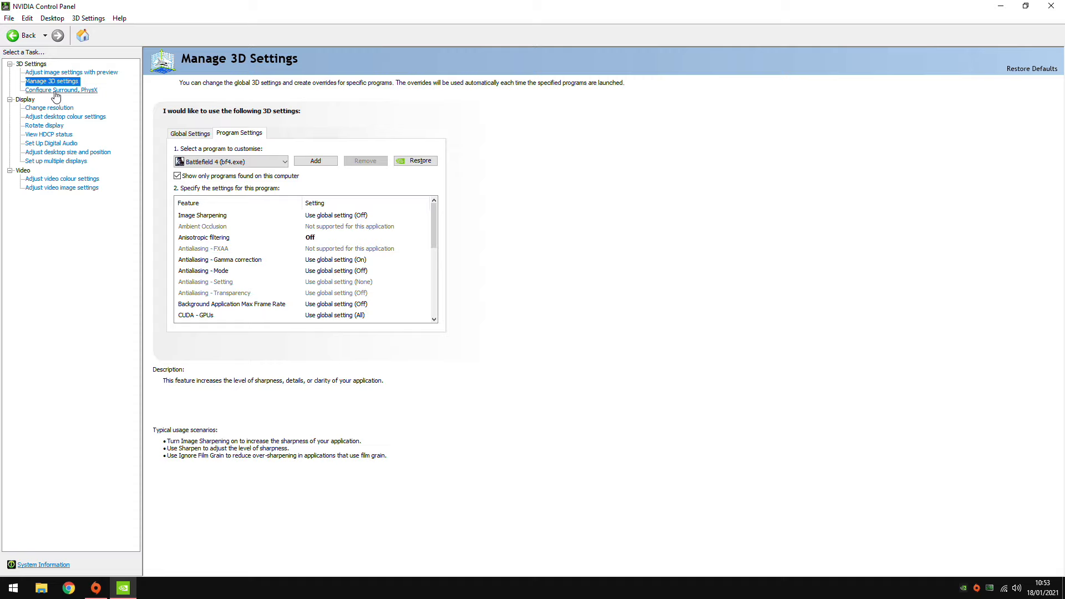
click(190, 133)
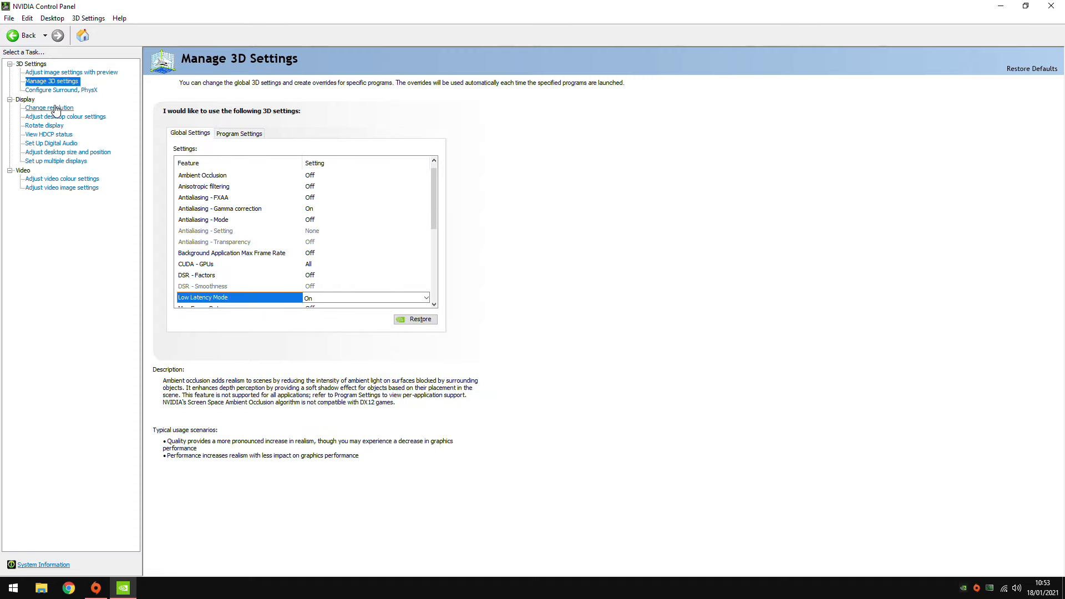
- View the 1920×1080 240Hz resolution page, then desktop colour at 70% digital vibrance
click(49, 107)
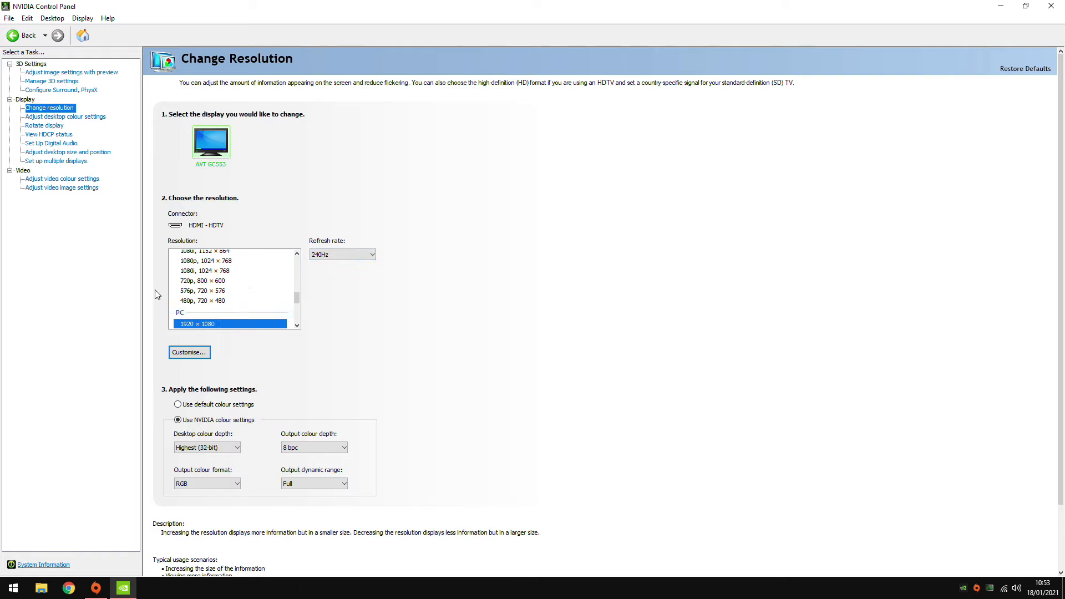
mouse_move(246, 516)
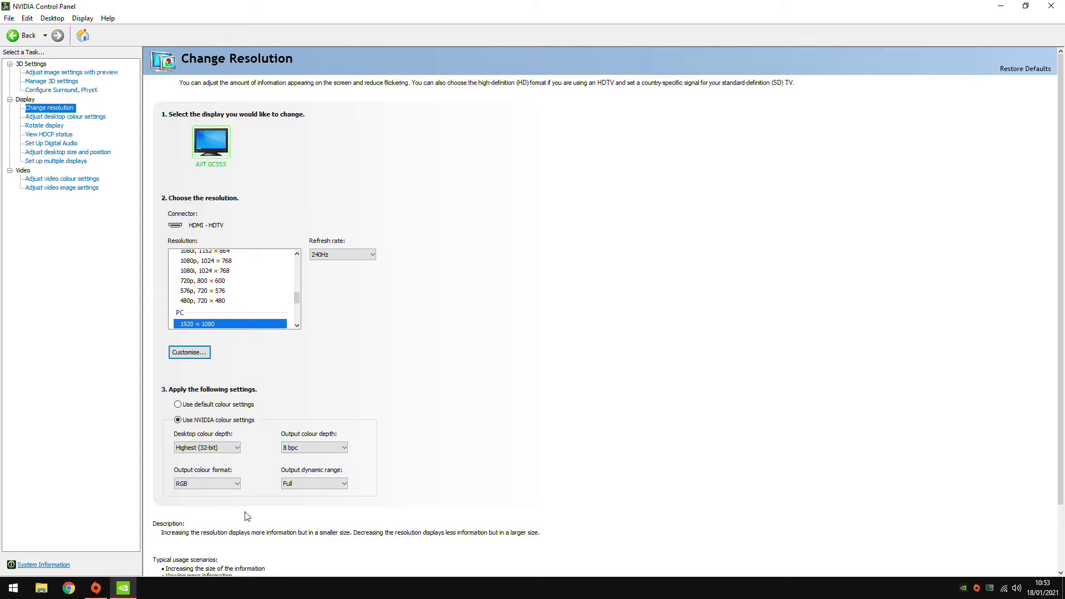
click(65, 116)
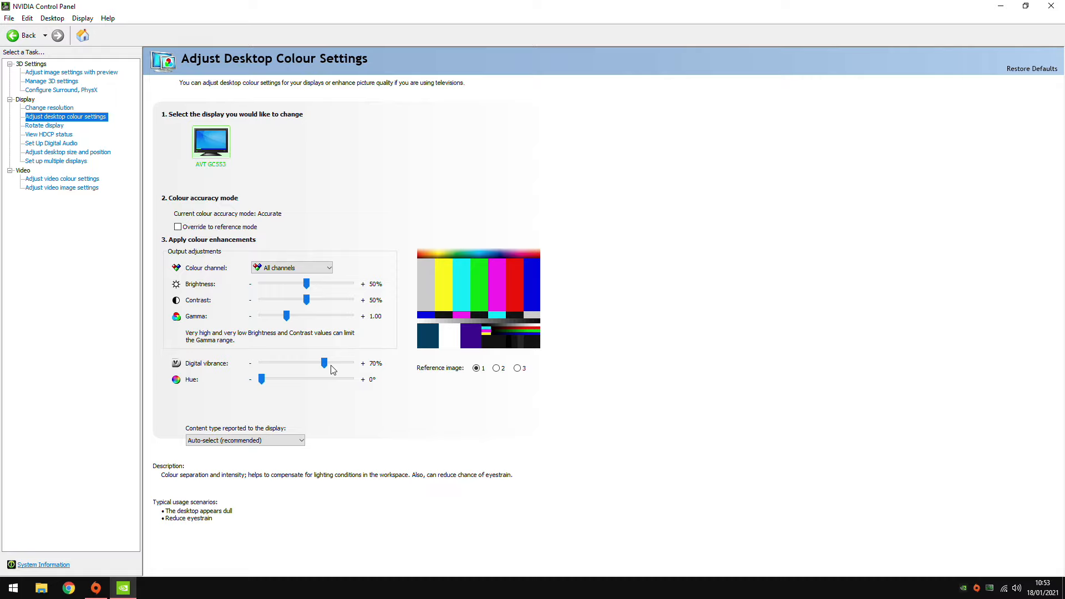
mouse_move(220, 286)
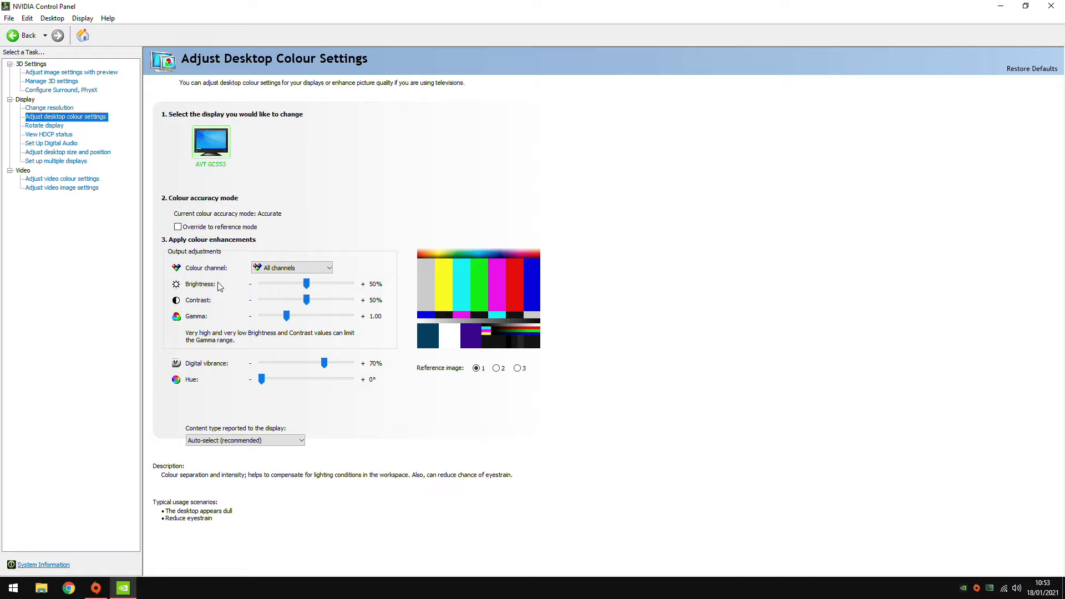
mouse_move(61, 129)
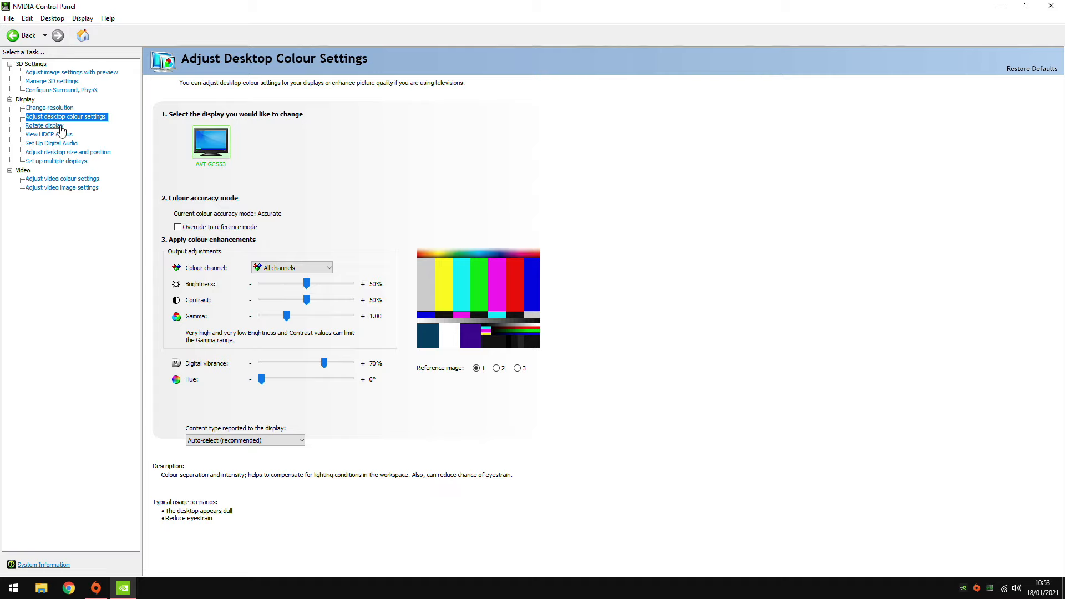
- Browse Rotate display, HDCP status, digital audio, desktop size, multiple displays, and video colour/image pages
click(44, 126)
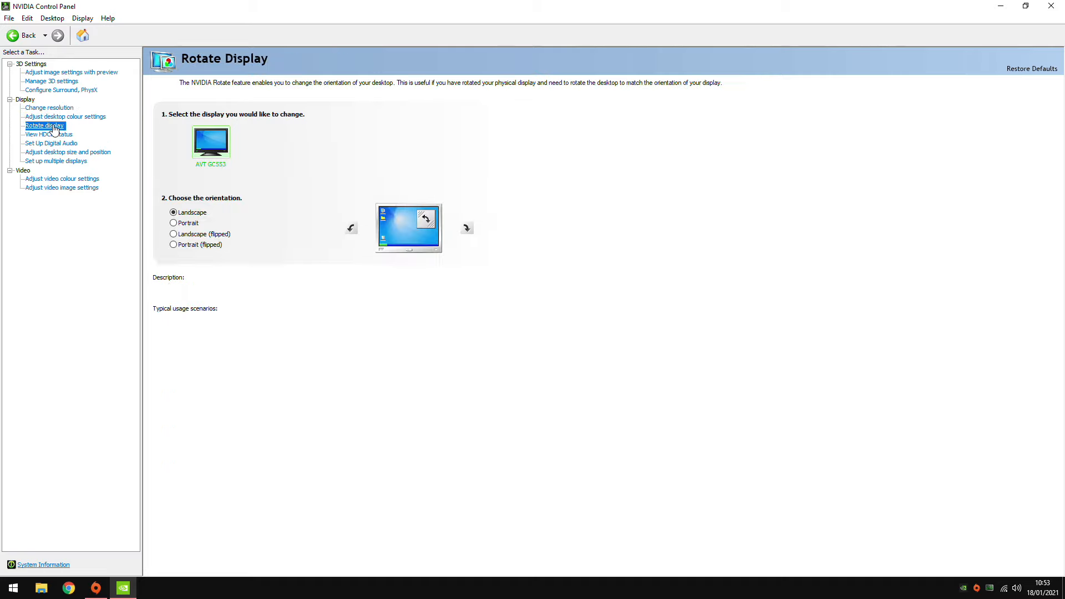
click(48, 134)
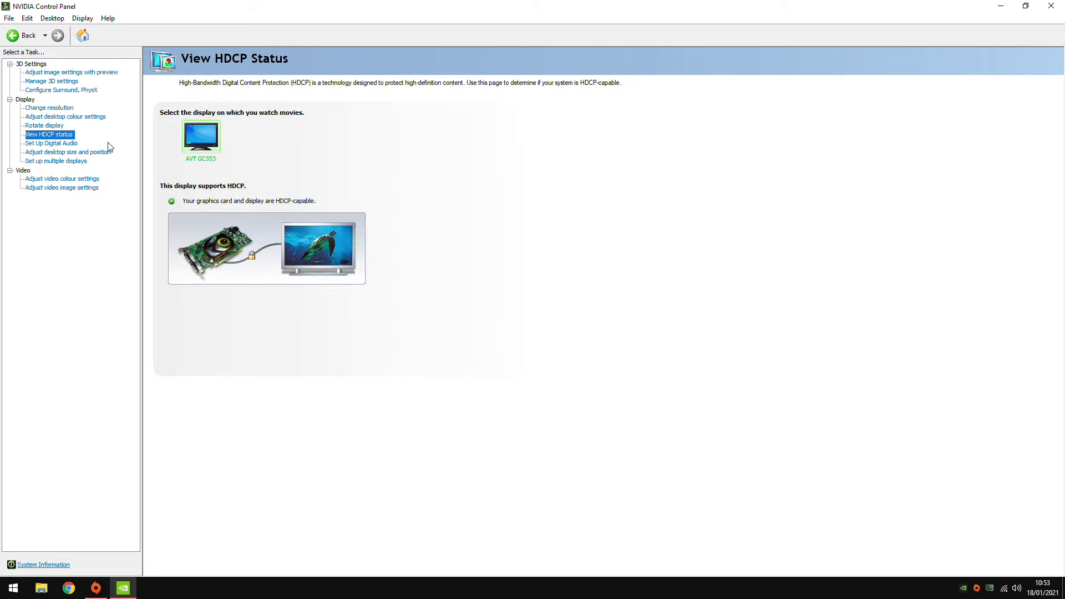
click(51, 144)
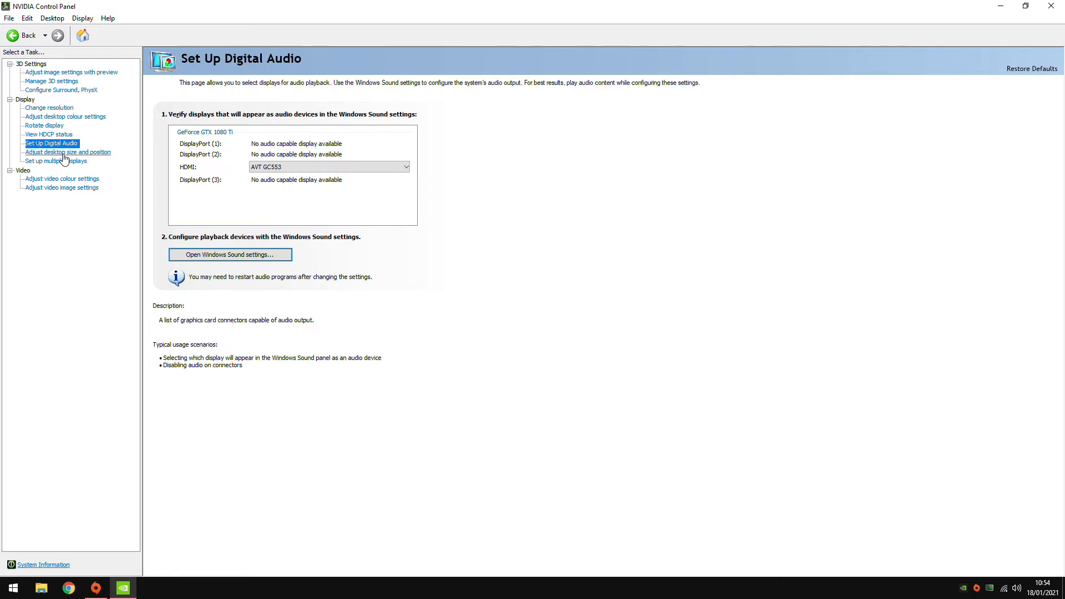
click(67, 152)
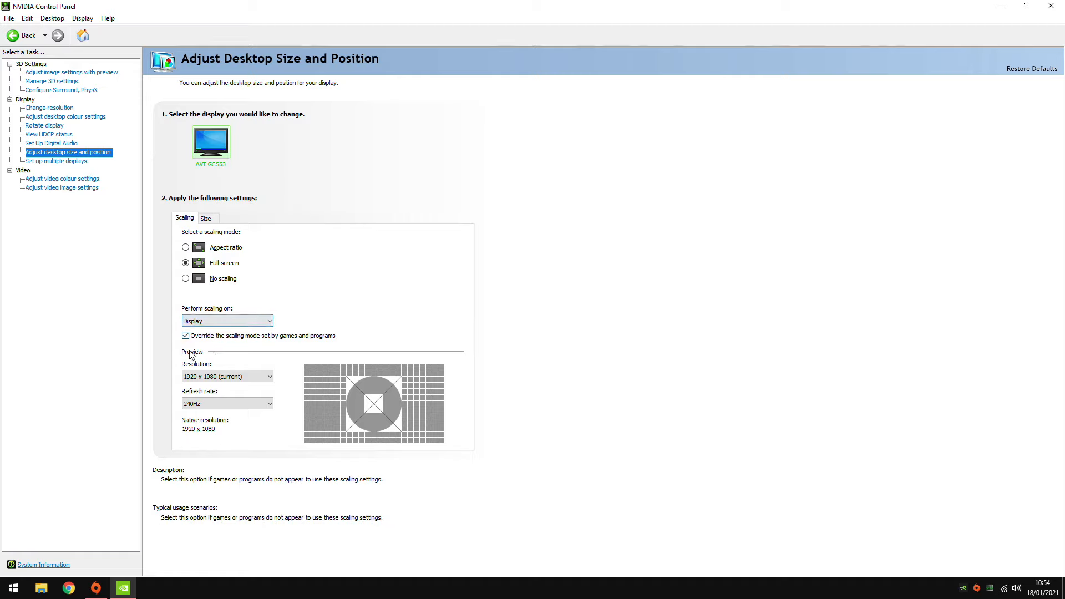
mouse_move(157, 199)
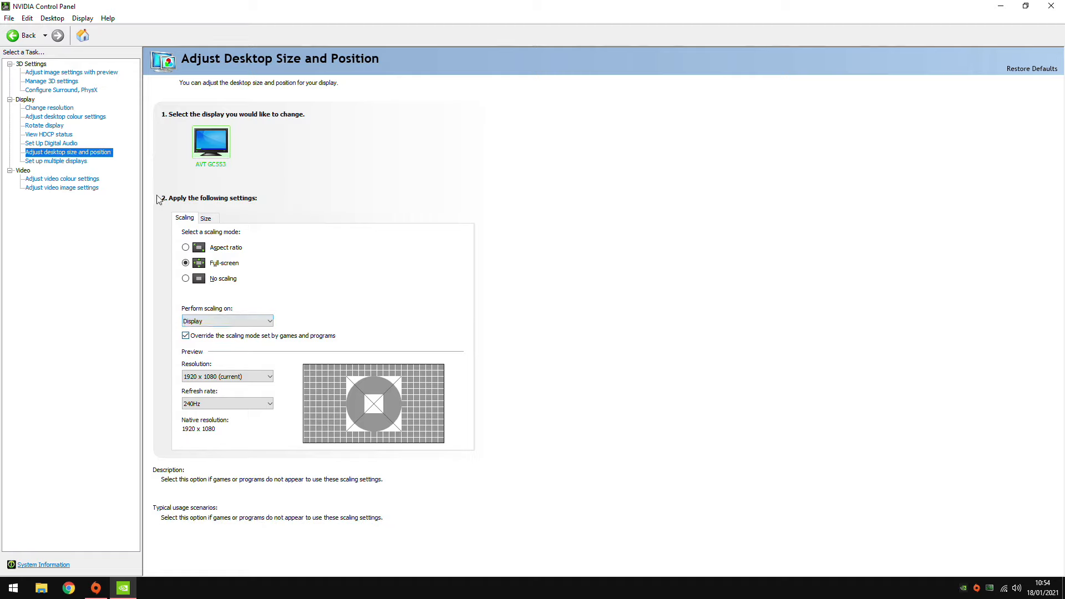
click(56, 161)
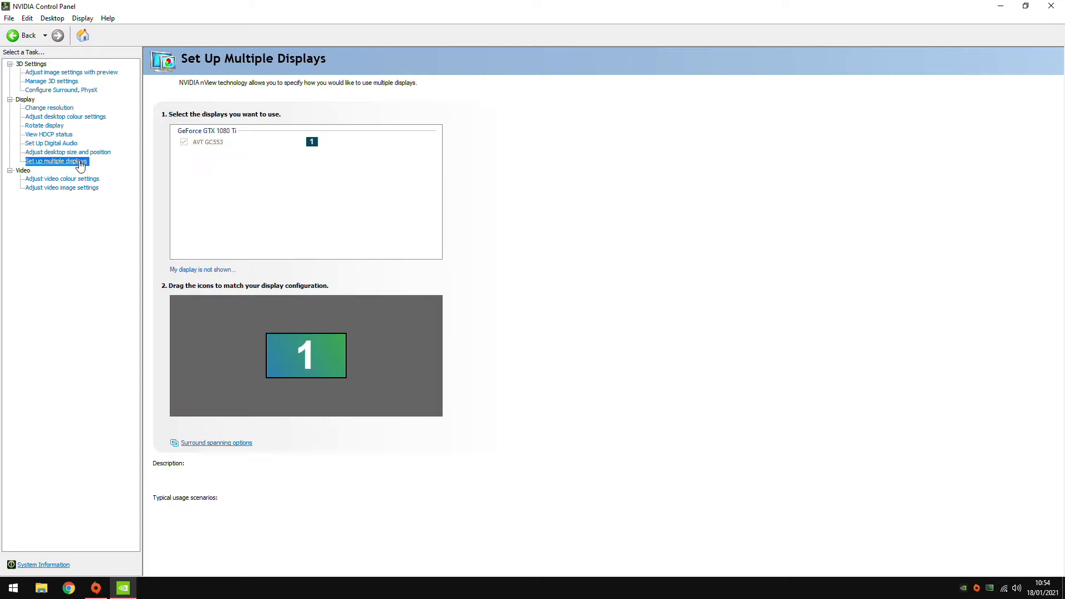
click(62, 179)
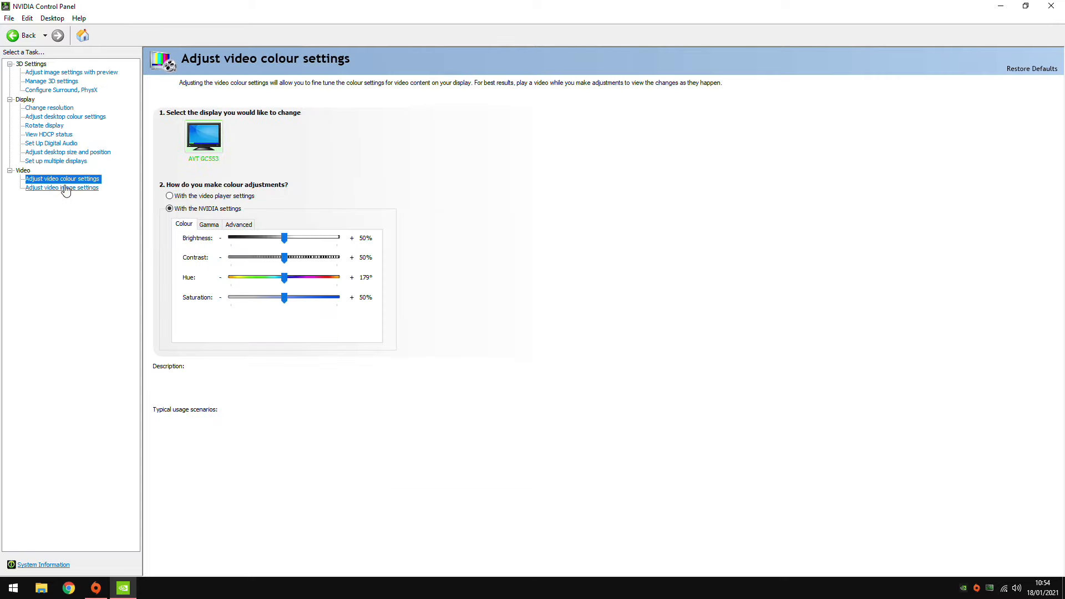
click(61, 187)
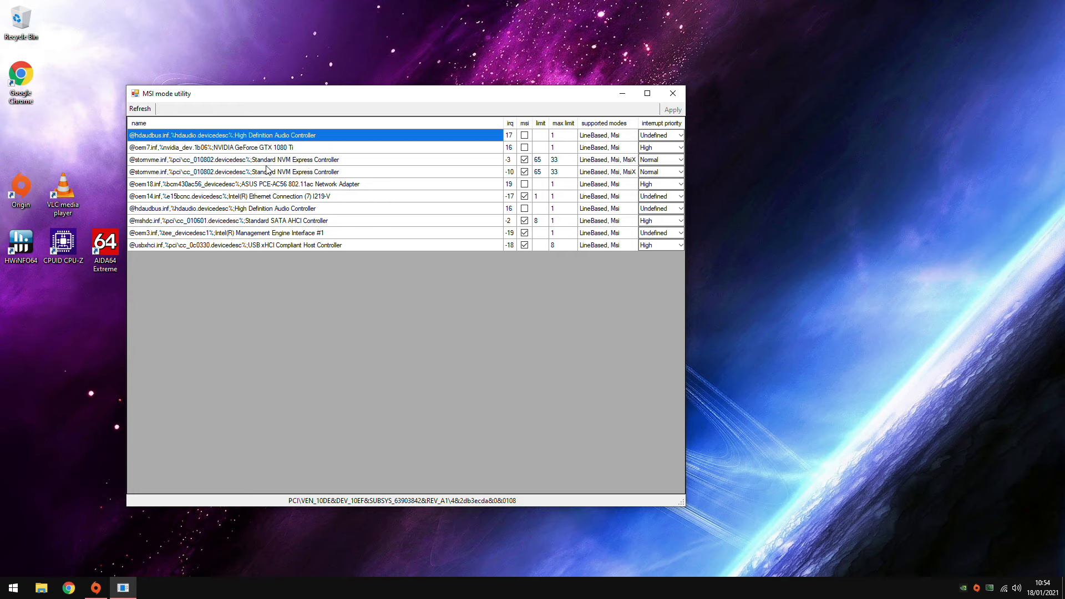
mouse_move(228, 171)
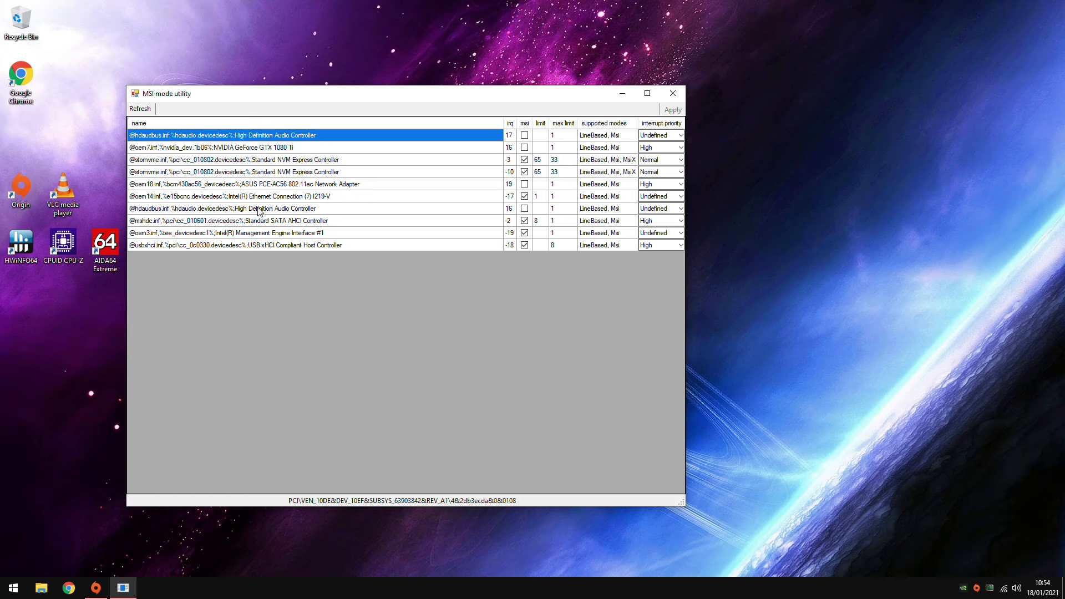
mouse_move(512, 96)
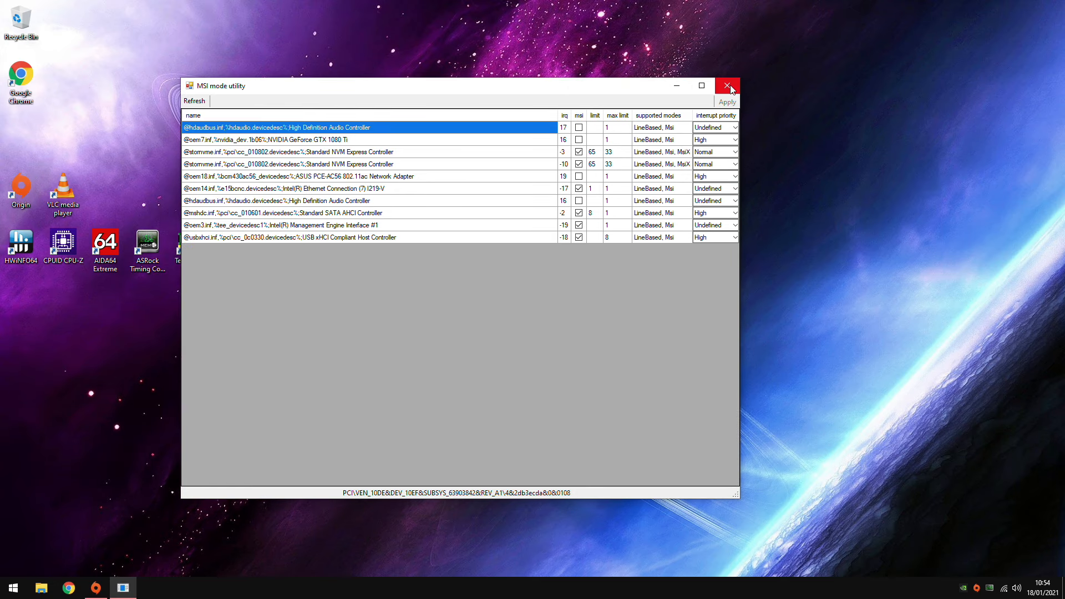
mouse_move(705, 101)
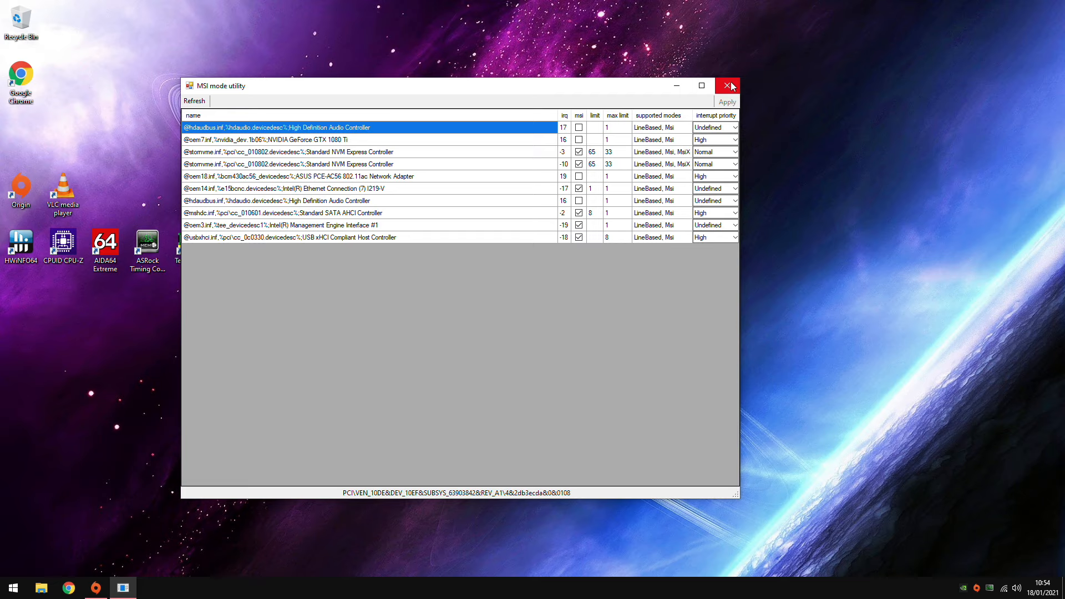
mouse_move(727, 76)
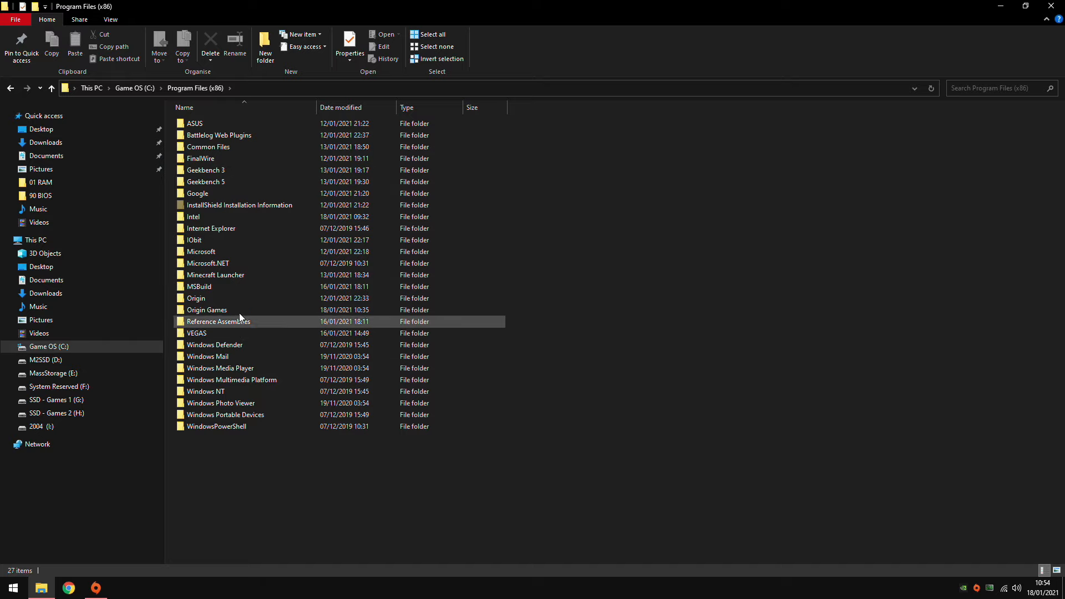
- Open the Origin Games folder, select bf4.exe, and close the Battlefield 4 folder window
double_click(206, 309)
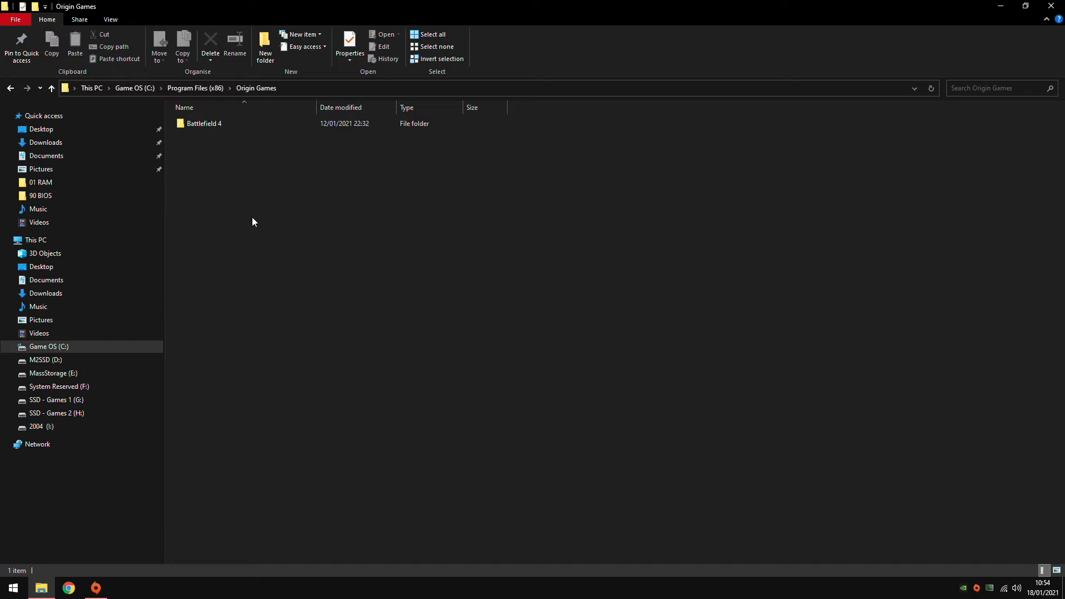
right_click(197, 194)
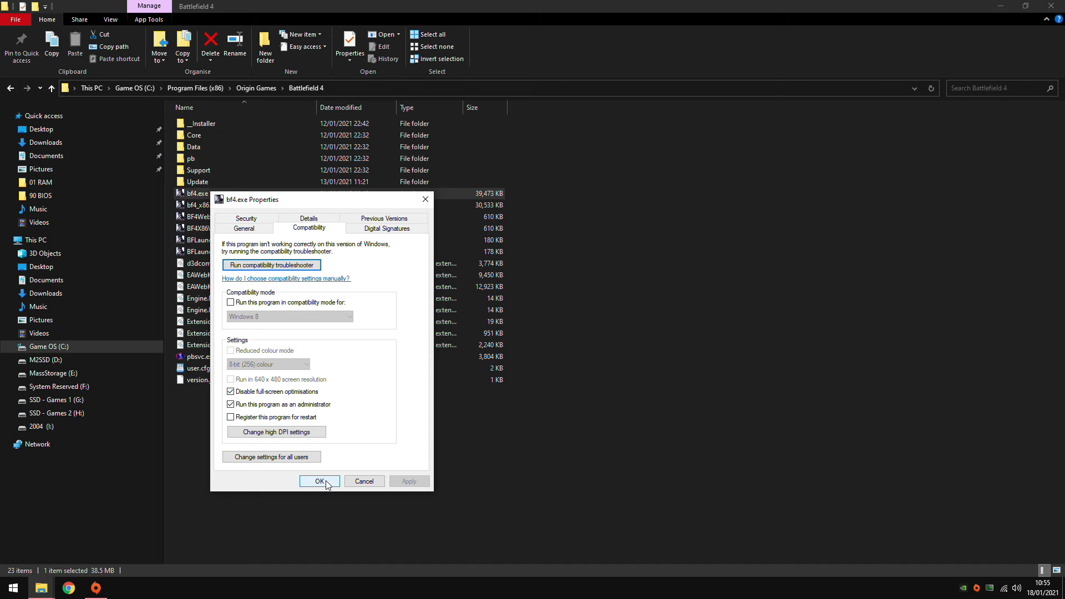
click(319, 481)
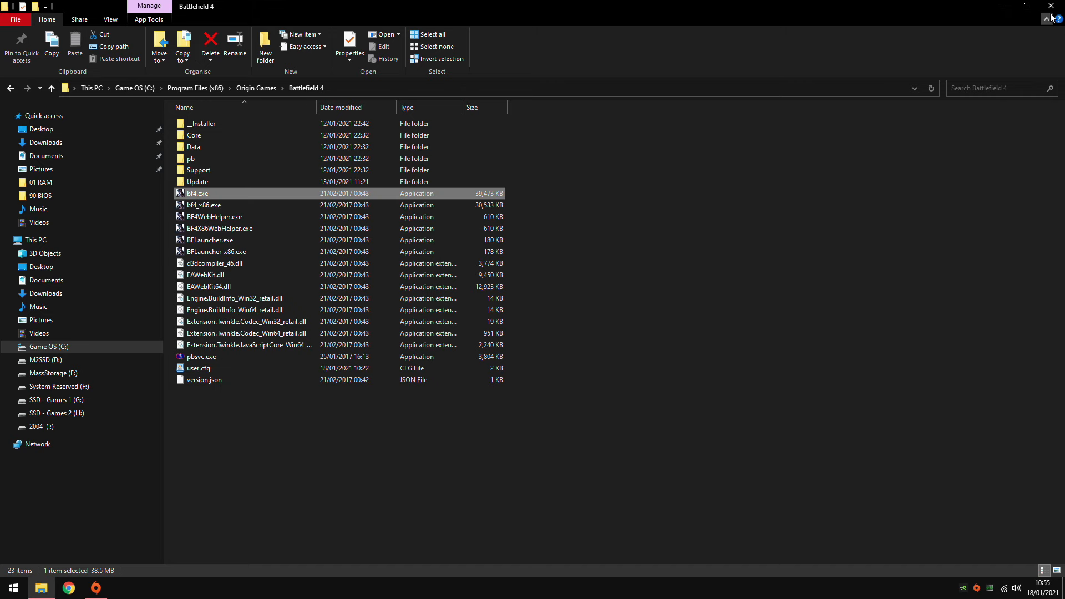
click(1051, 6)
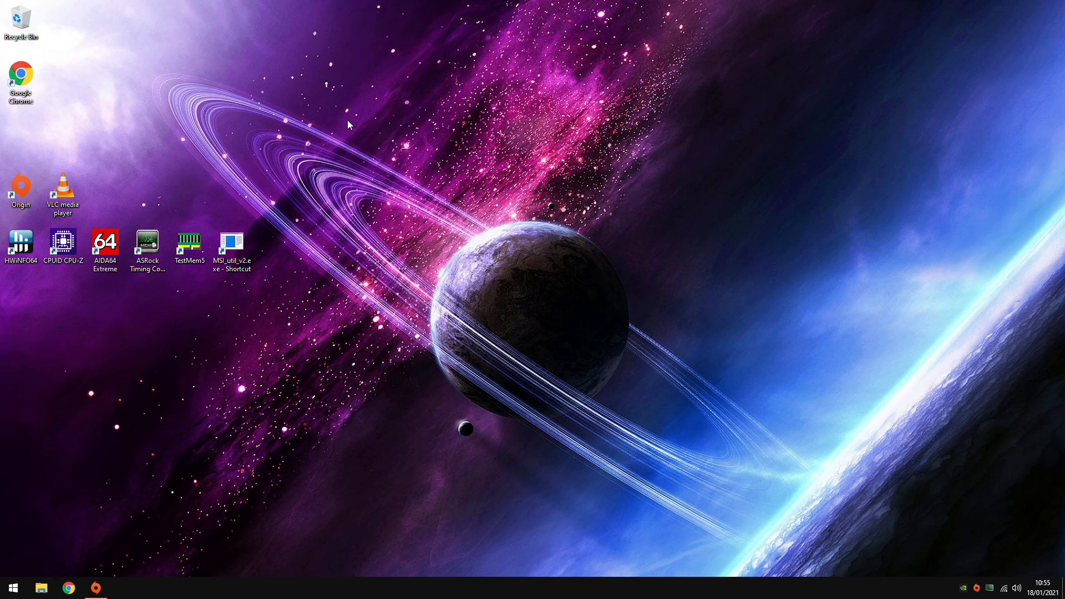
click(20, 243)
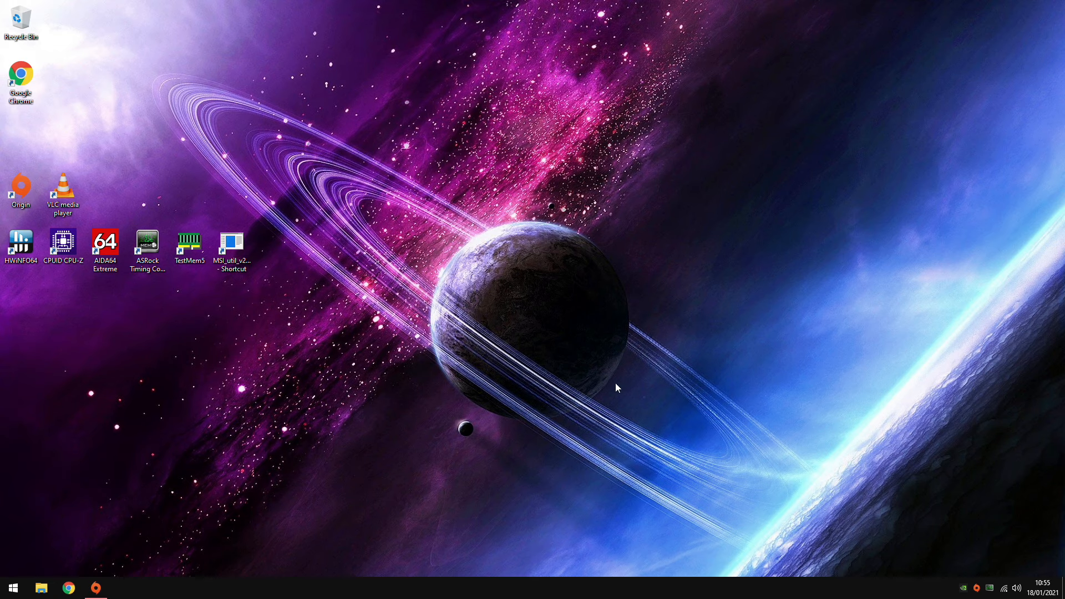
mouse_move(617, 270)
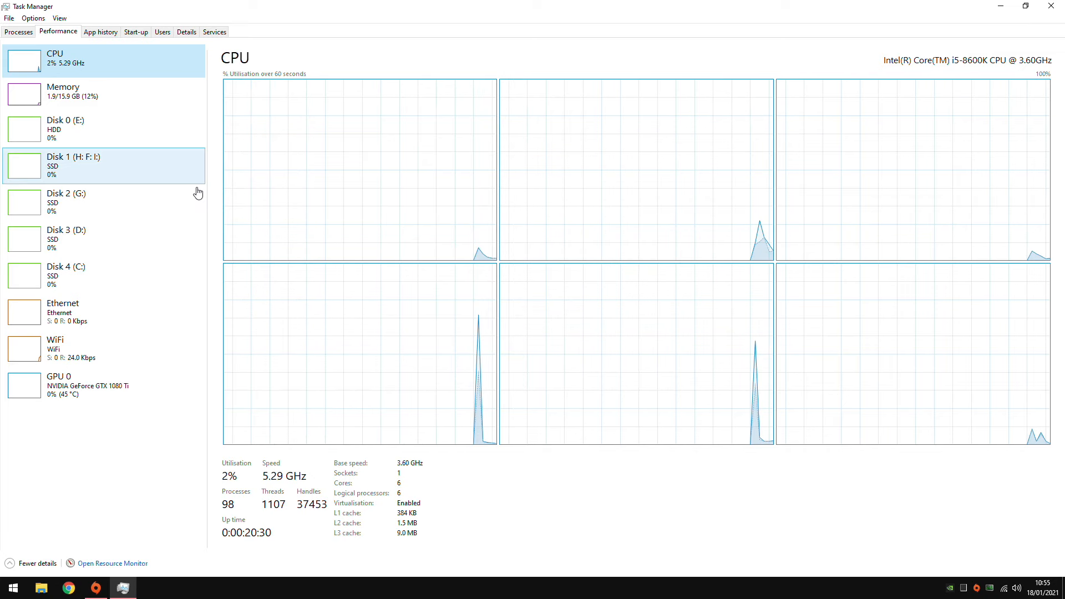
- Check CPU-Z's i5-8600K at 5300 MHz and DDR4 memory timings, then minimise CPU-Z
click(1025, 6)
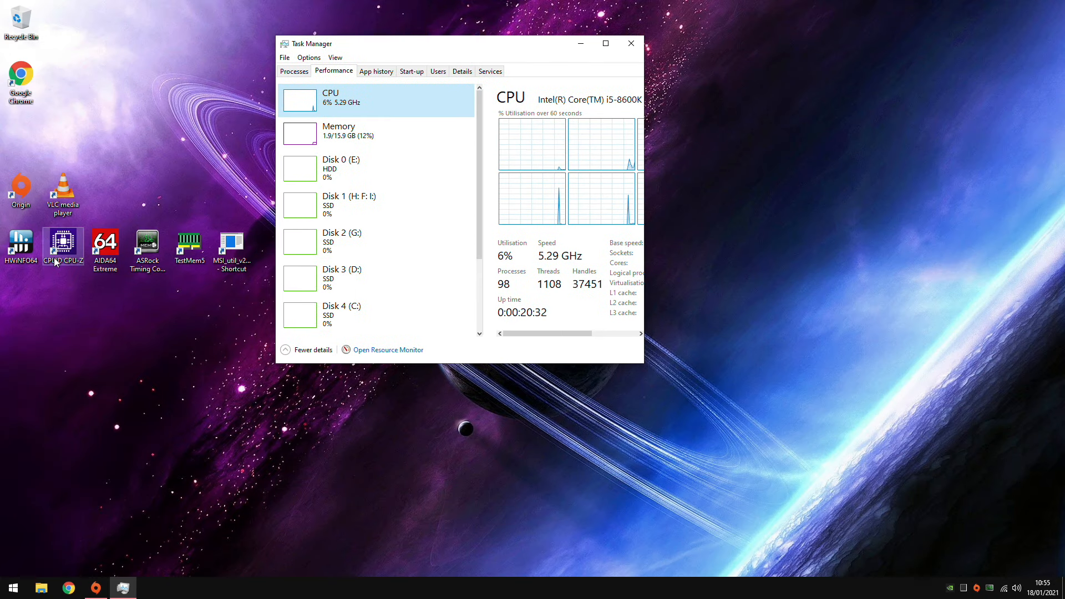
double_click(63, 242)
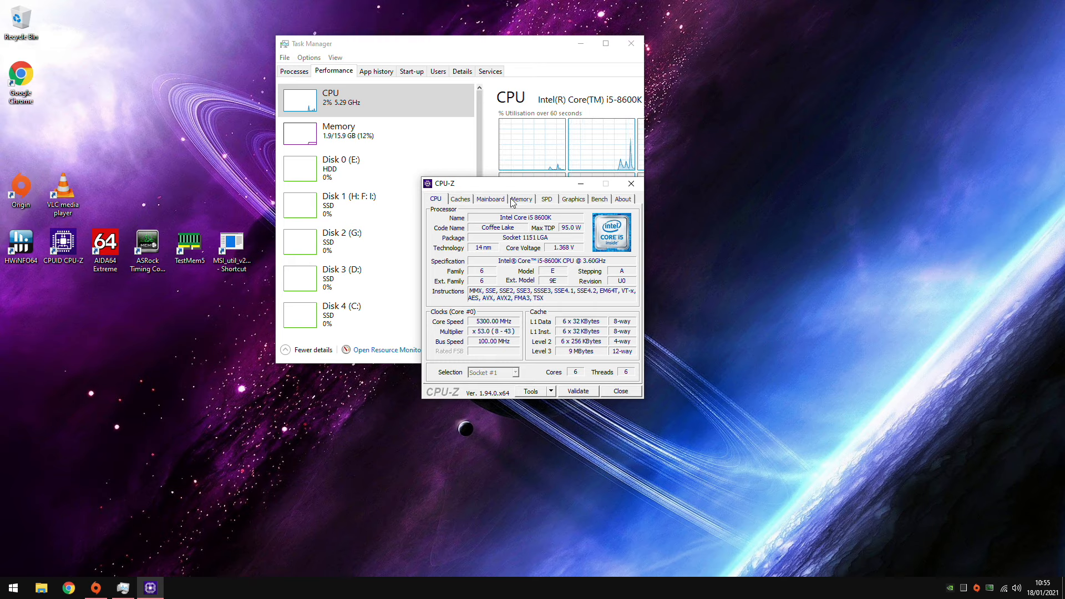
click(520, 199)
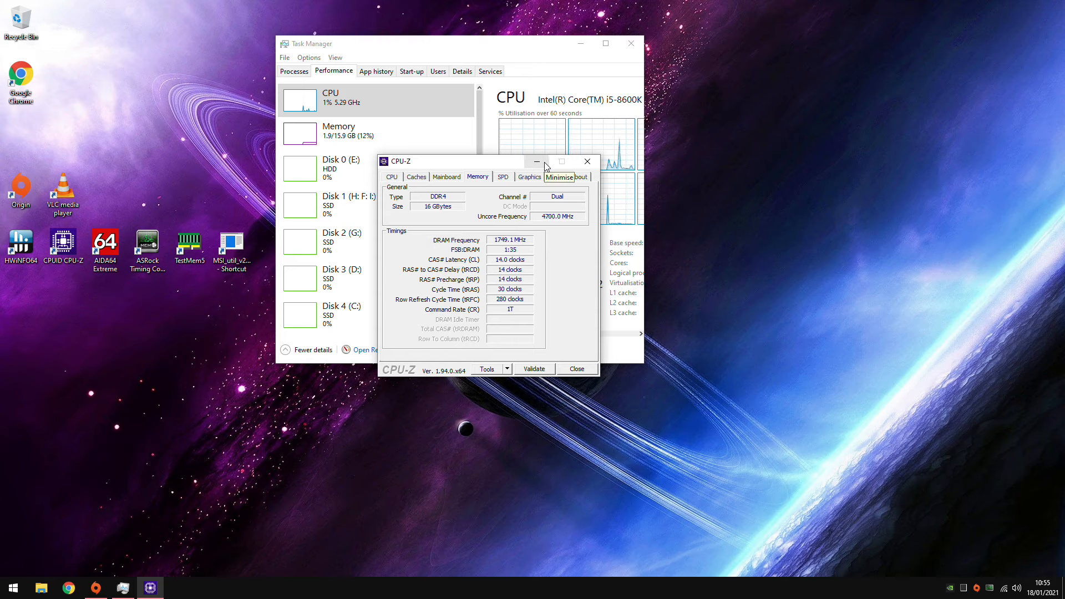
click(417, 176)
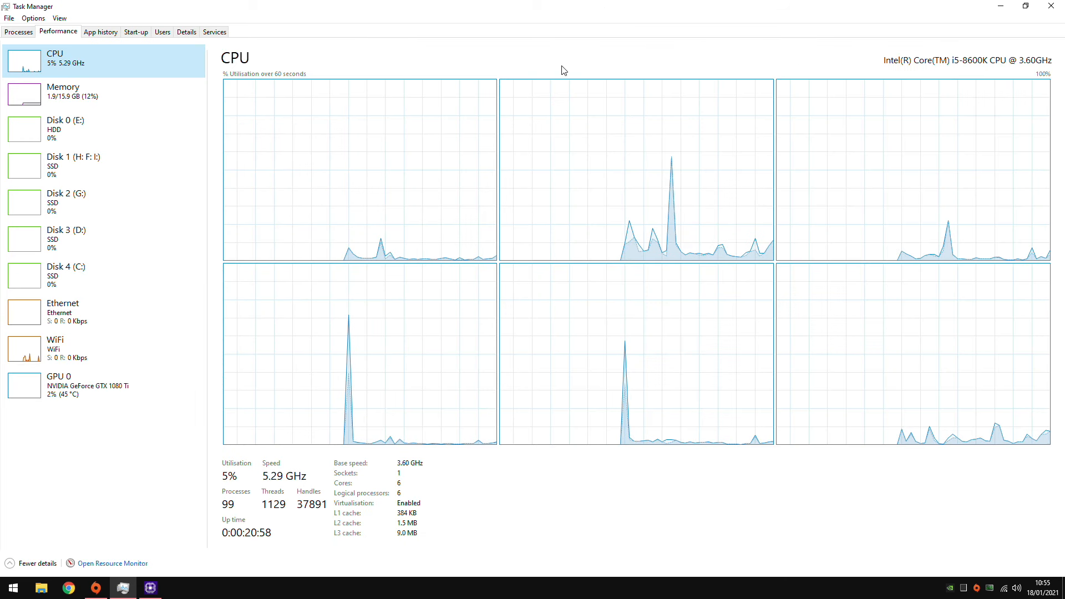
mouse_move(96, 413)
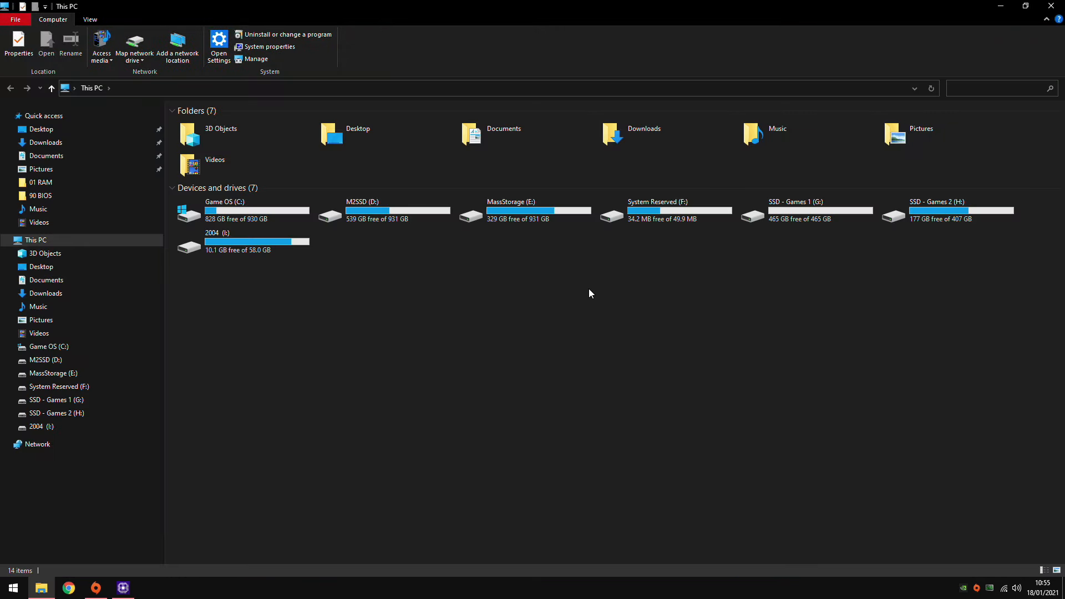
- Select the System Reserved (F:) partition and type 'partio' to start removing its drive letter
click(665, 211)
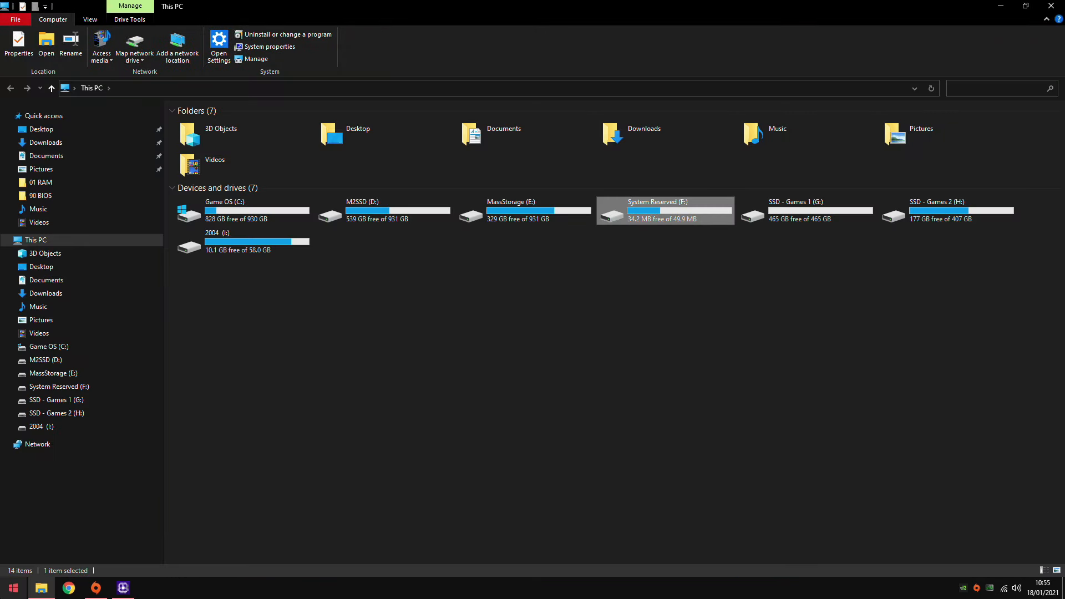
text(partio)
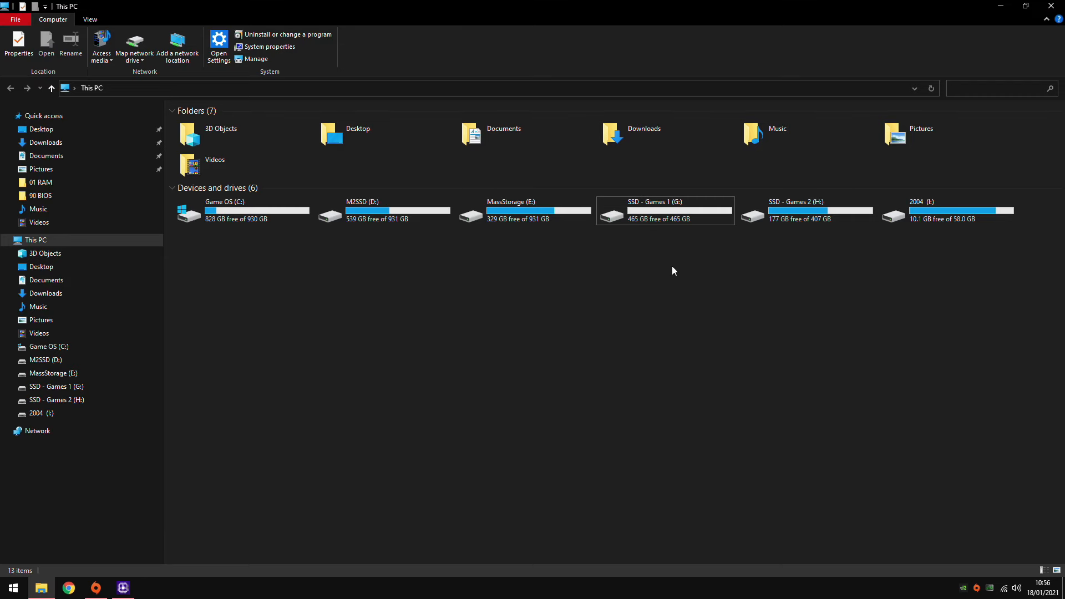
mouse_move(279, 272)
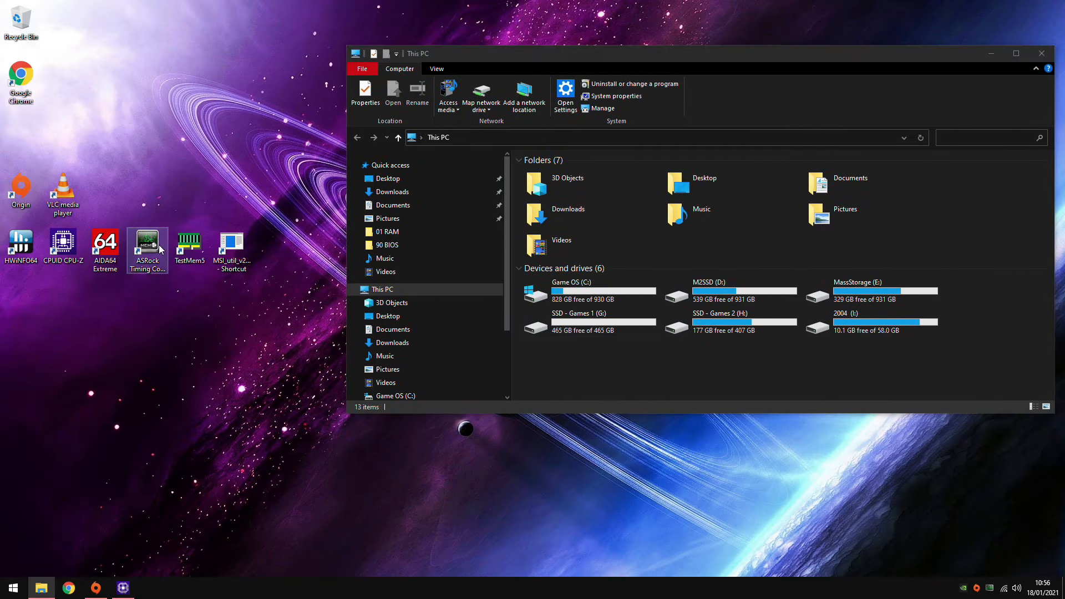
double_click(146, 245)
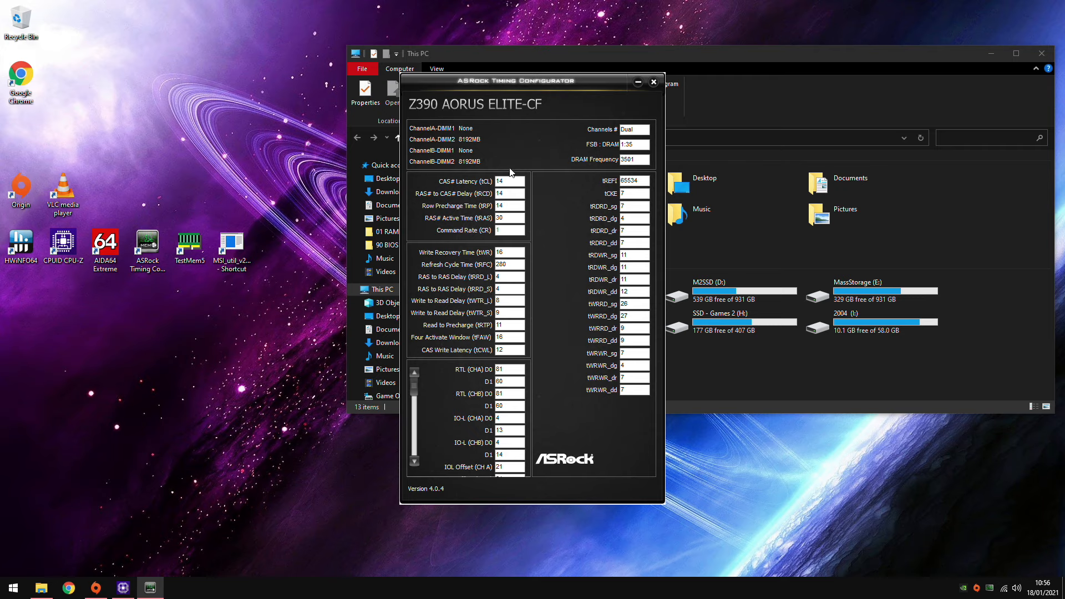
drag(517, 80, 566, 80)
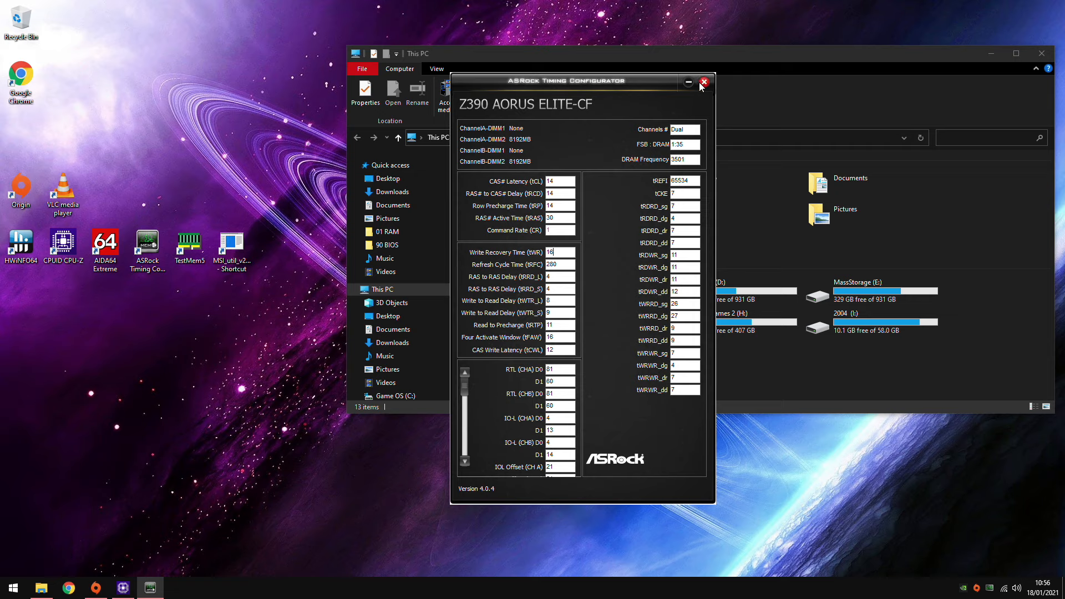
drag(581, 80, 523, 89)
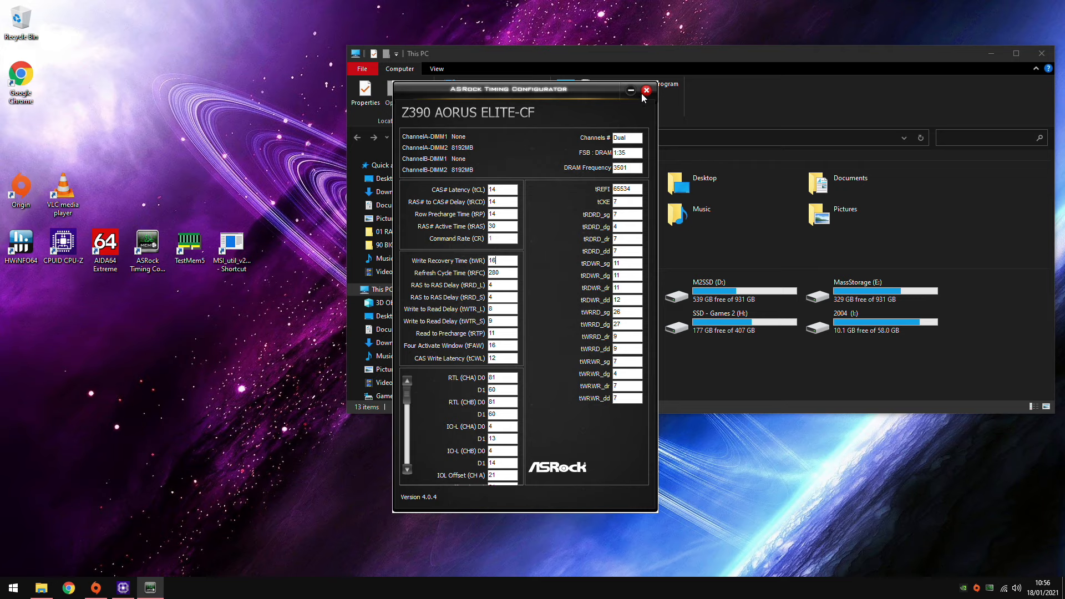
mouse_move(540, 92)
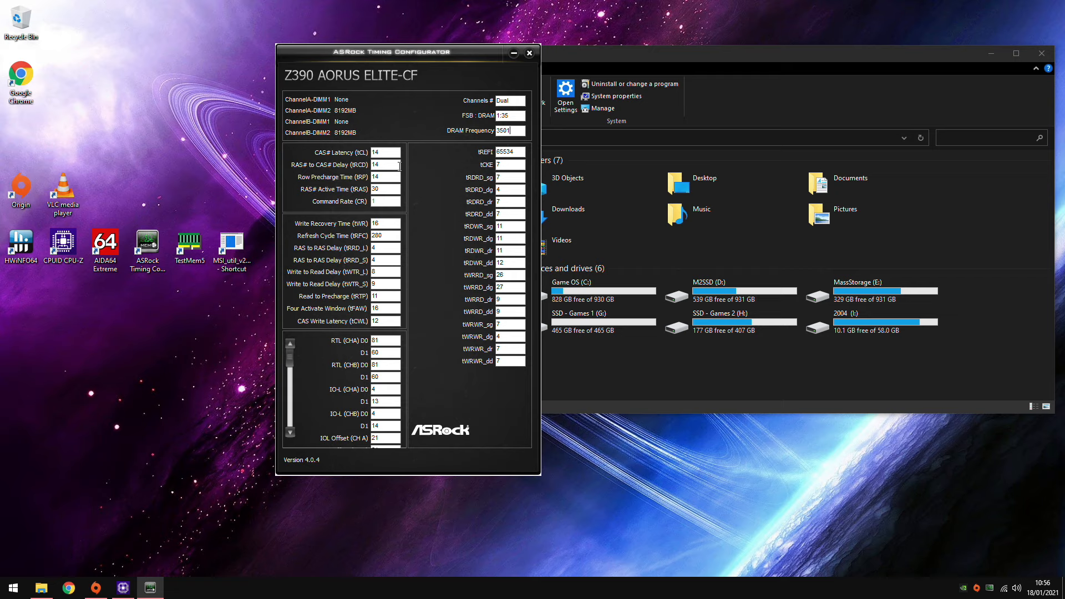
drag(408, 51, 367, 64)
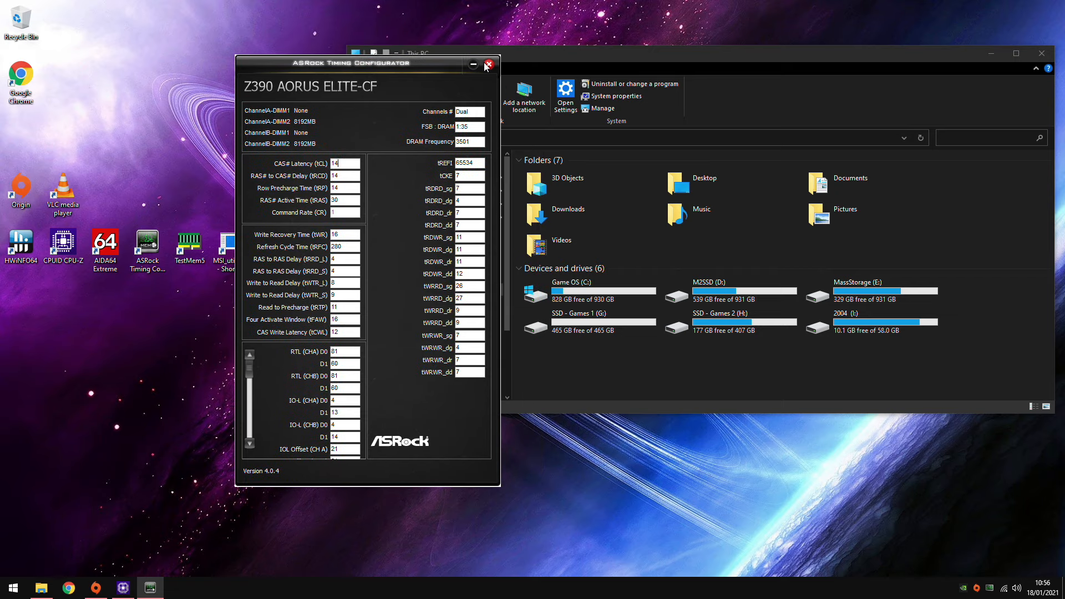
click(486, 64)
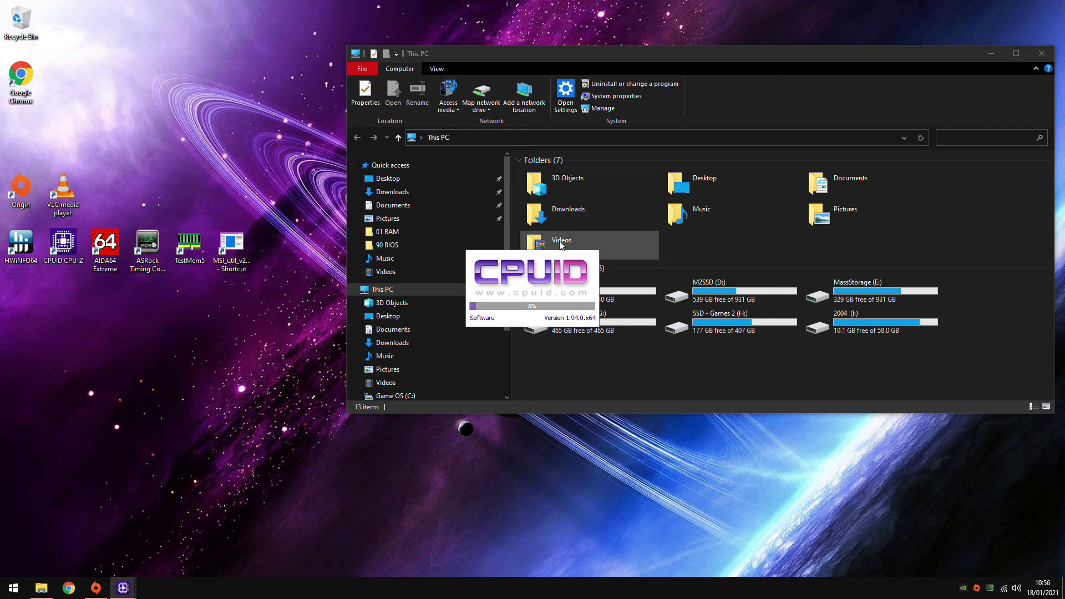
mouse_move(384, 258)
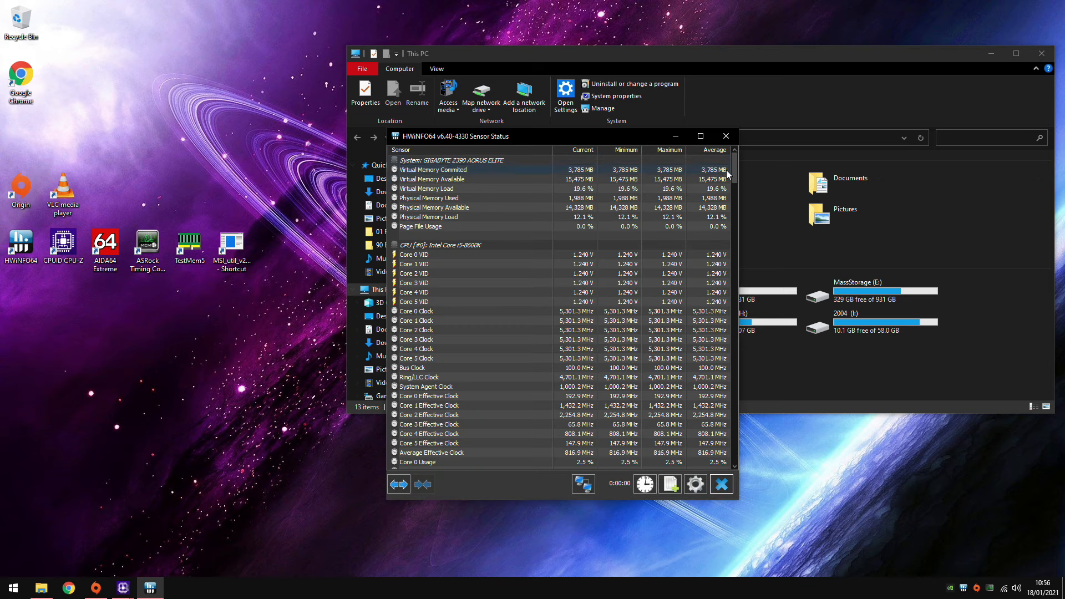
- Scroll HWiNFO64's sensor status down to memory timings 14-14-14-30 at 1750 MHz
scroll(down, 3)
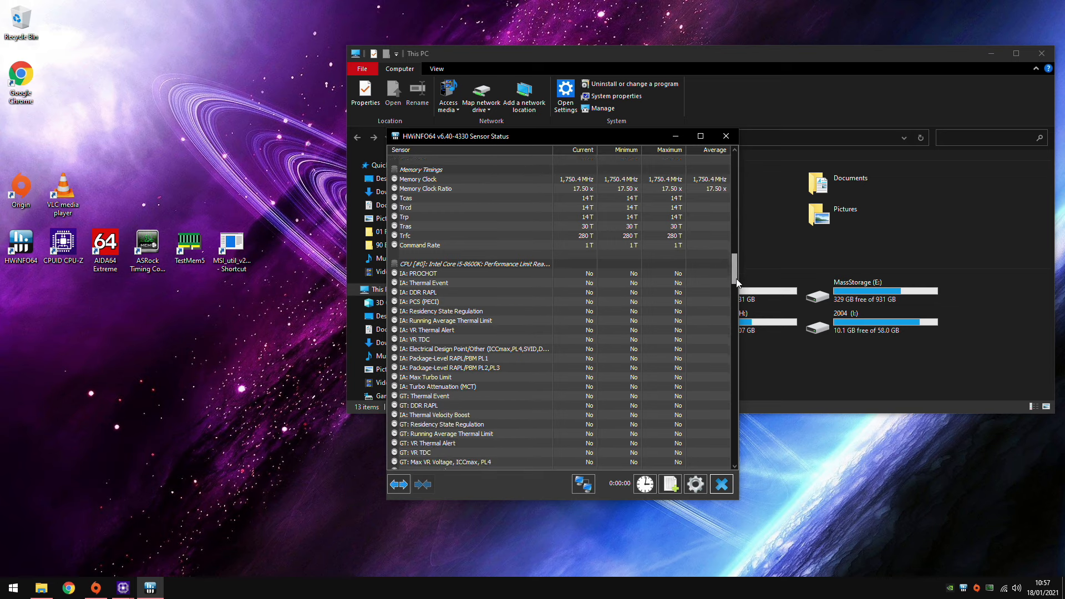
scroll(down, 3)
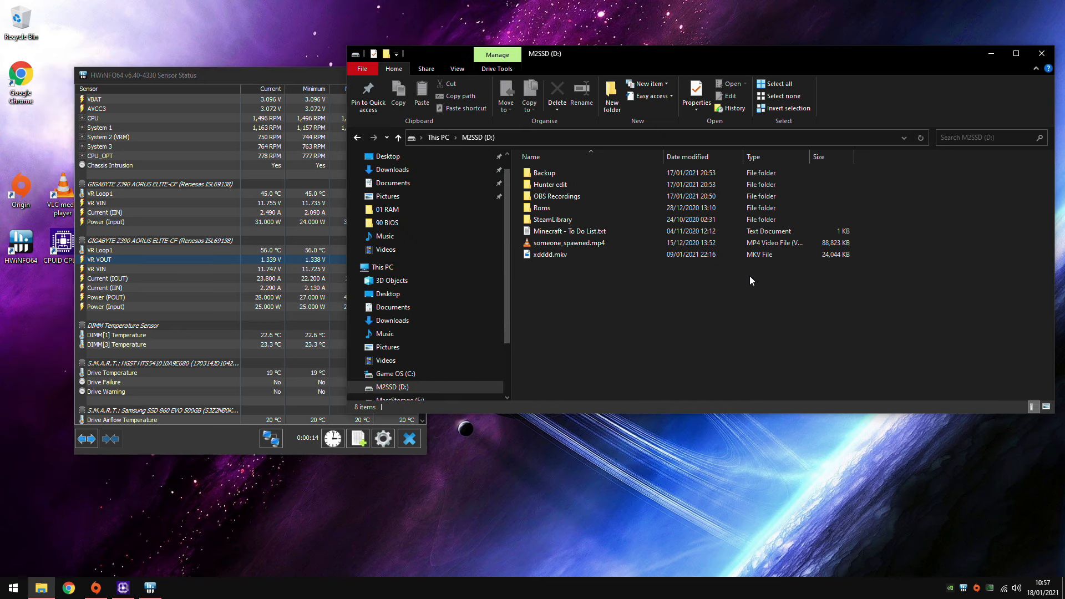
- Launch Cinebench R15 64-bit from MassStorage (E:) benchmarking folder and start the CPU test
click(400, 388)
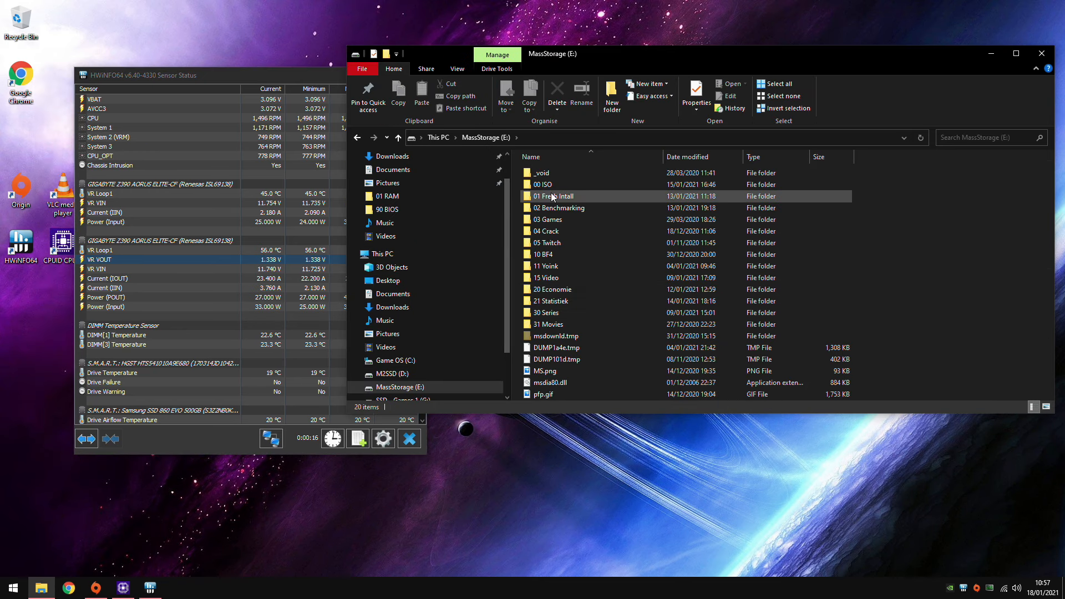
double_click(559, 208)
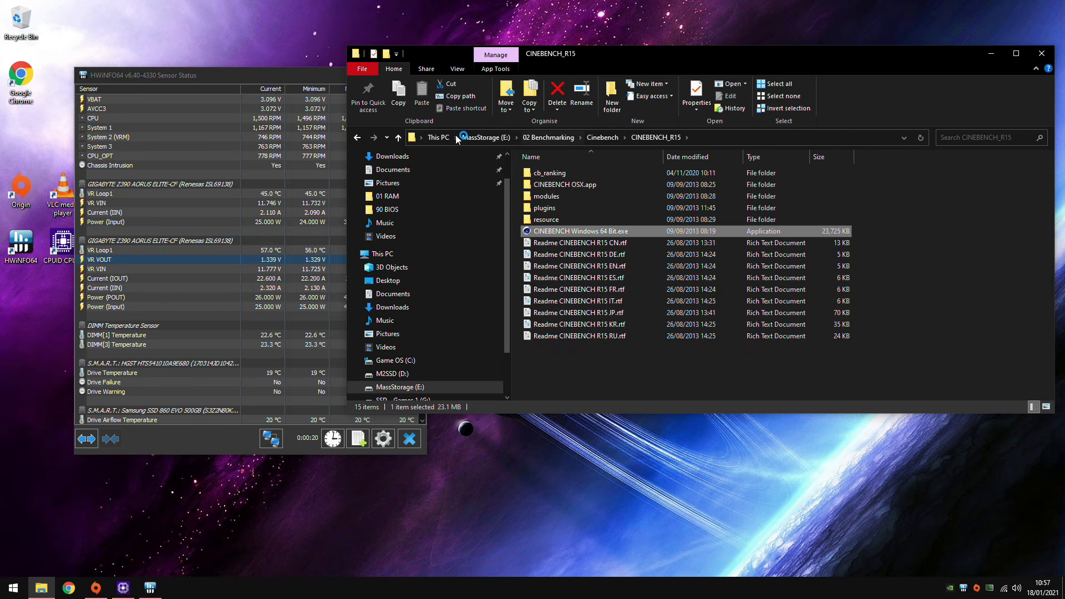
double_click(576, 231)
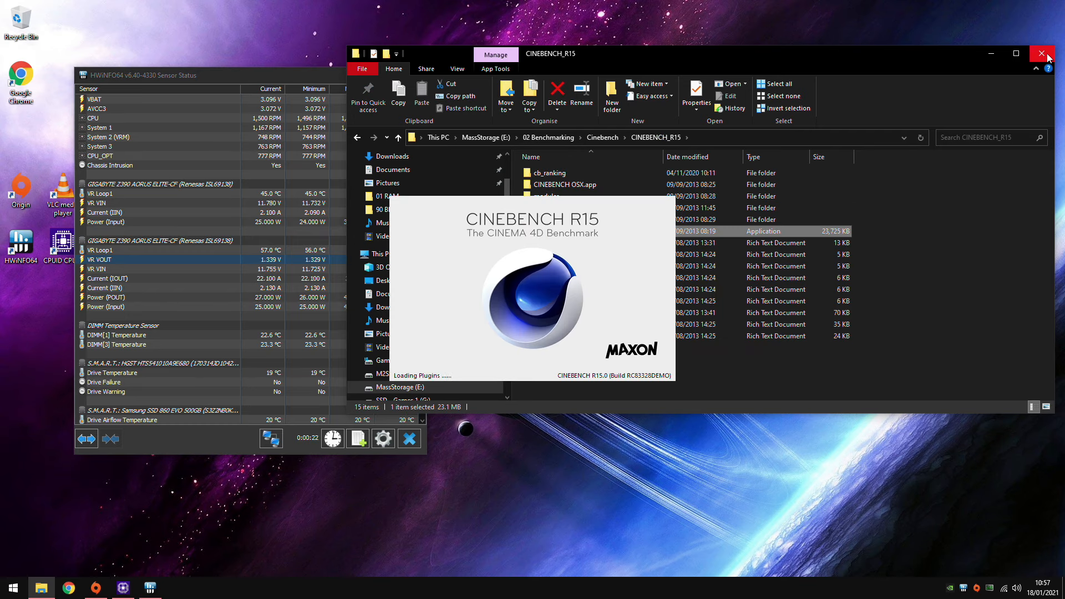
click(1048, 54)
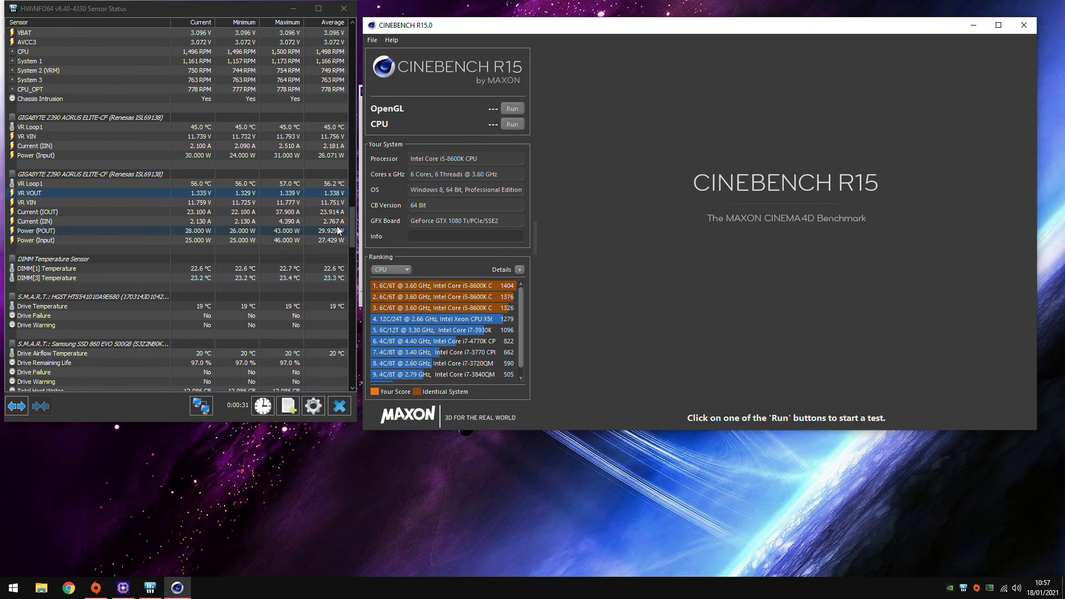
click(511, 124)
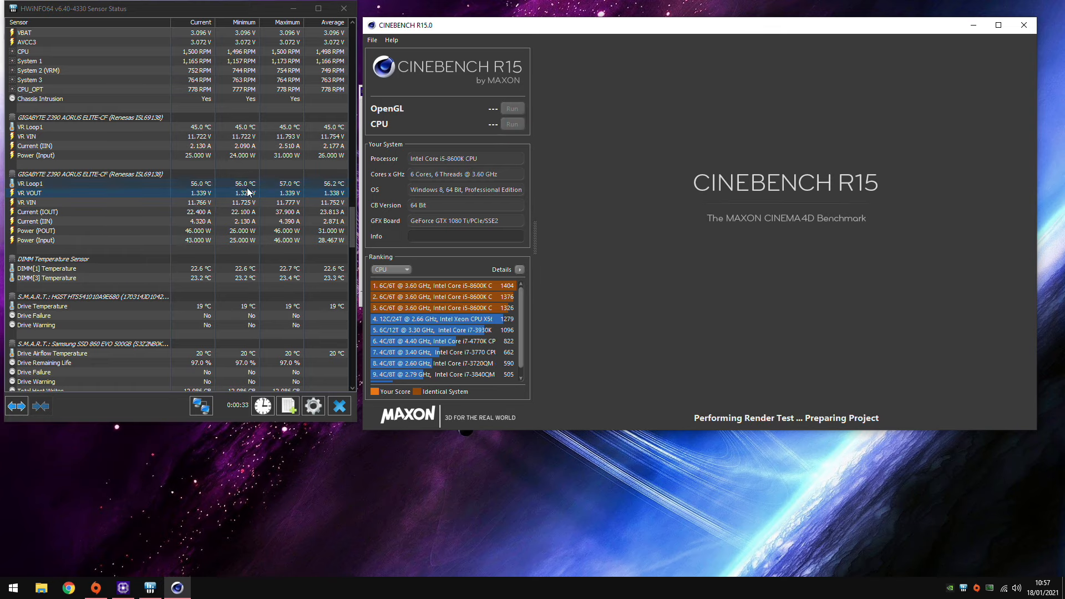
click(512, 123)
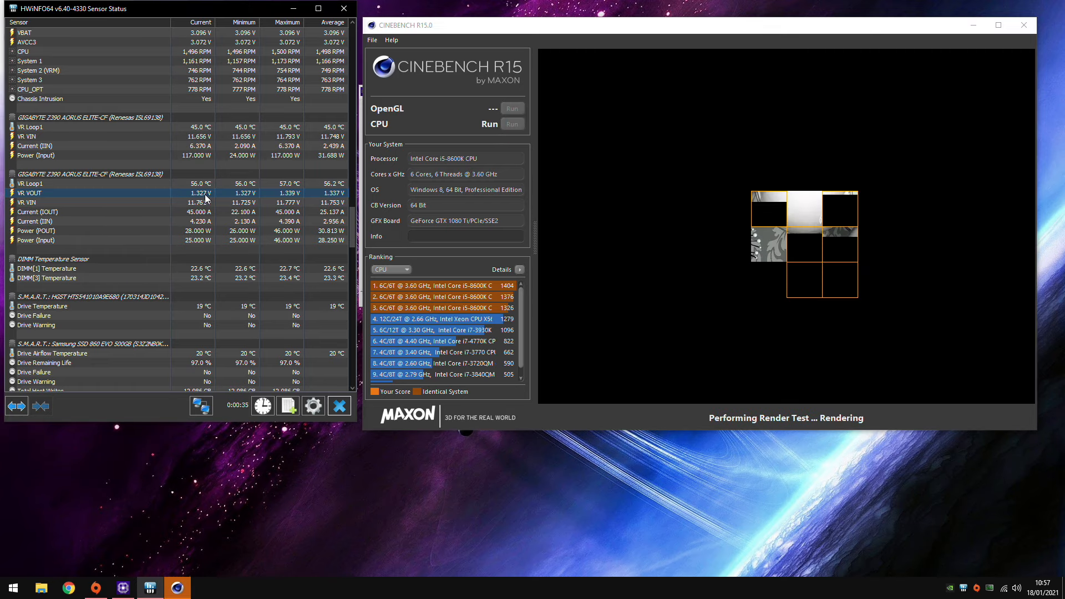
mouse_move(121, 199)
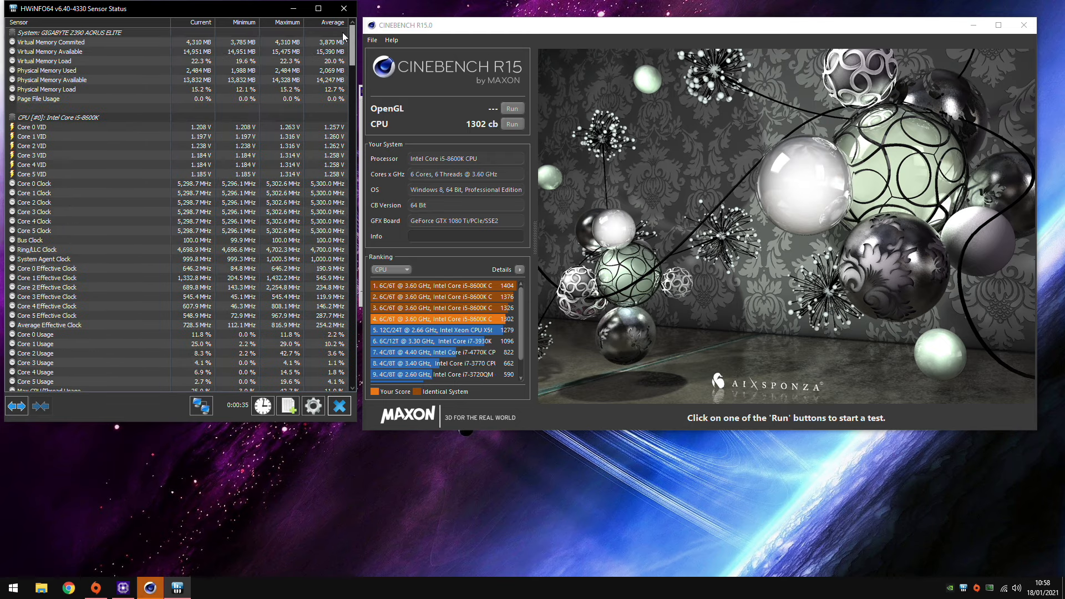
scroll(down, 3)
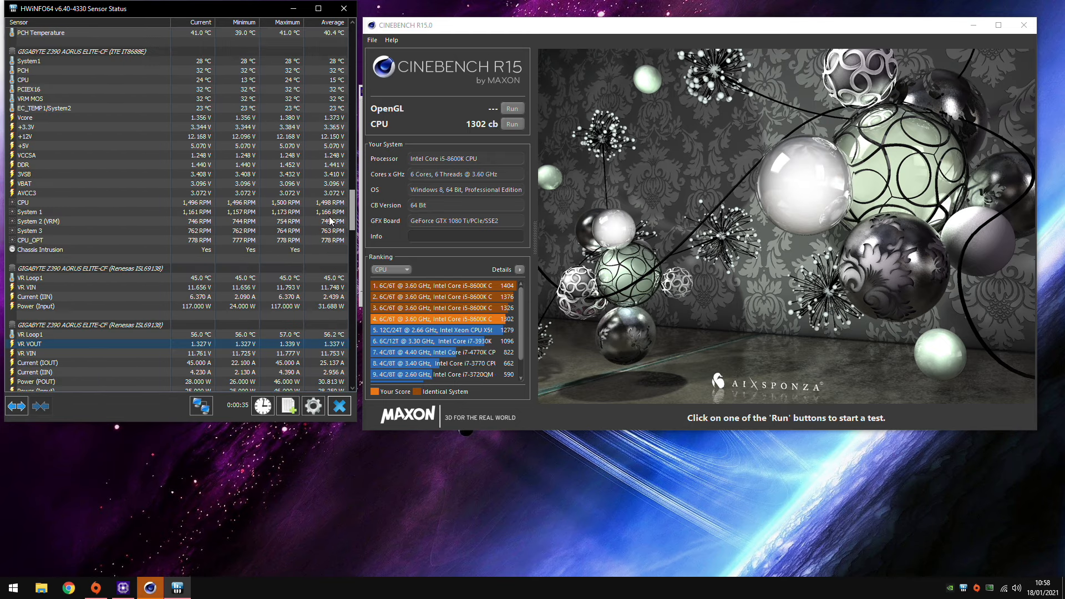
scroll(down, 3)
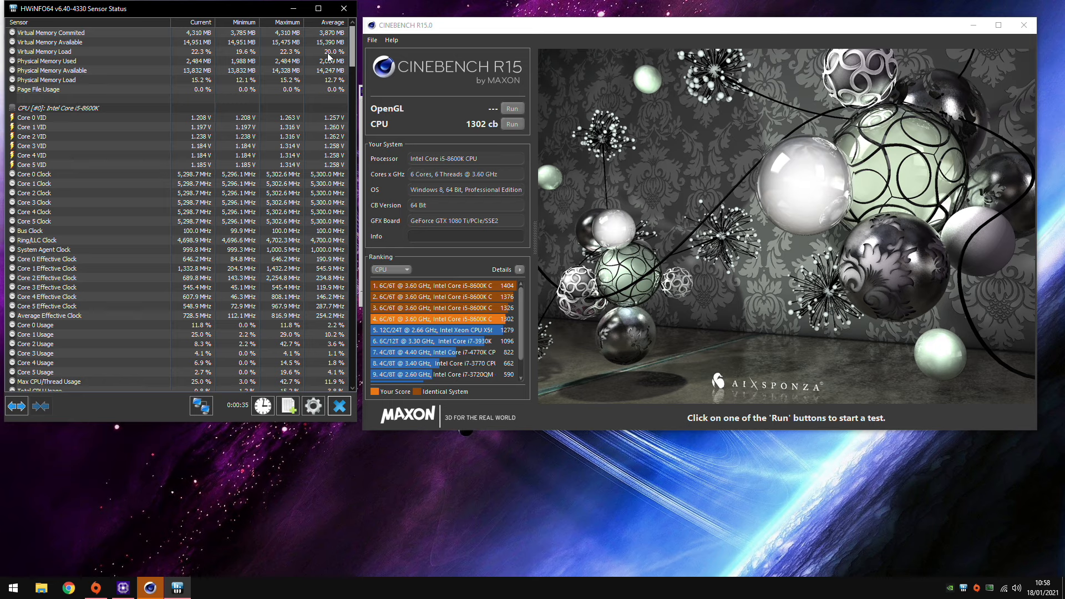
scroll(down, 3)
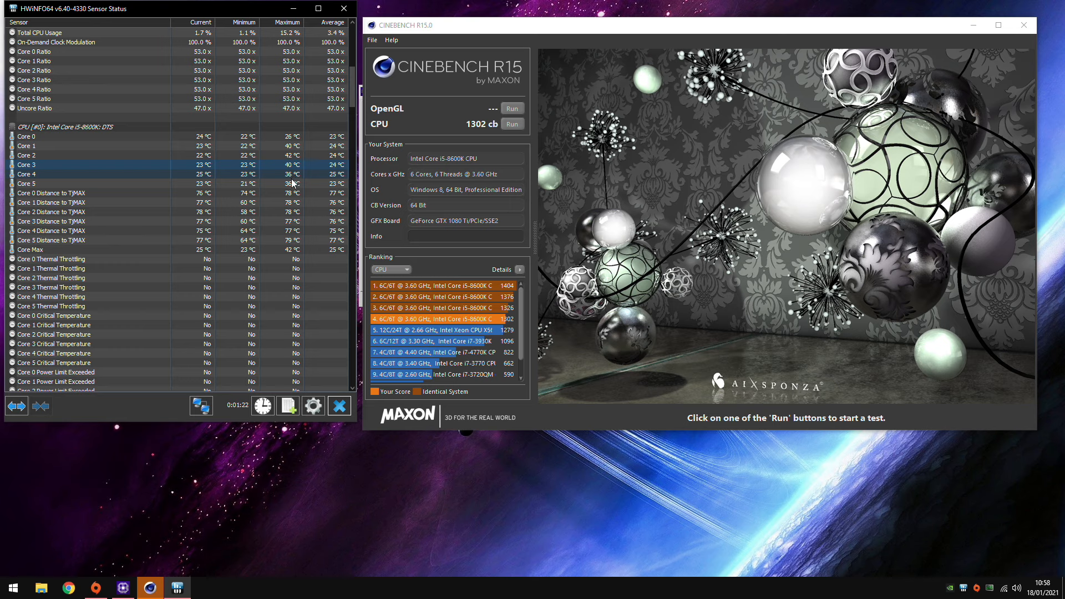
mouse_move(543, 159)
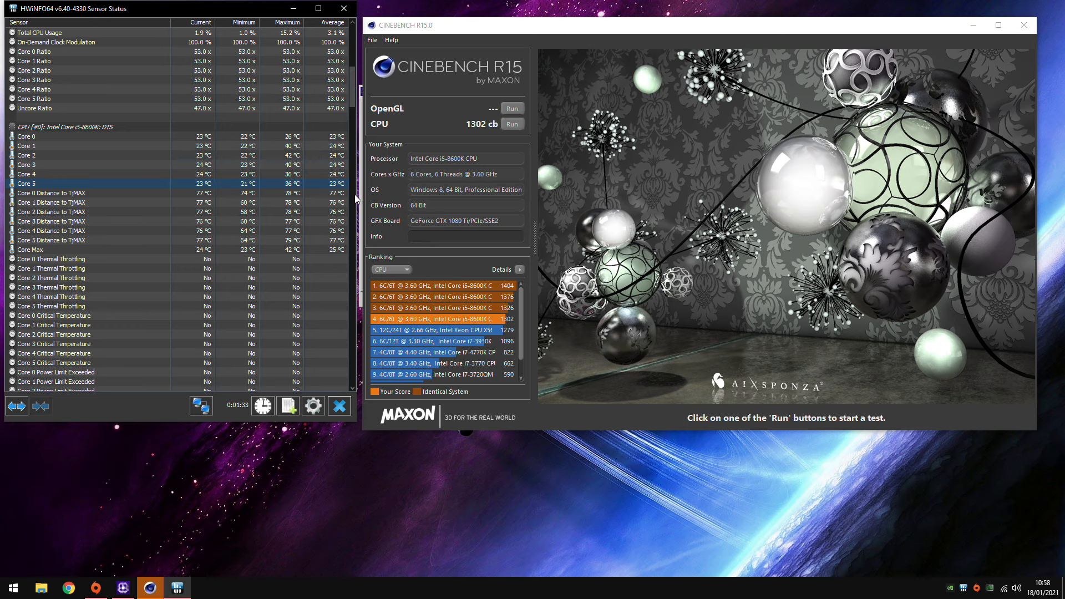
- Set the Cinebench process to High priority in Task Manager's details view
right_click(203, 589)
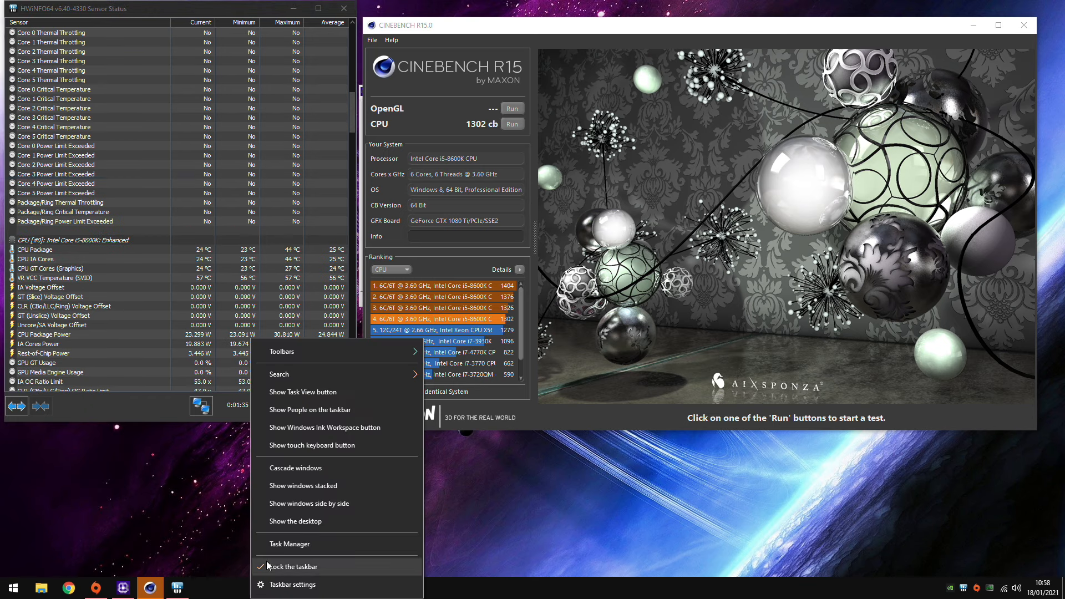
click(290, 545)
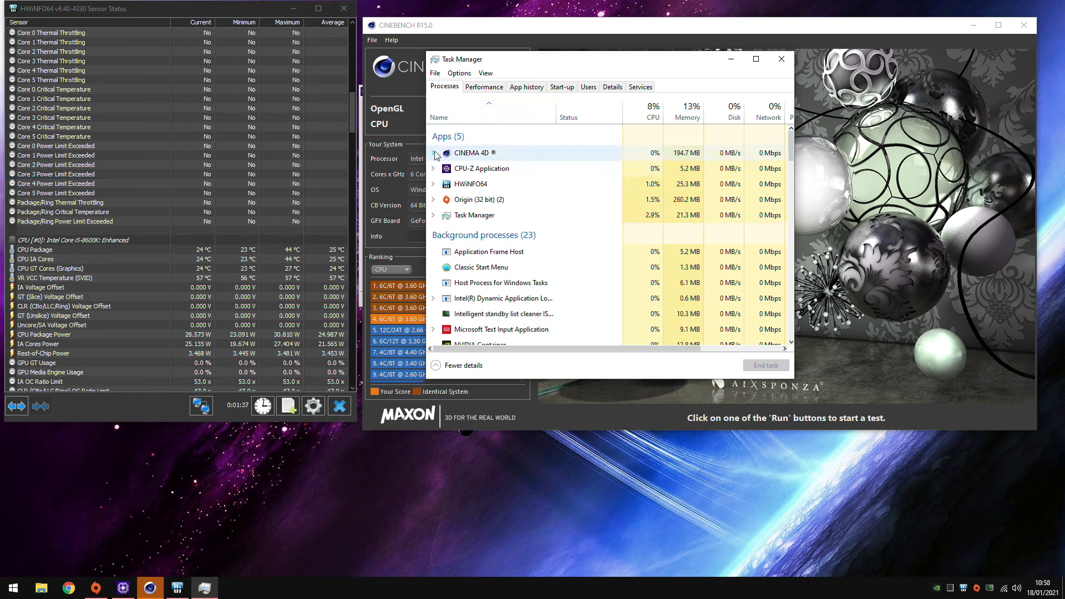
right_click(472, 152)
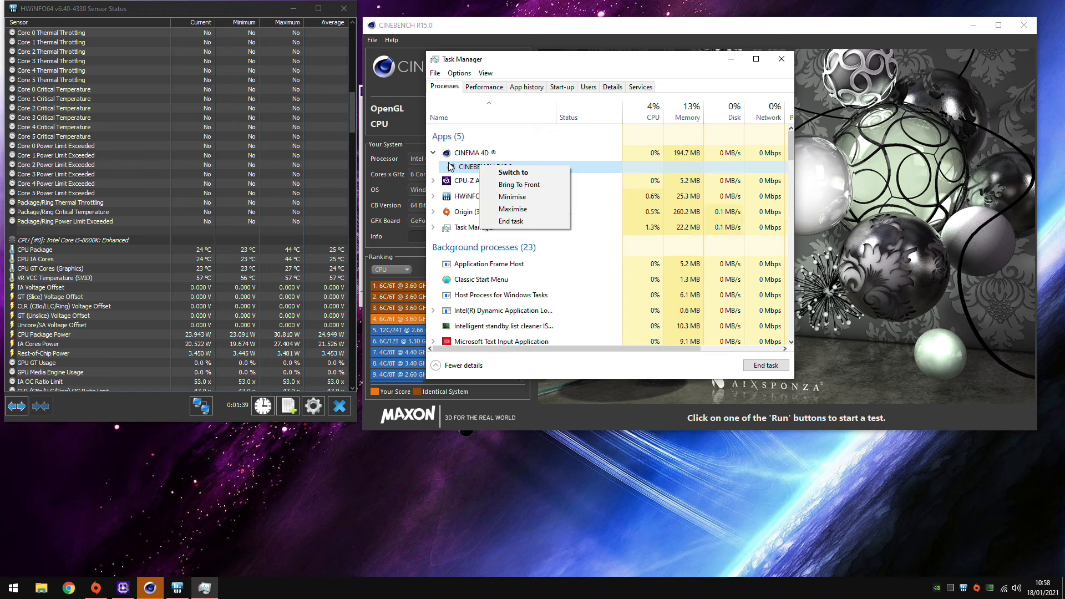
click(611, 86)
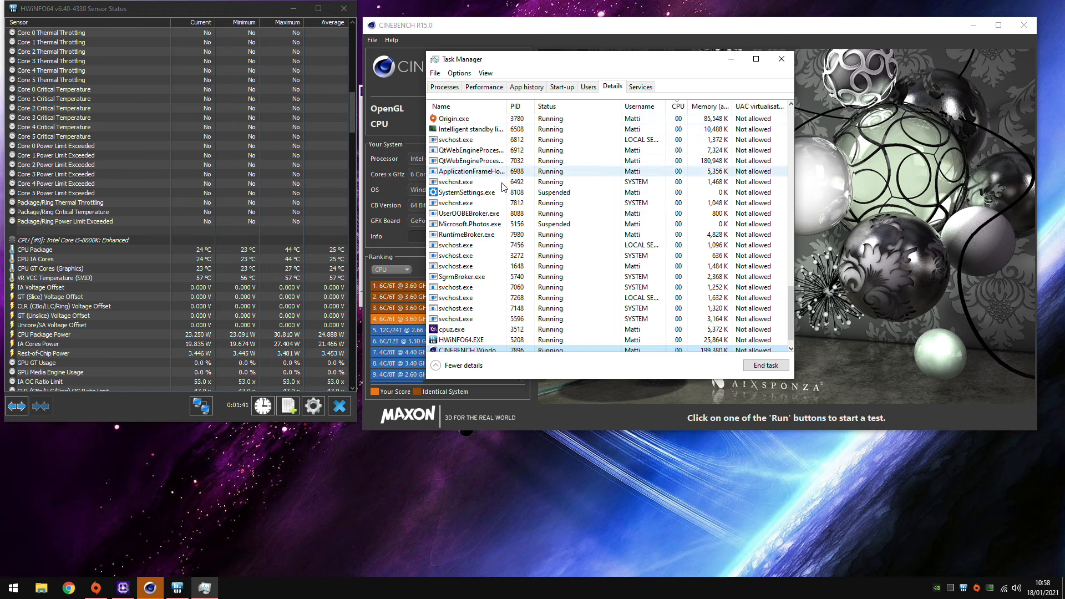
right_click(468, 339)
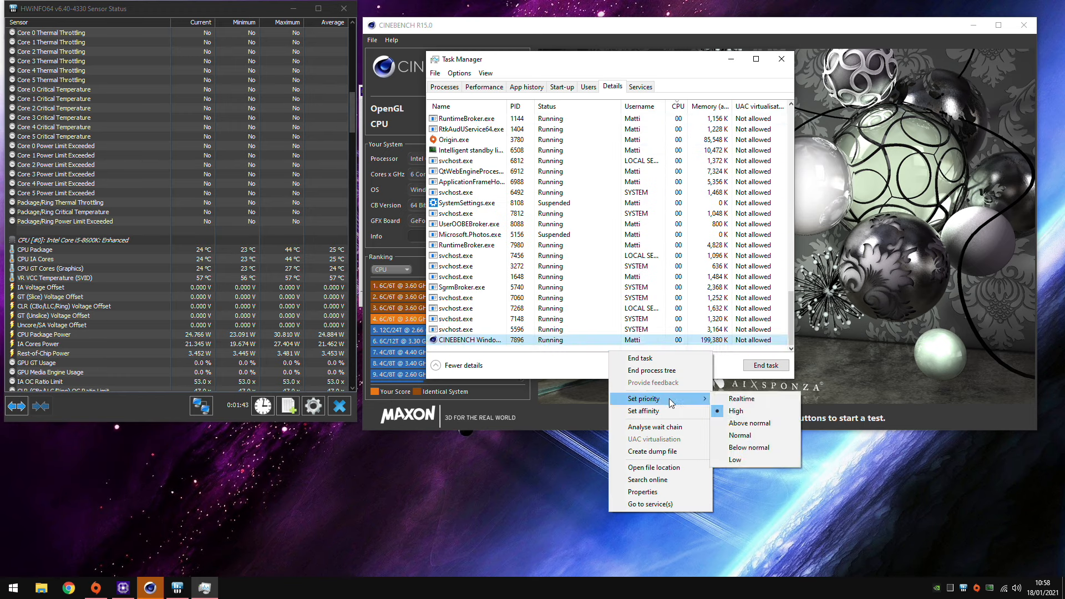
click(741, 435)
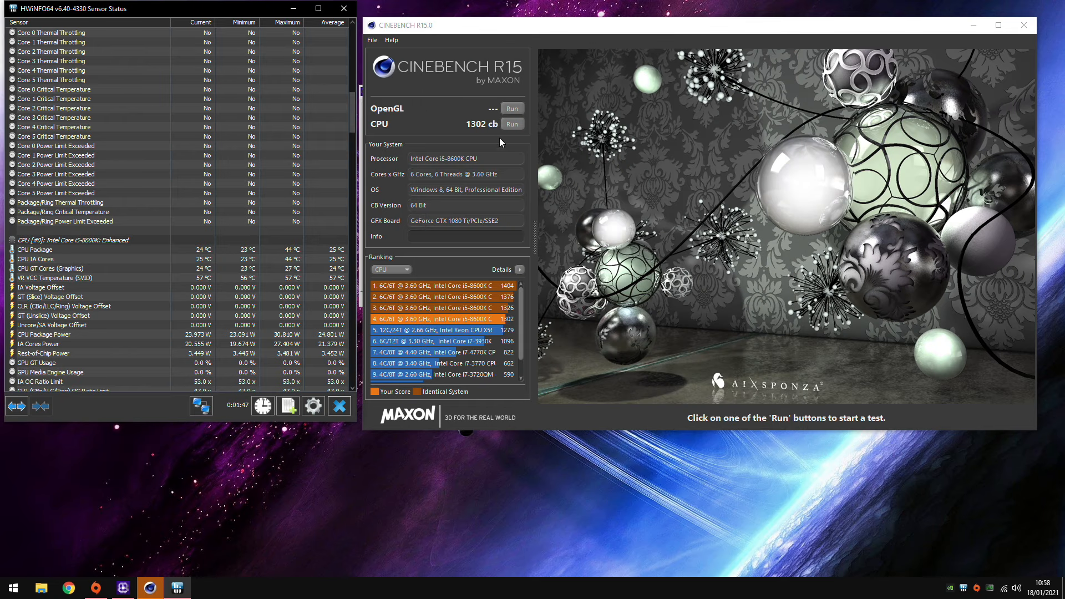
- Run a second Cinebench R15 CPU render test while HWiNFO64 logs core temperatures
click(511, 124)
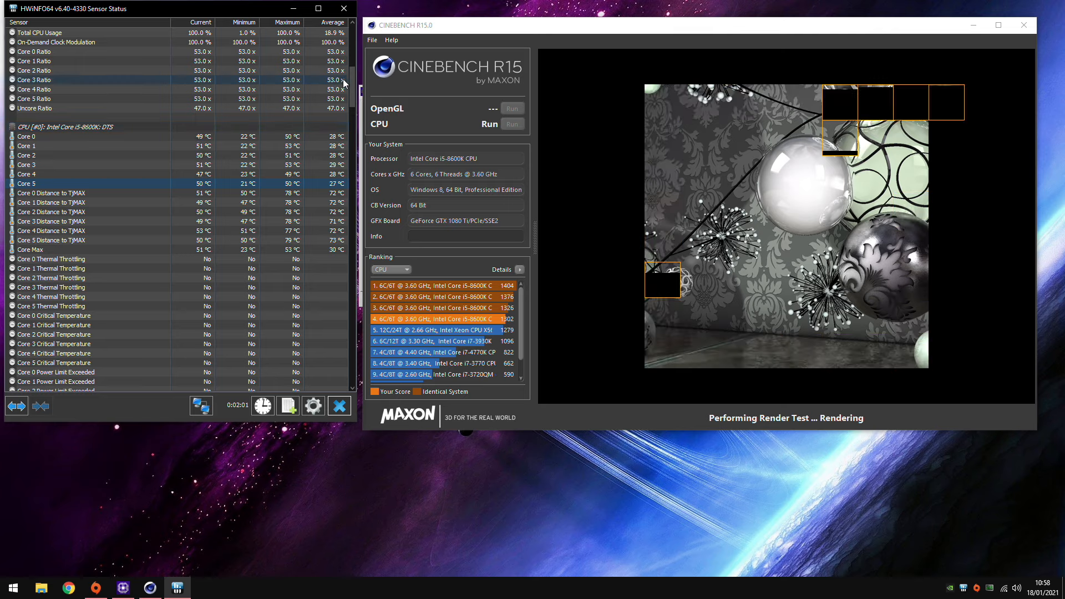
scroll(down, 3)
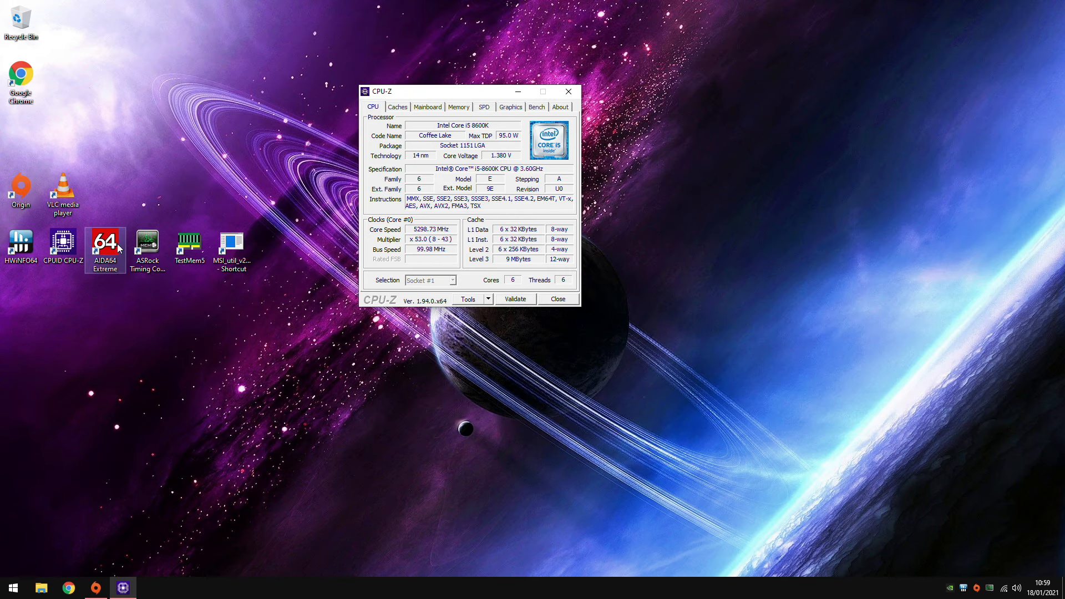
- Run AIDA64's Cache and Memory Benchmark (54105 MB/s read, 42.4 ns latency) and close the results
double_click(105, 241)
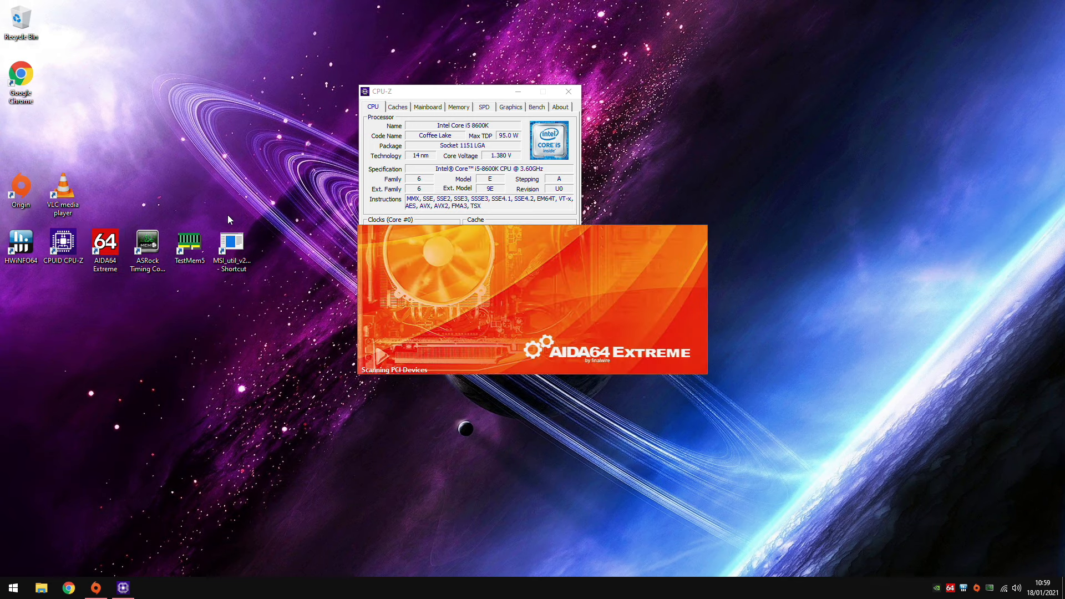
click(320, 103)
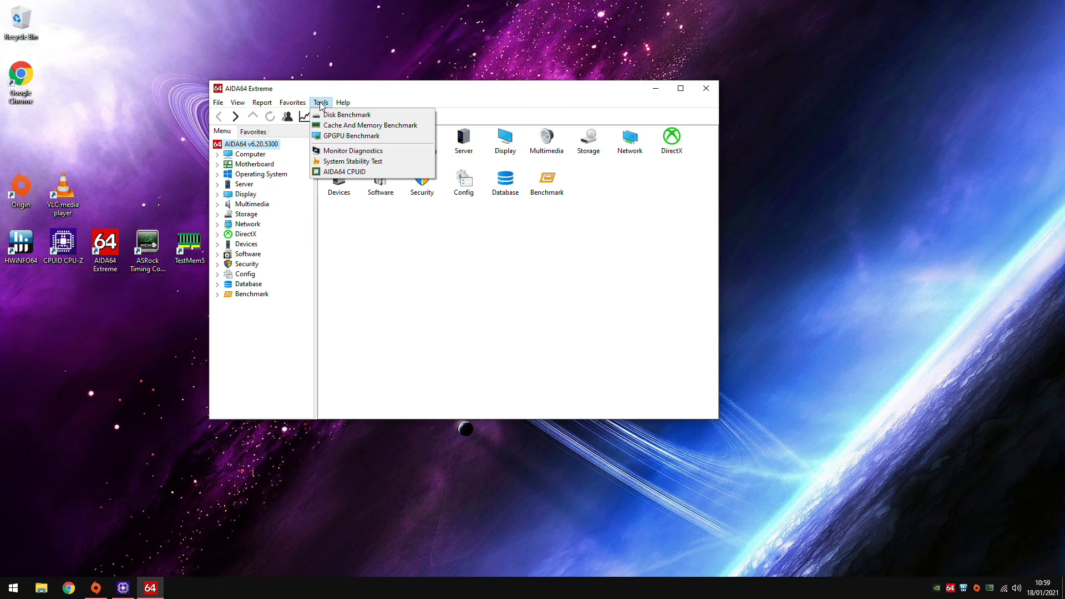
click(369, 125)
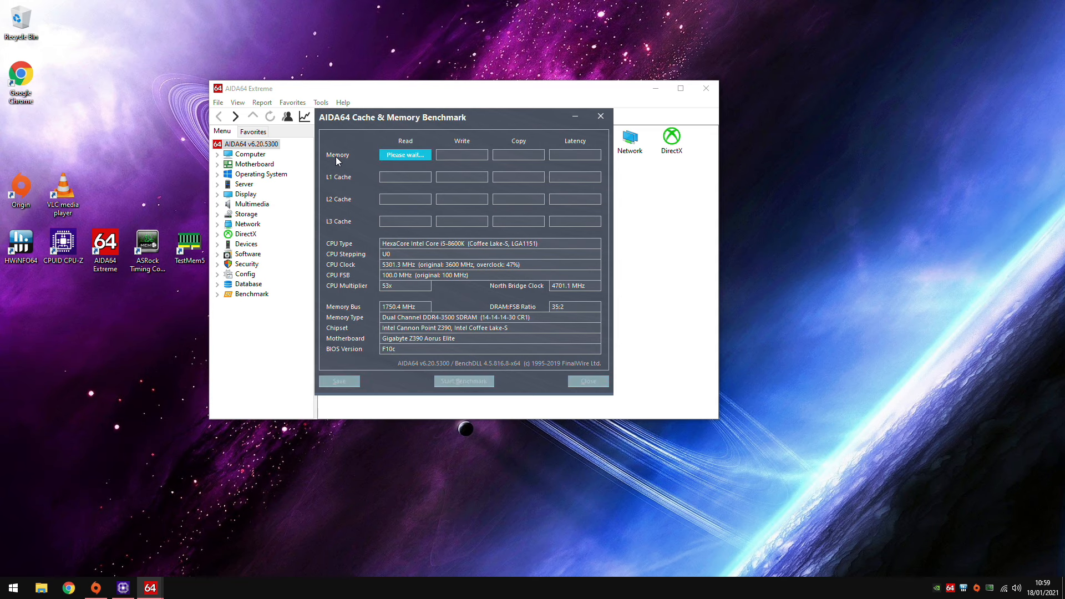
mouse_move(483, 195)
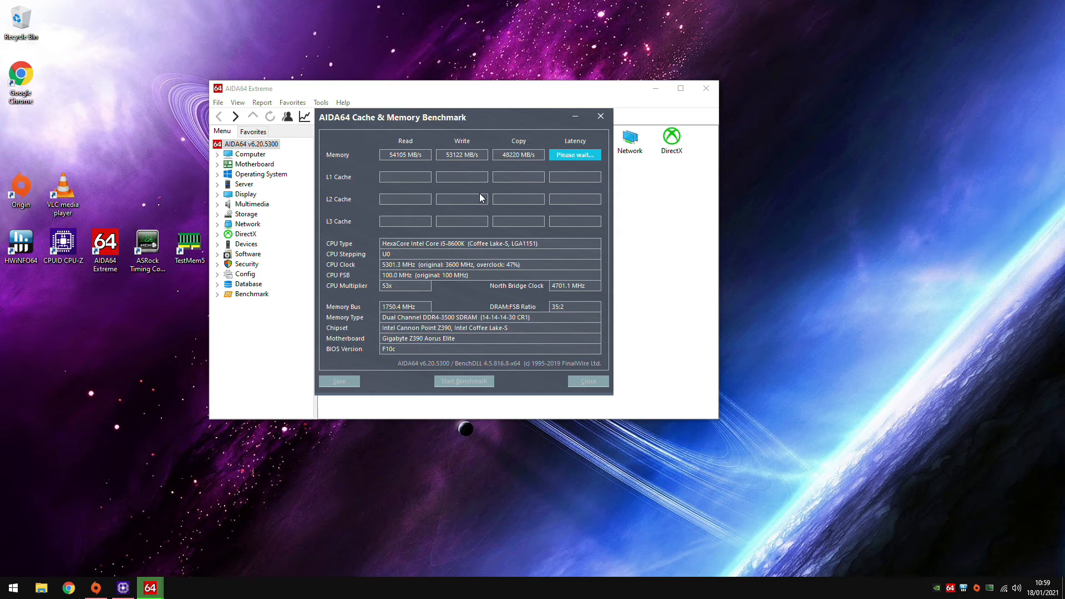
mouse_move(393, 111)
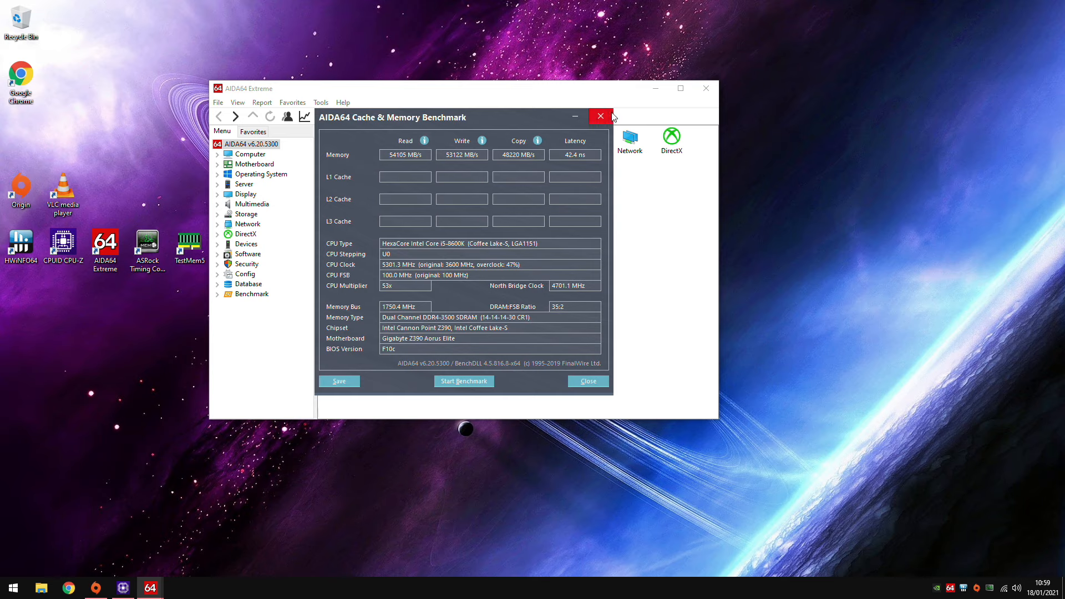
click(600, 116)
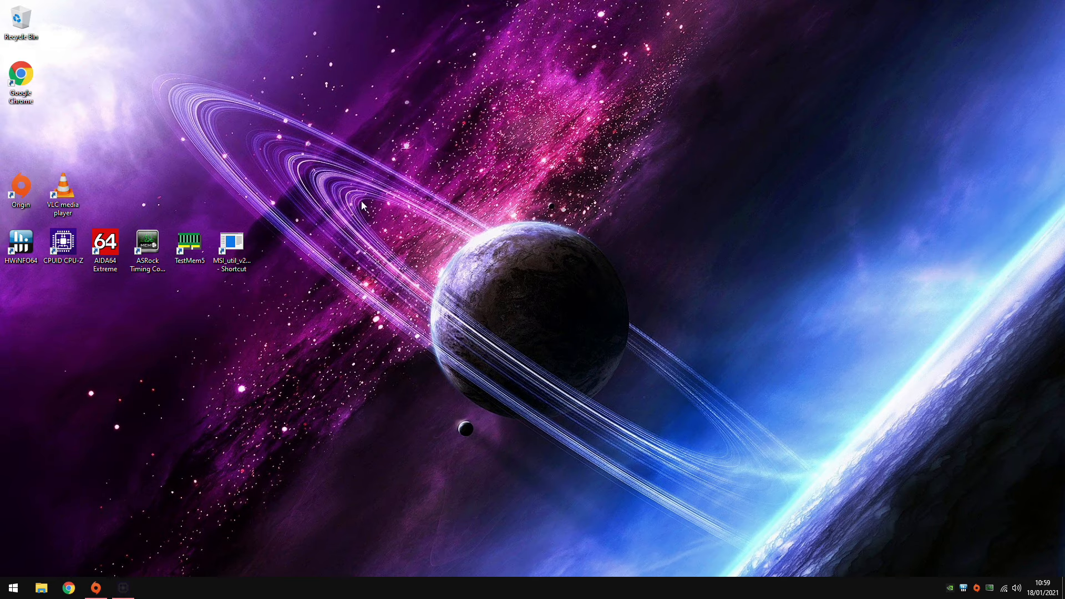
- Restart Windows from the Start menu, restarting anyway despite Origin still running
click(12, 588)
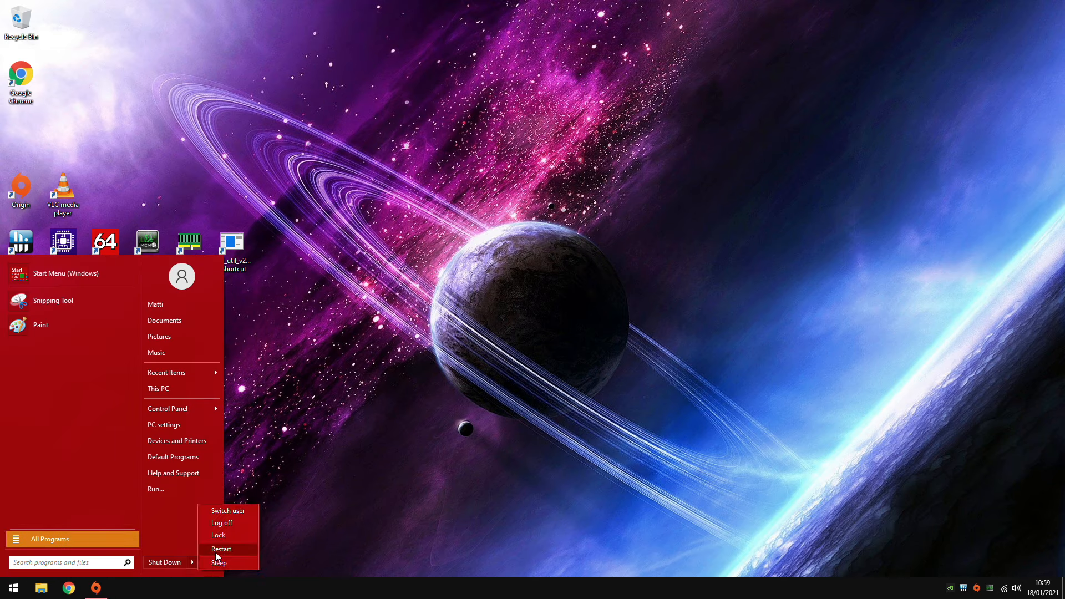
click(221, 548)
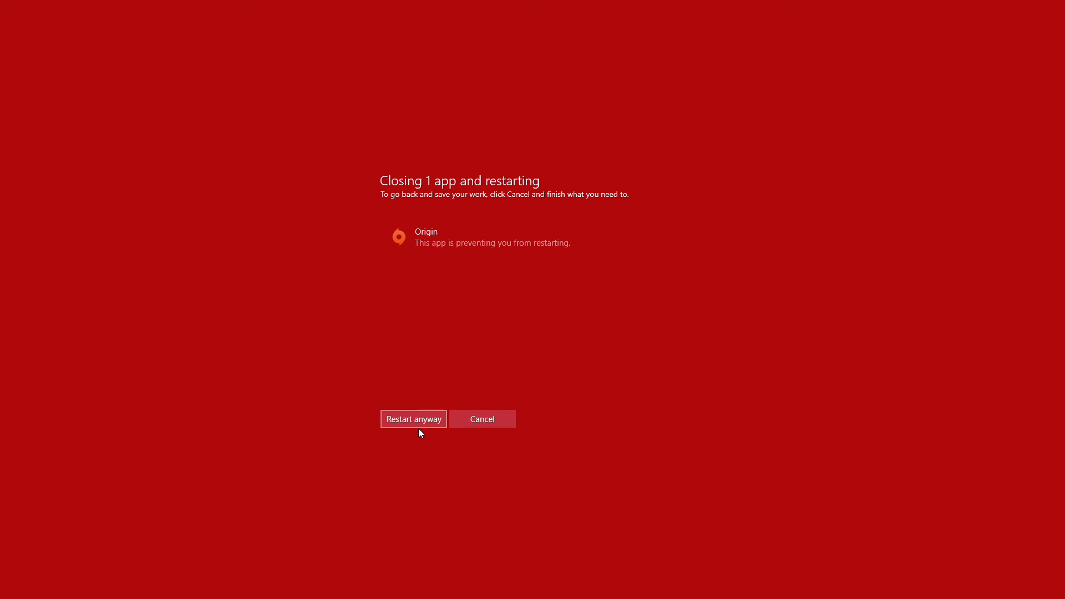
click(413, 420)
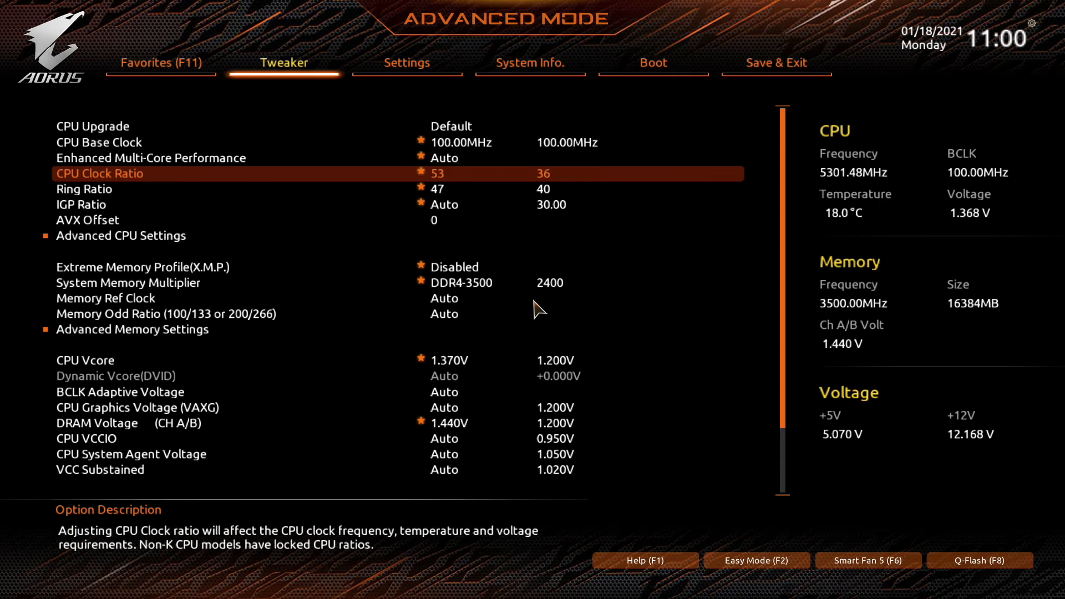
- Review the memory multiplier and advanced memory timings (tWRRD_sg 26), then view the Favorites page
key(Down)
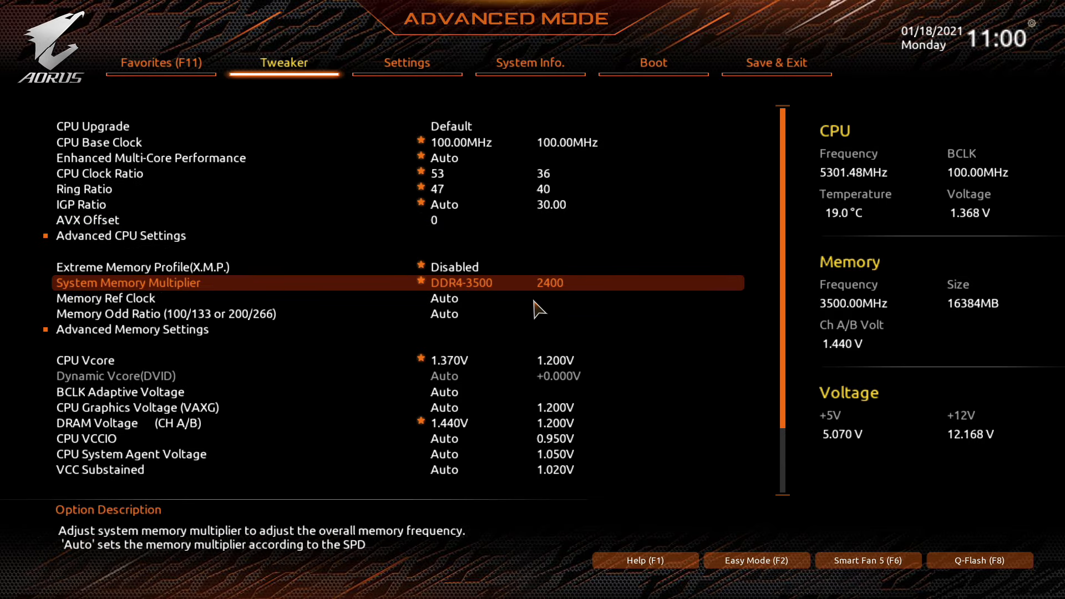
key(Down)
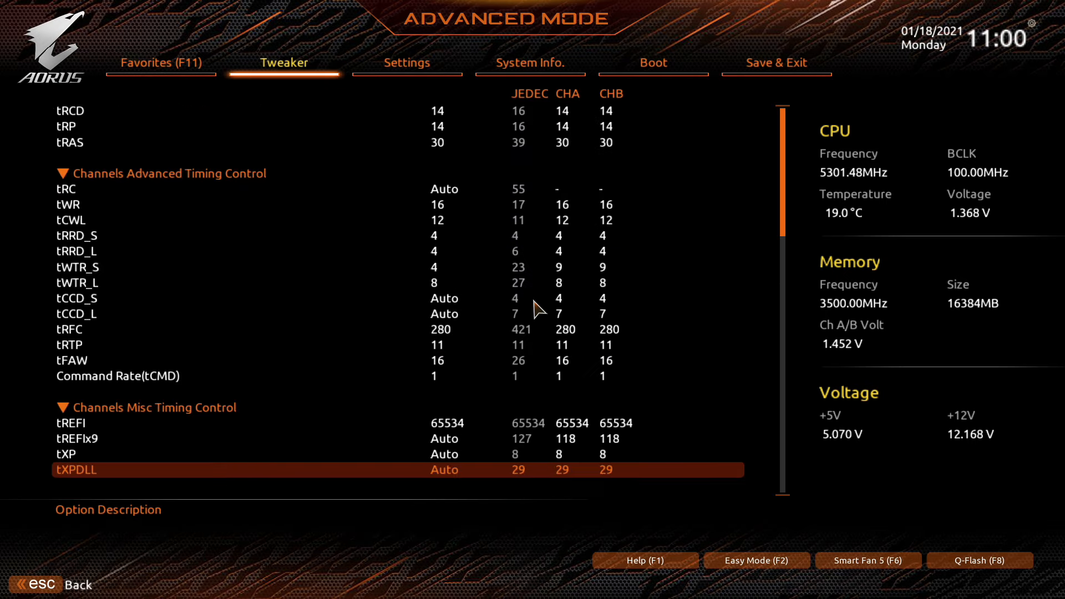
scroll(down, 3)
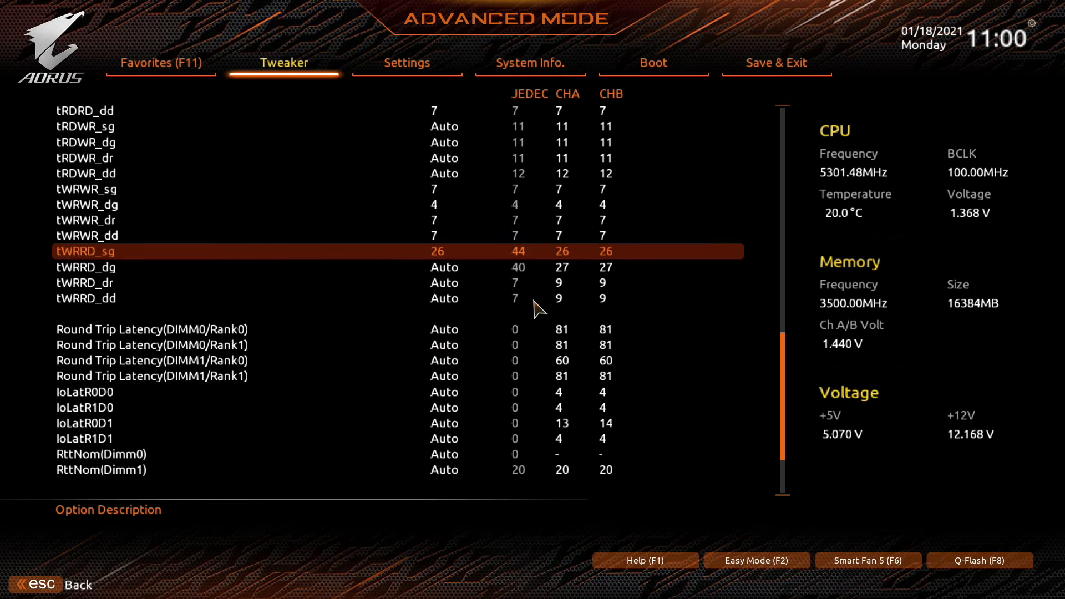
key(Down)
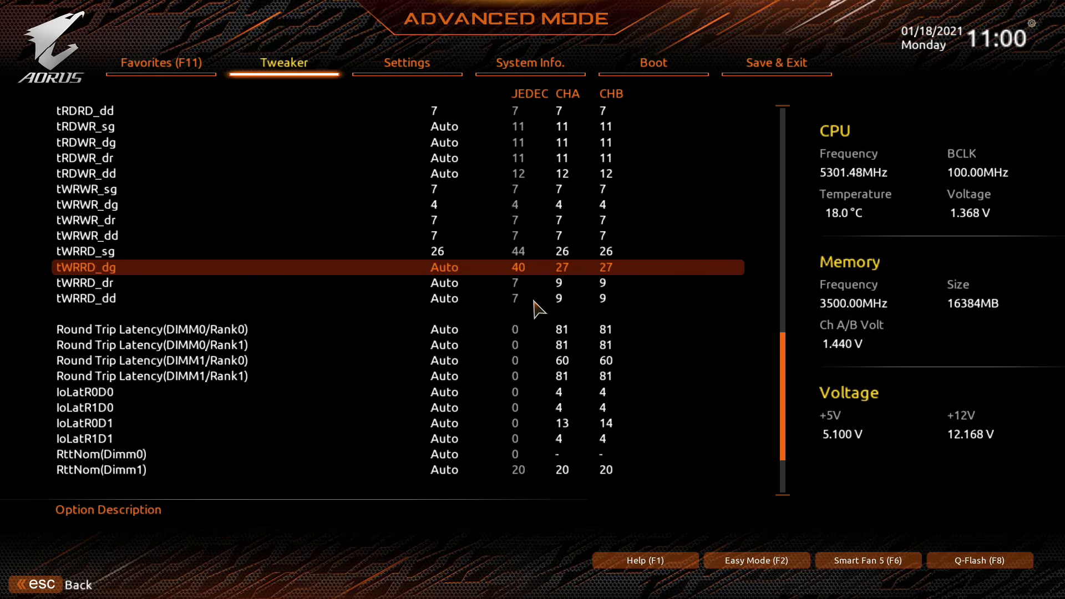
click(160, 63)
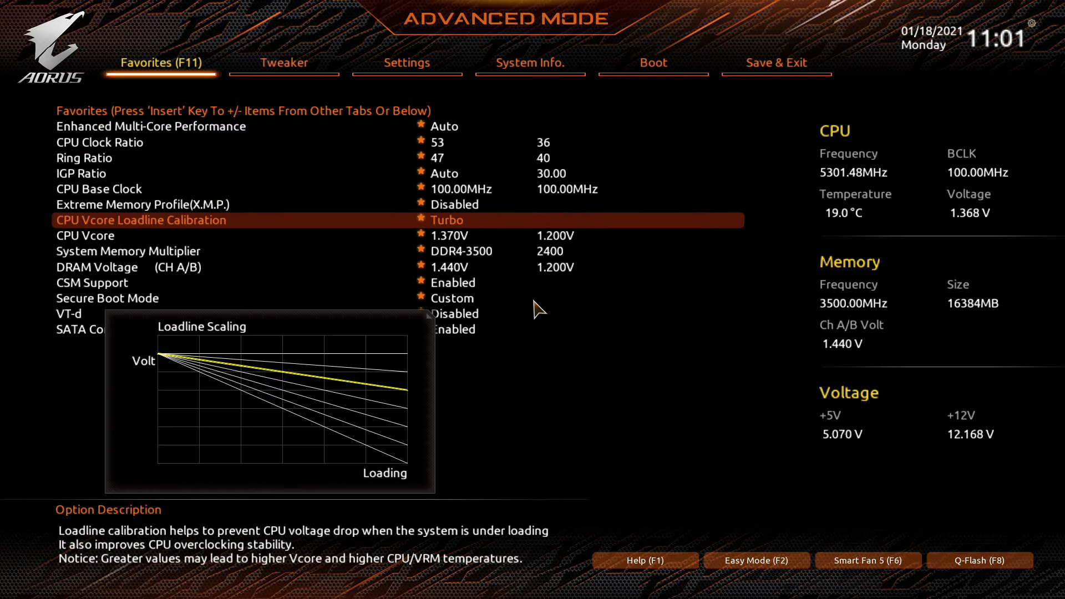
- Check the XMP profile, then review the CPU Vcore and DRAM Voltage settings in Tweaker
key(up)
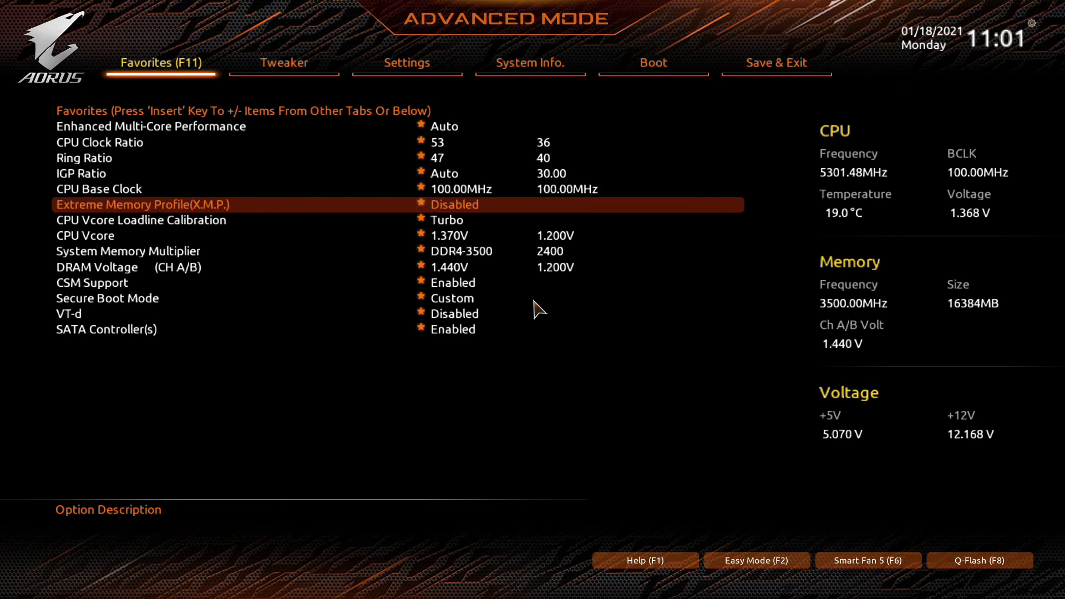
click(284, 63)
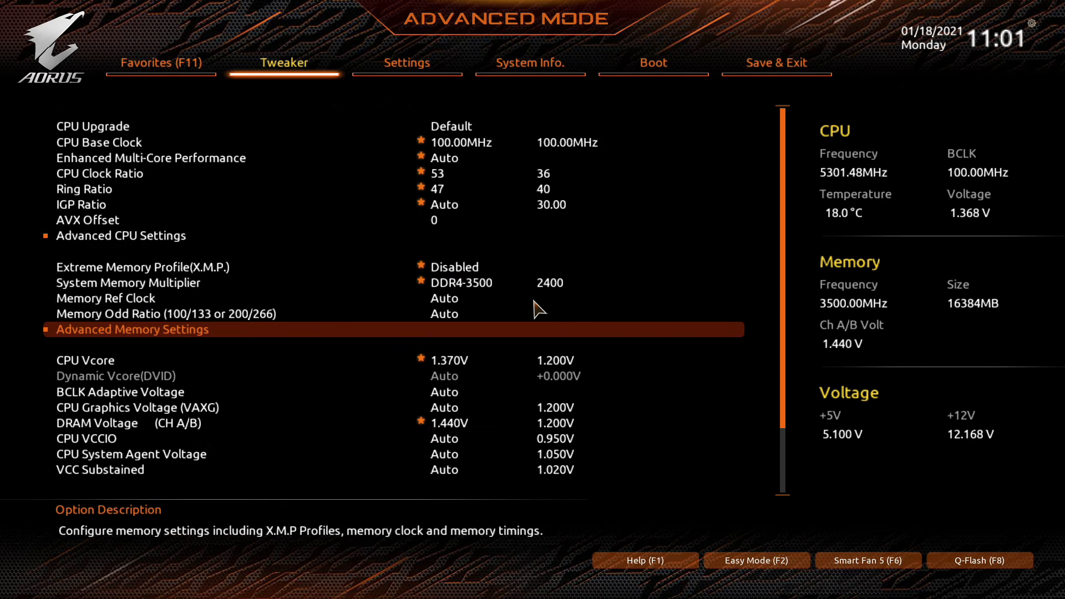
key(Down)
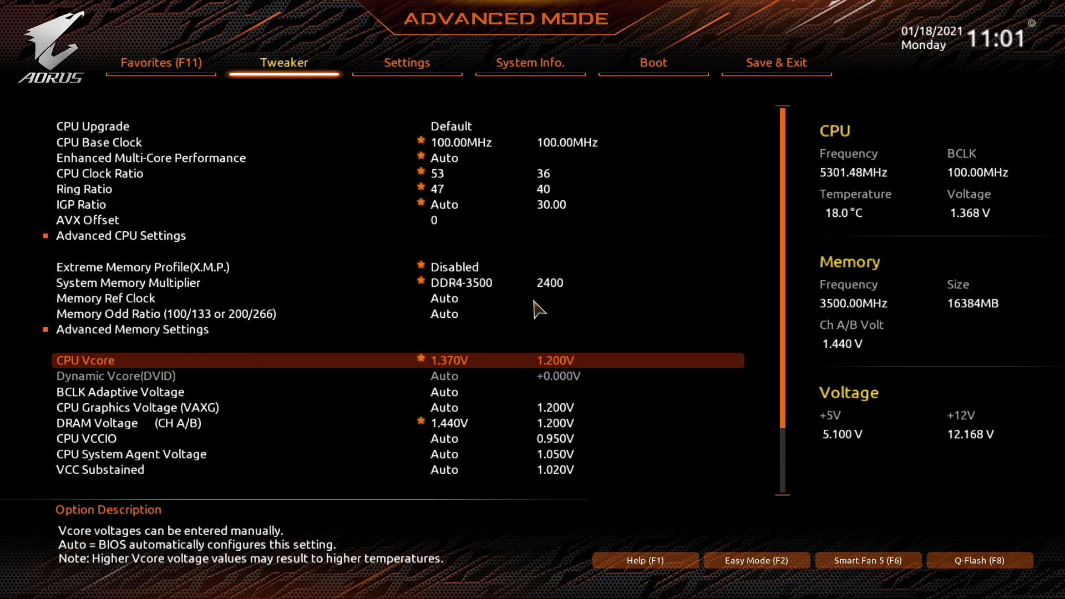
key(Down)
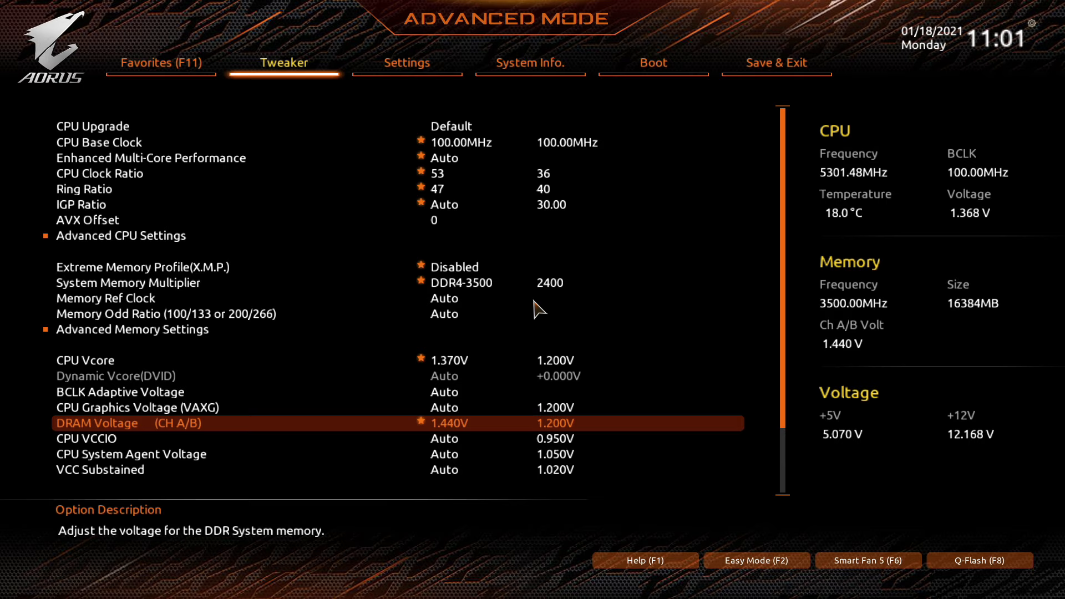
- Browse the CPU turbo options and power limits, ending on the Save & Exit page
scroll(down, 3)
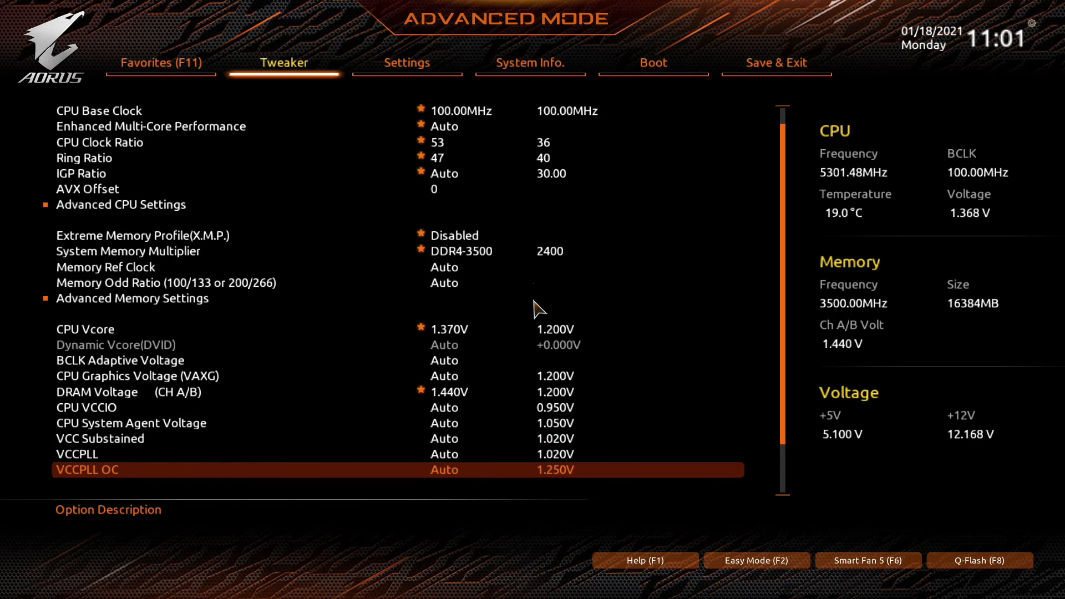
scroll(down, 3)
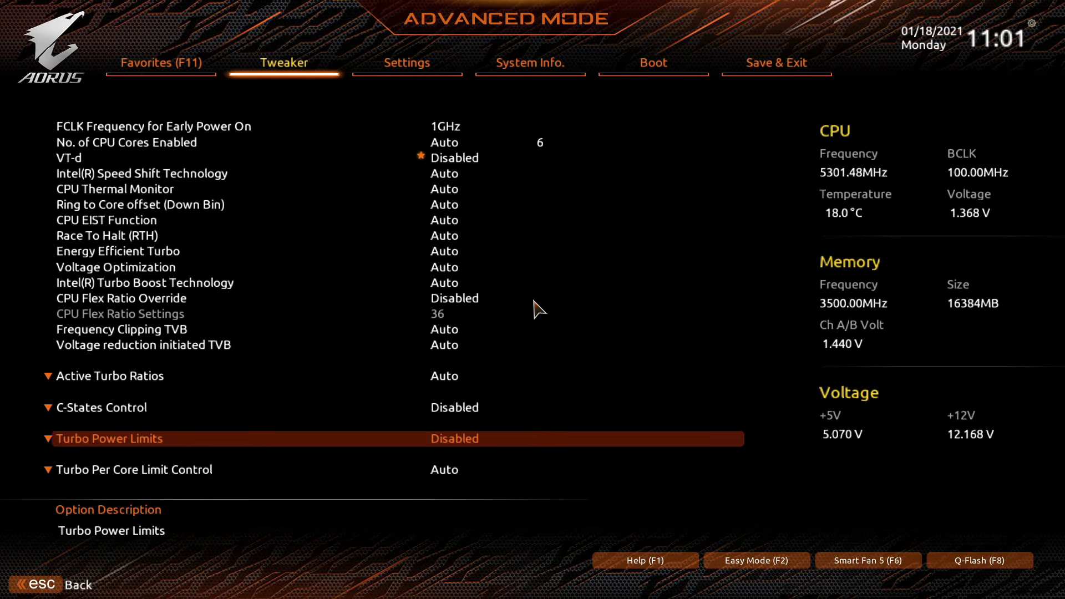
click(776, 62)
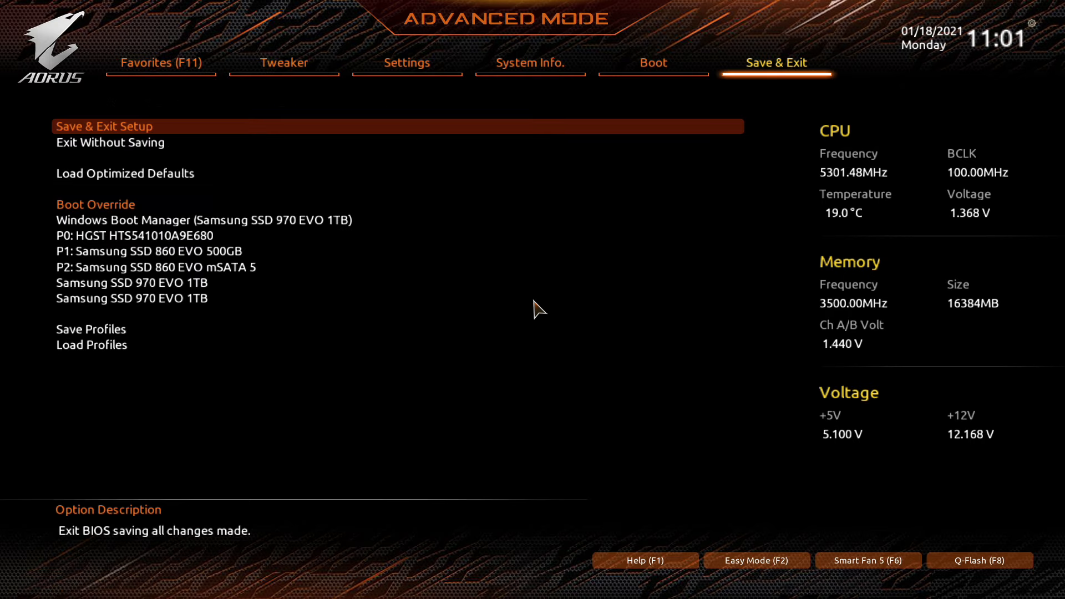